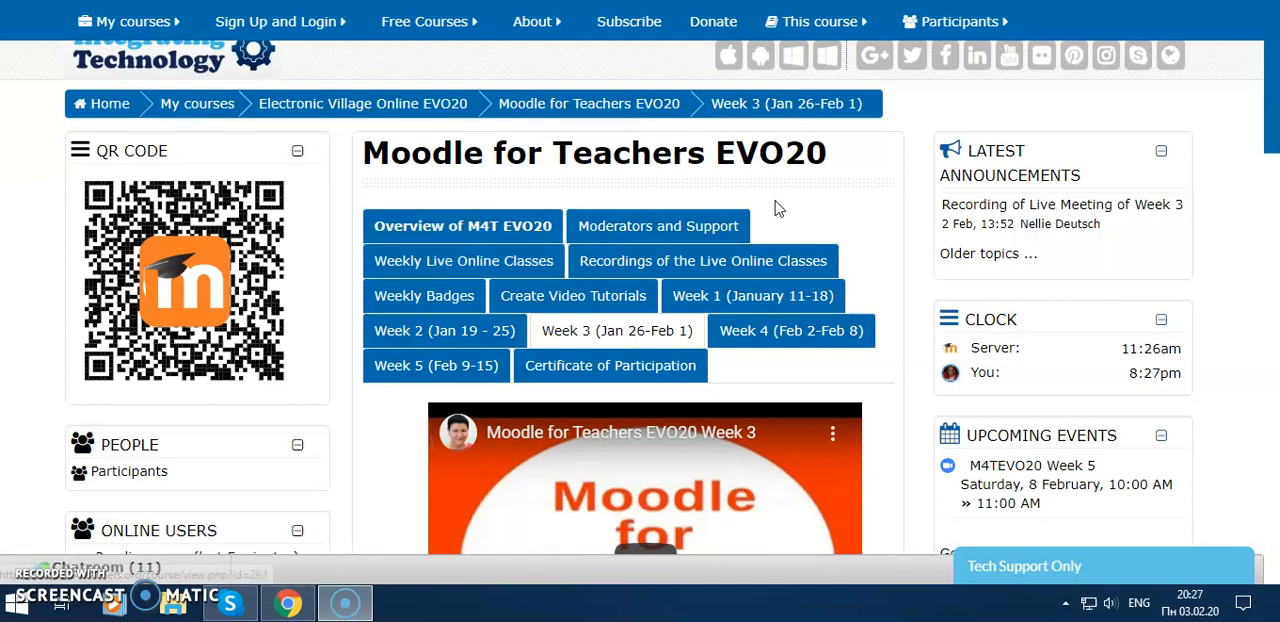
mouse_move(336, 318)
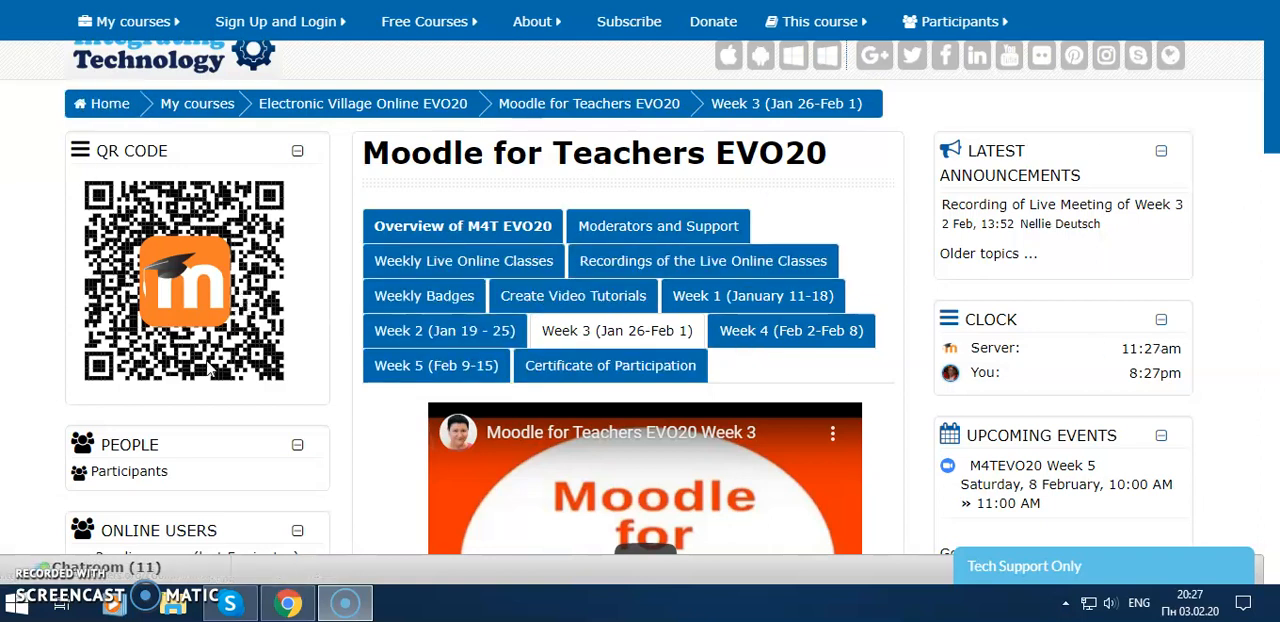
mouse_move(1036, 326)
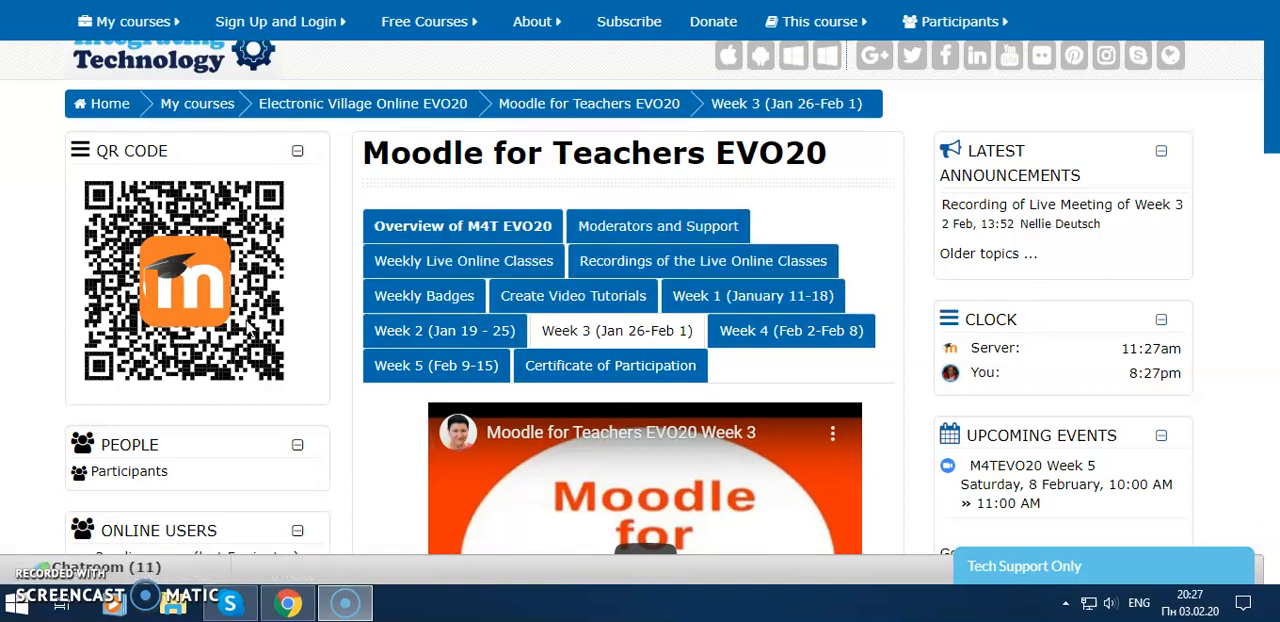
mouse_move(1232, 132)
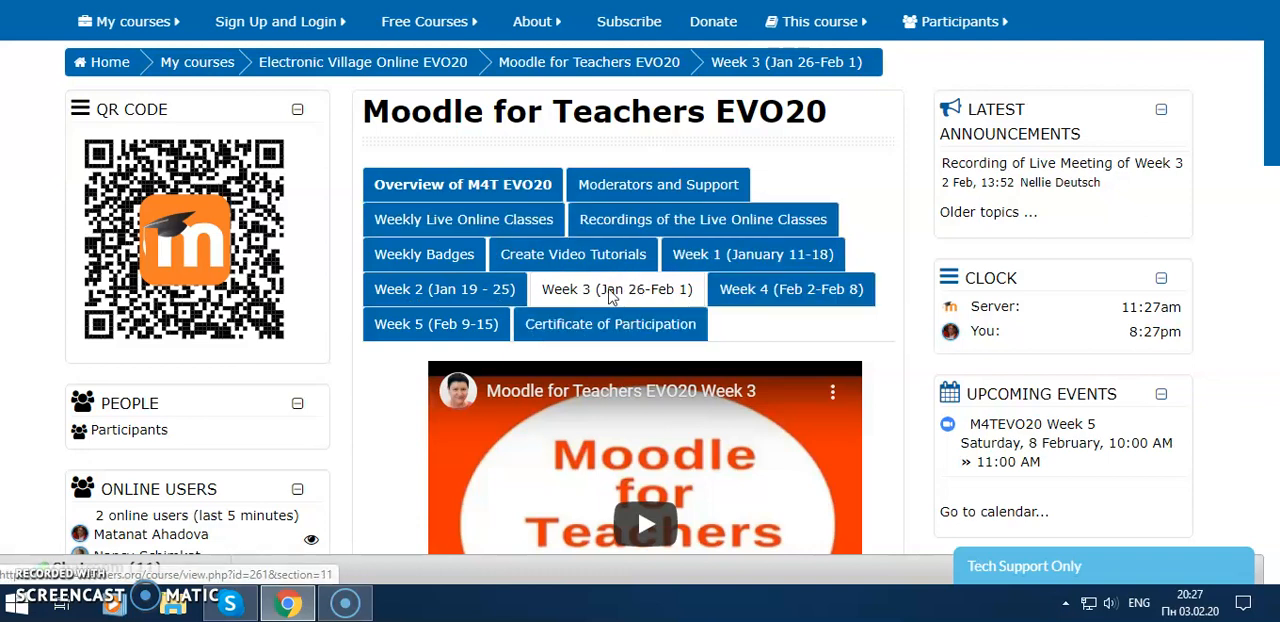
mouse_move(752, 254)
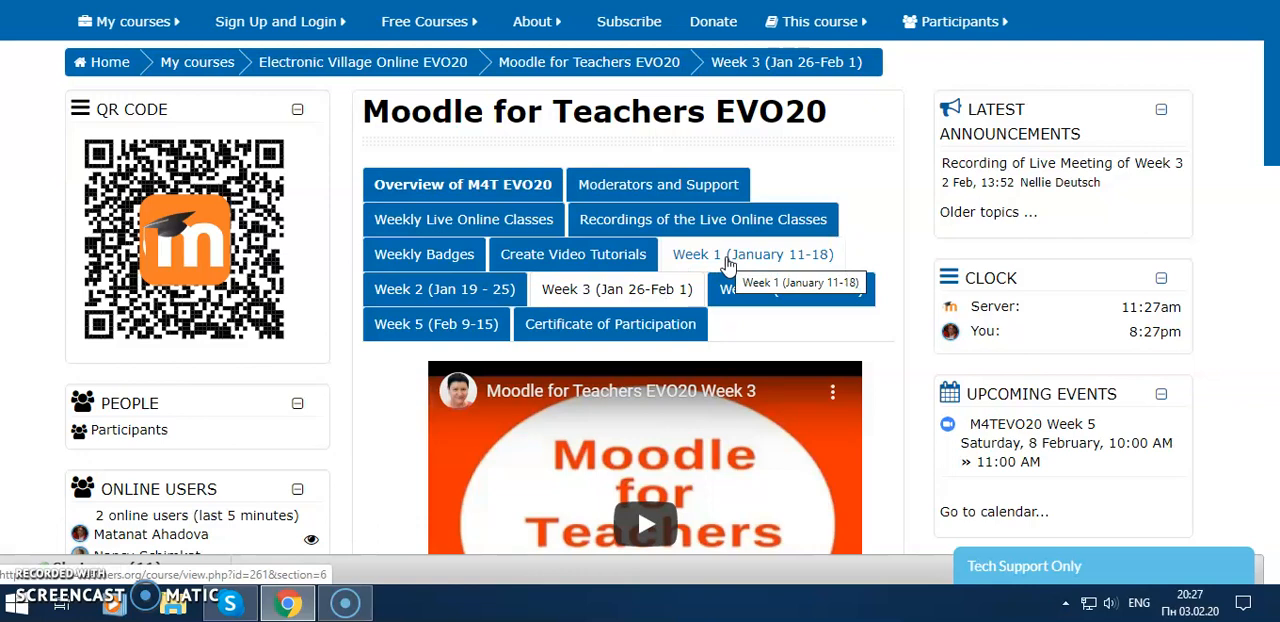
Step: Scroll down through the Week 3 course page and its side blocks
scroll(down, 3)
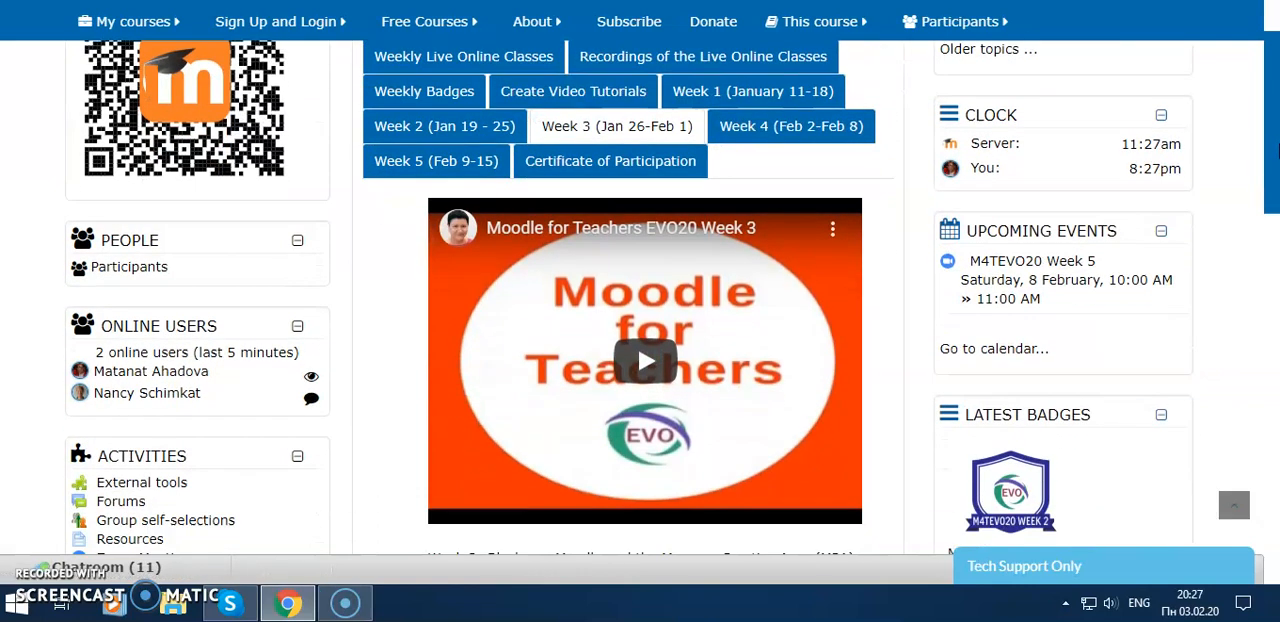
scroll(down, 3)
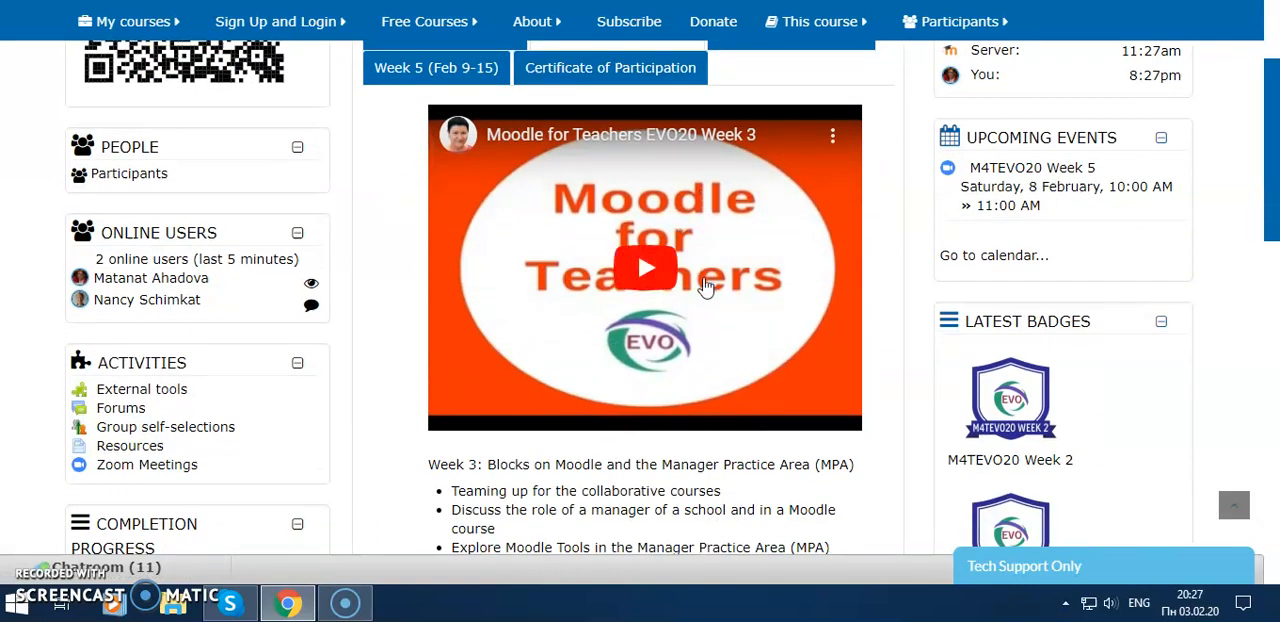
mouse_move(872, 296)
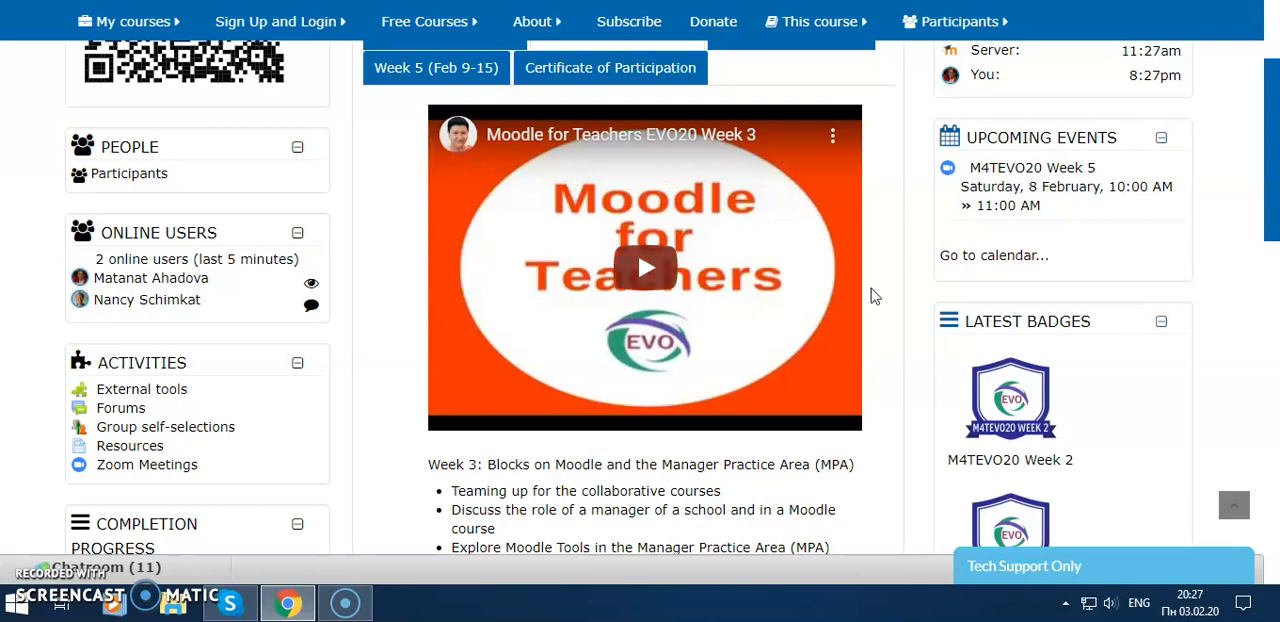
scroll(down, 3)
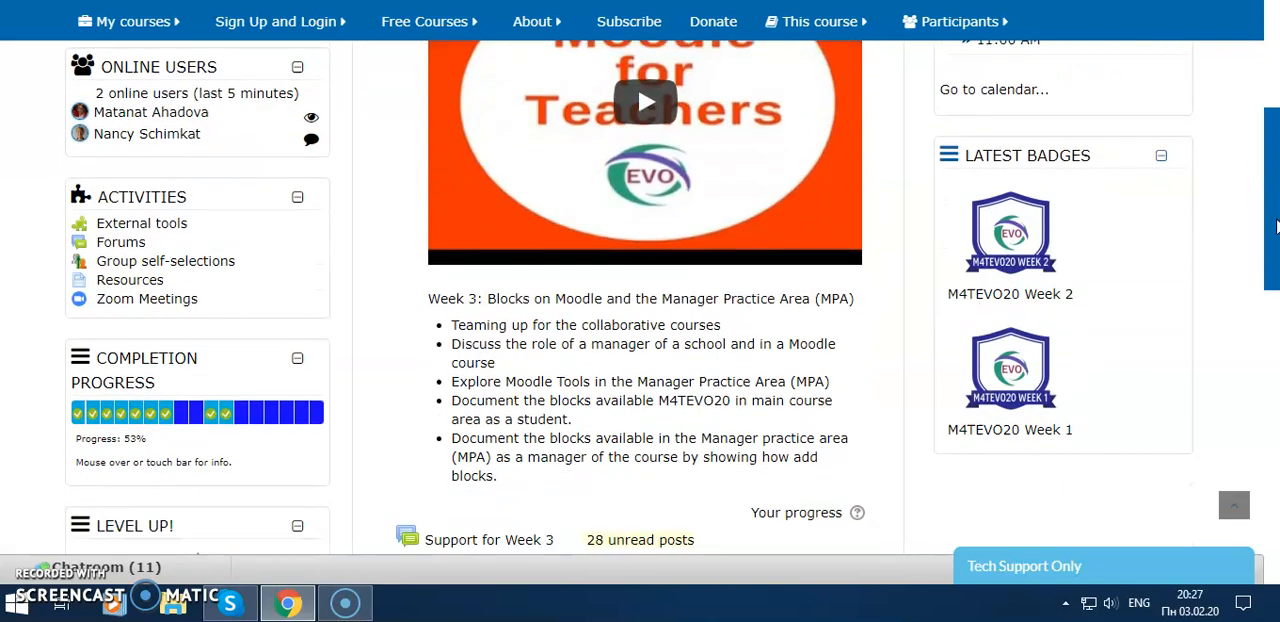
scroll(down, 3)
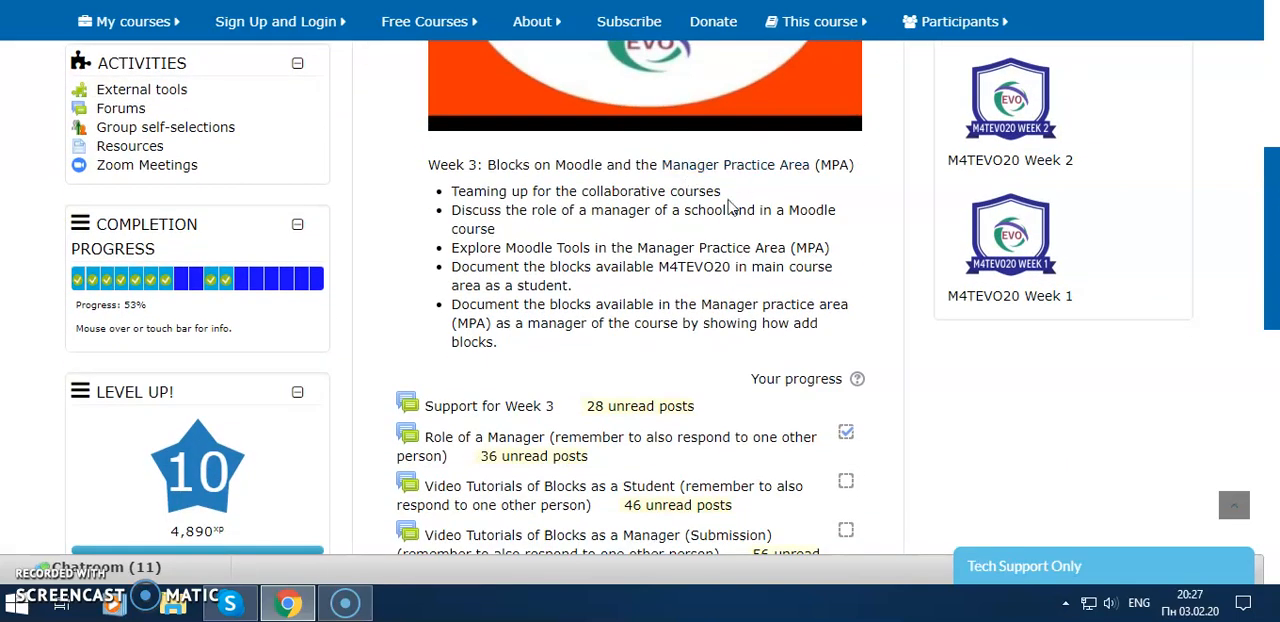
mouse_move(730, 288)
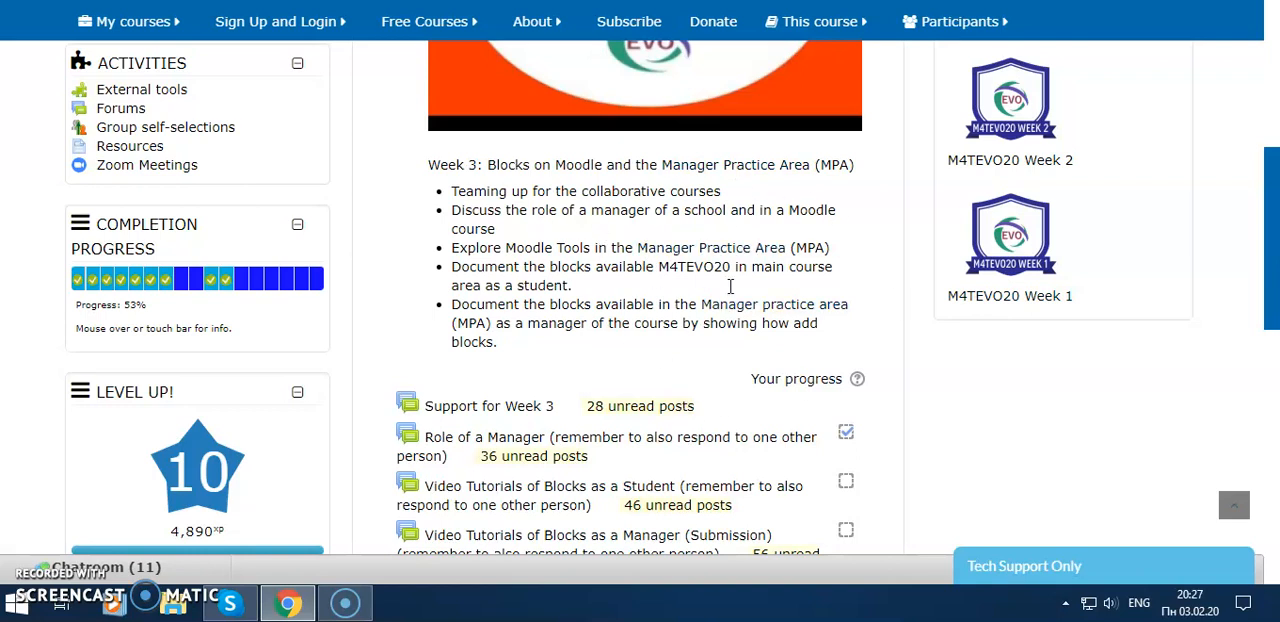
scroll(down, 3)
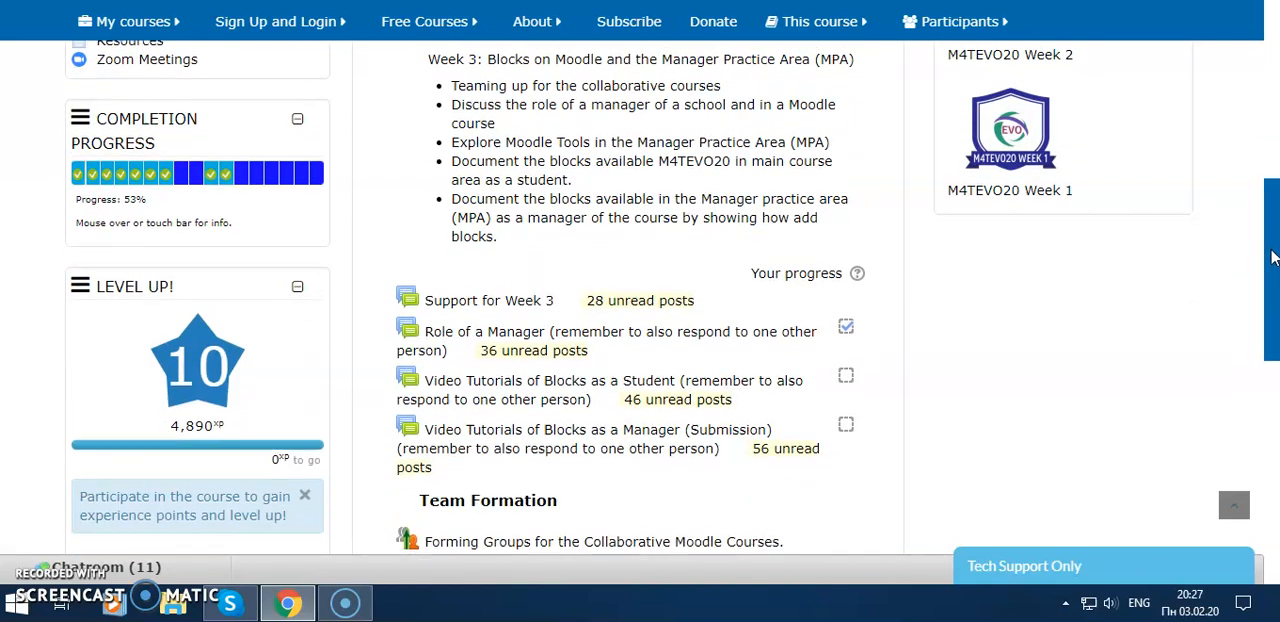
scroll(down, 3)
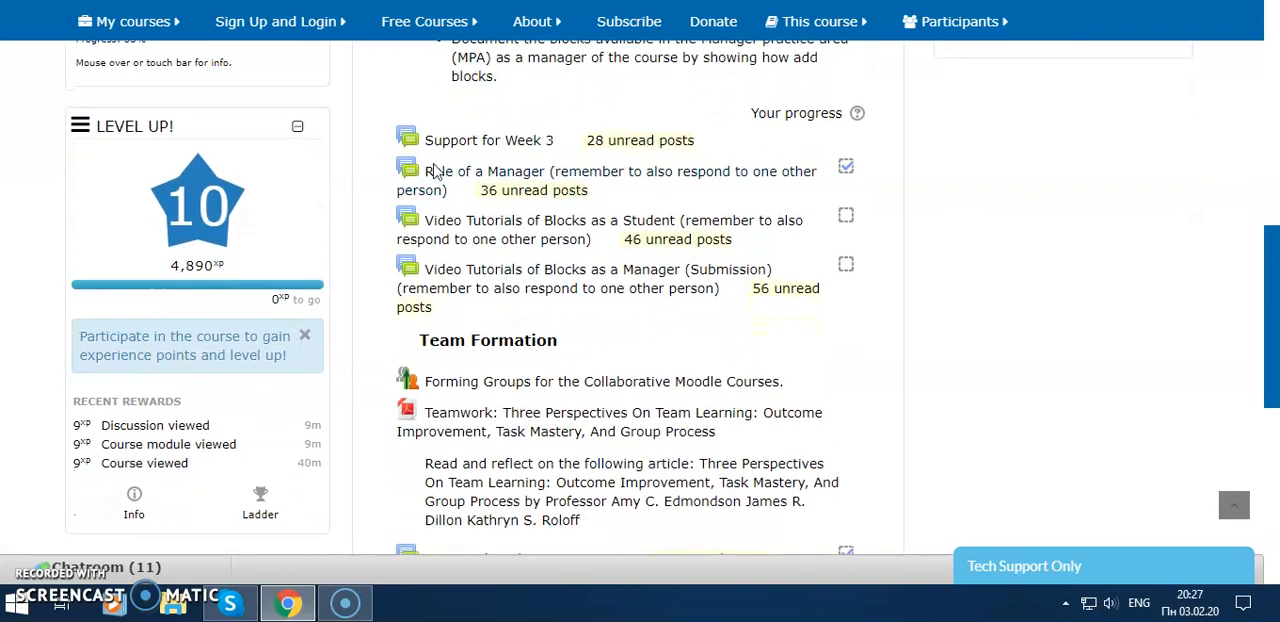
mouse_move(596, 190)
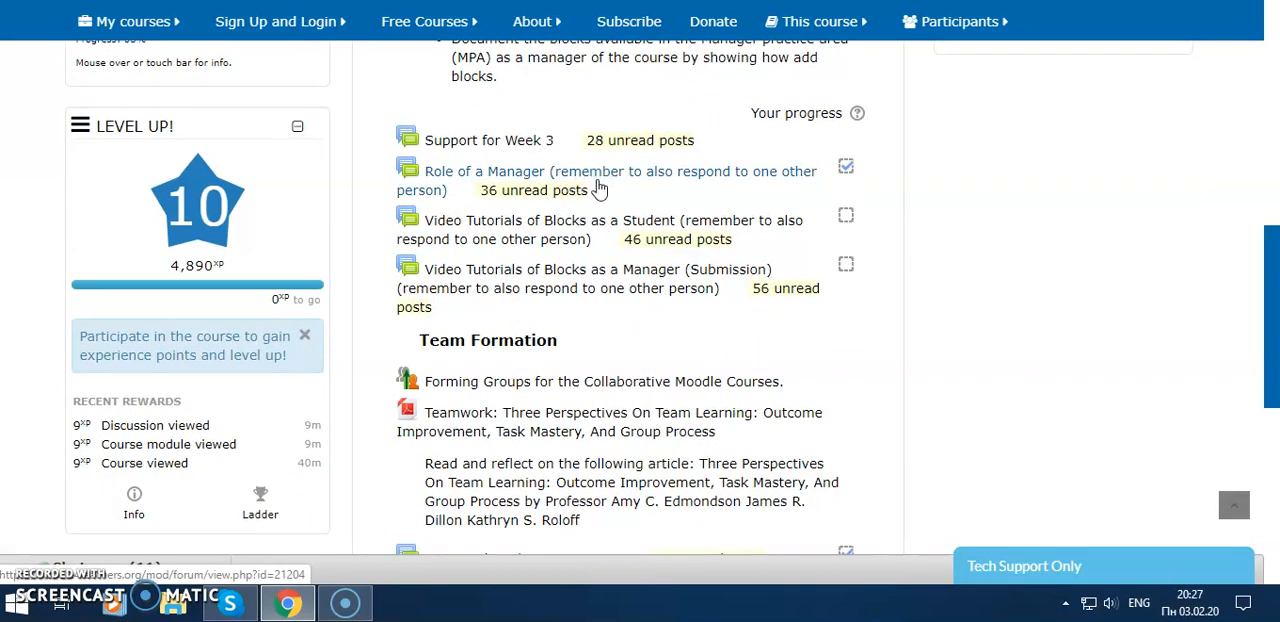
mouse_move(792, 172)
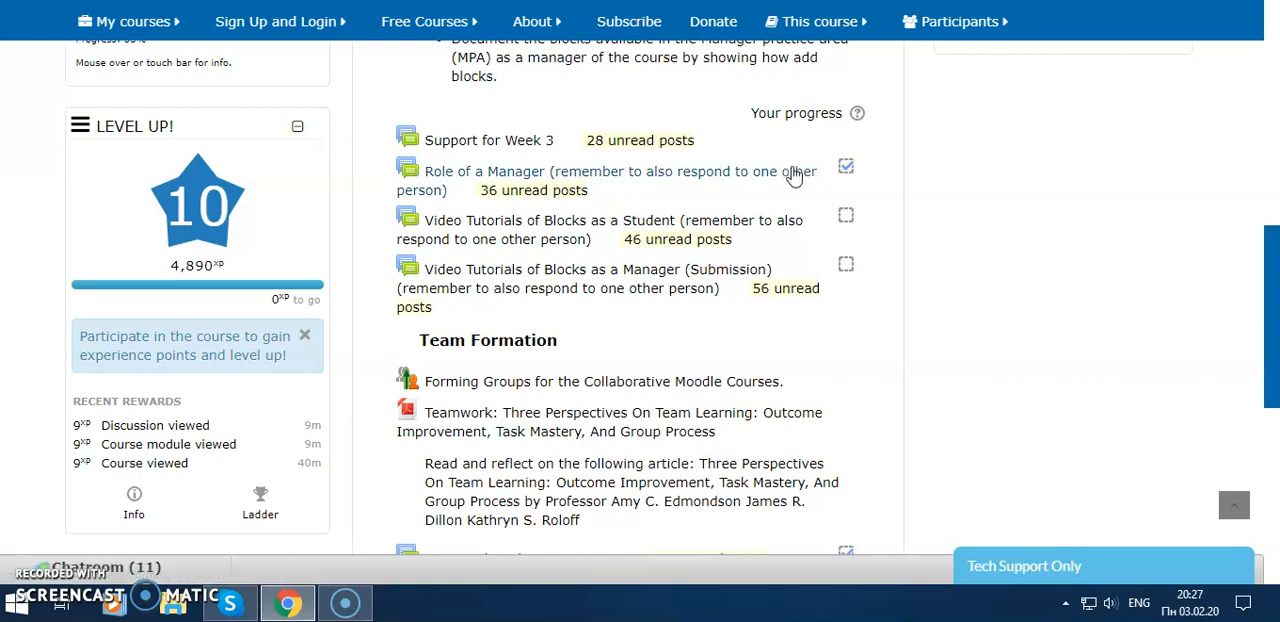
mouse_move(846, 166)
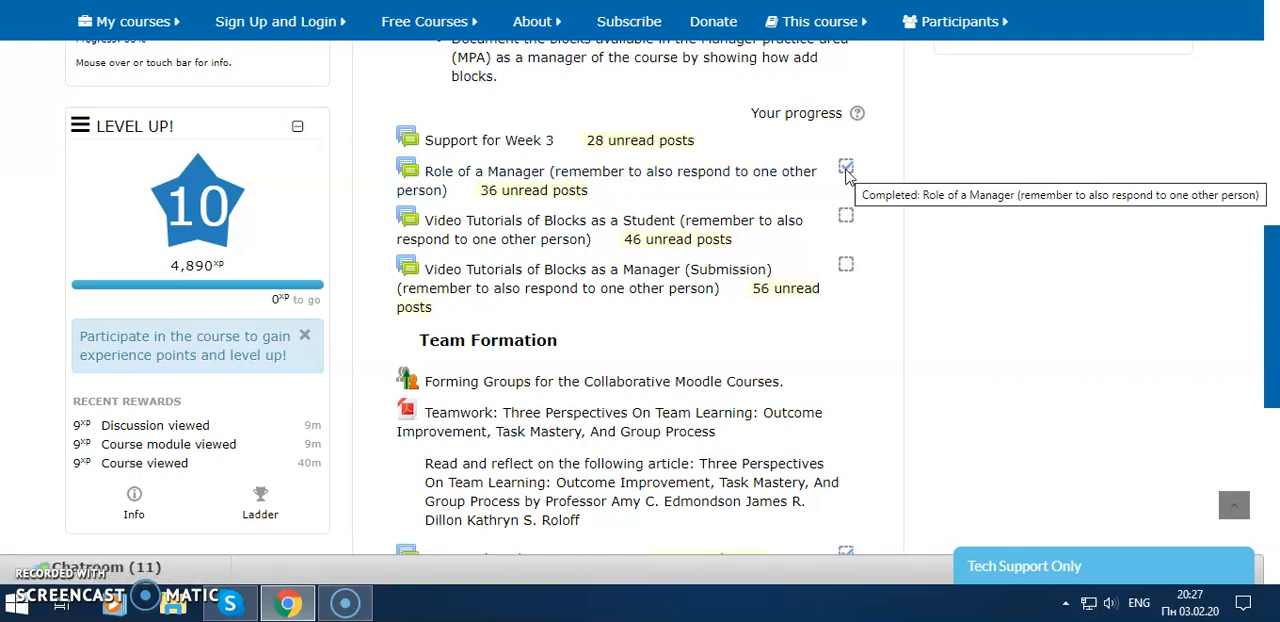
click(846, 166)
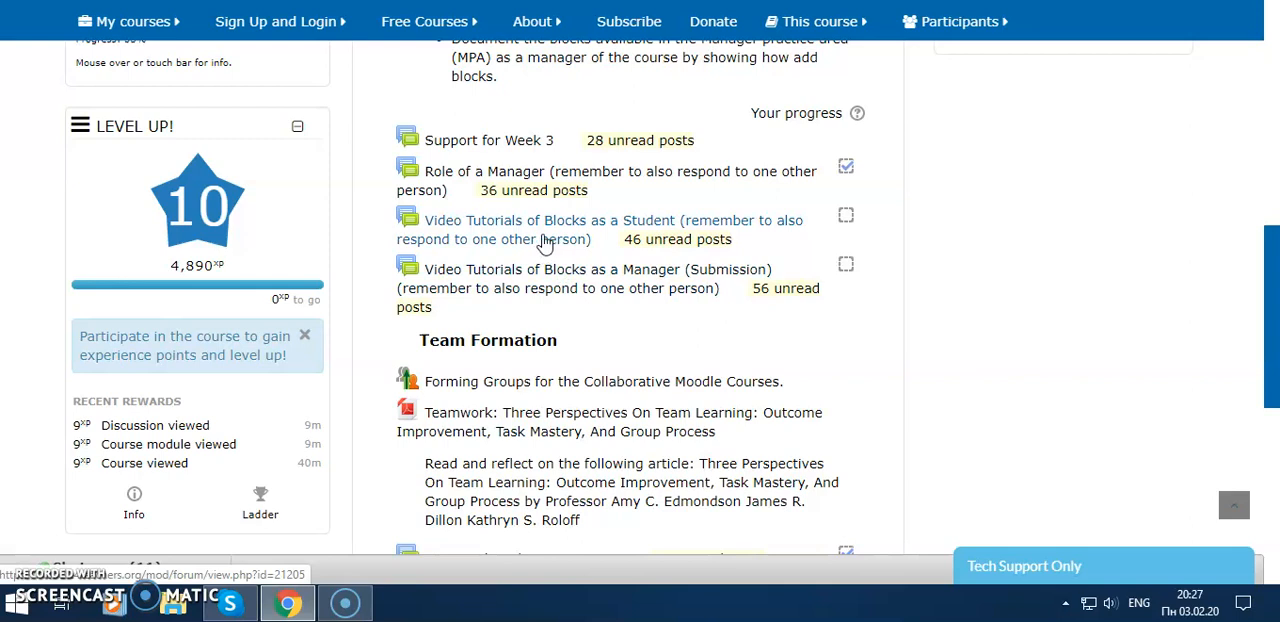
mouse_move(588, 228)
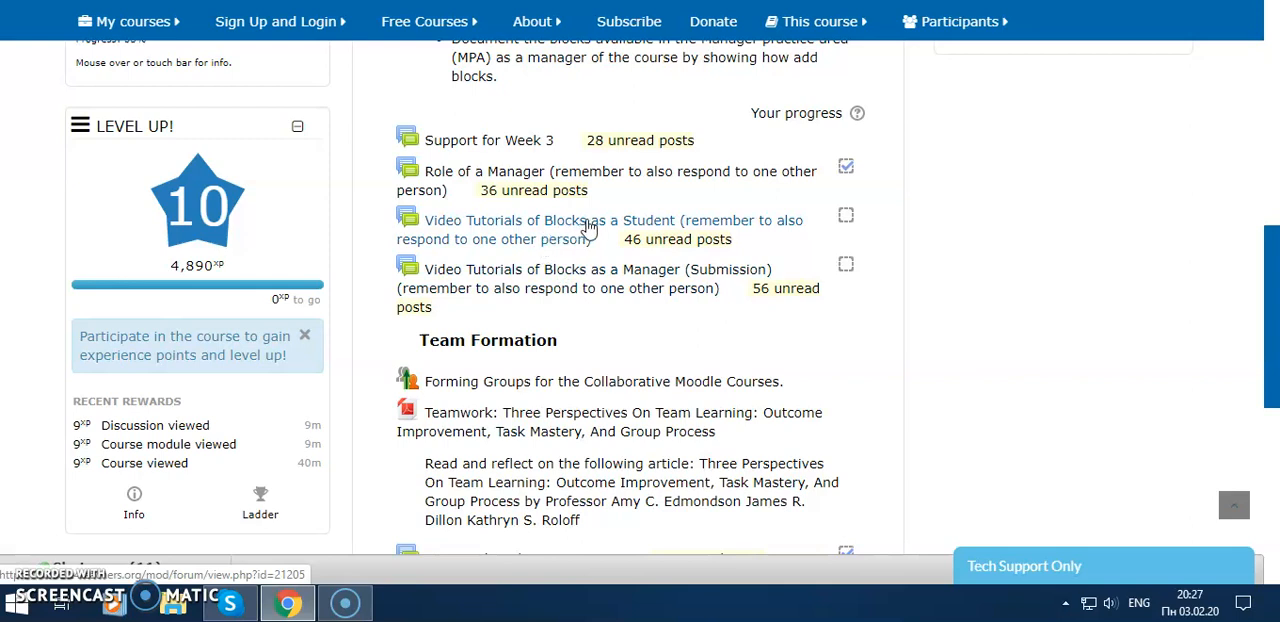
mouse_move(724, 228)
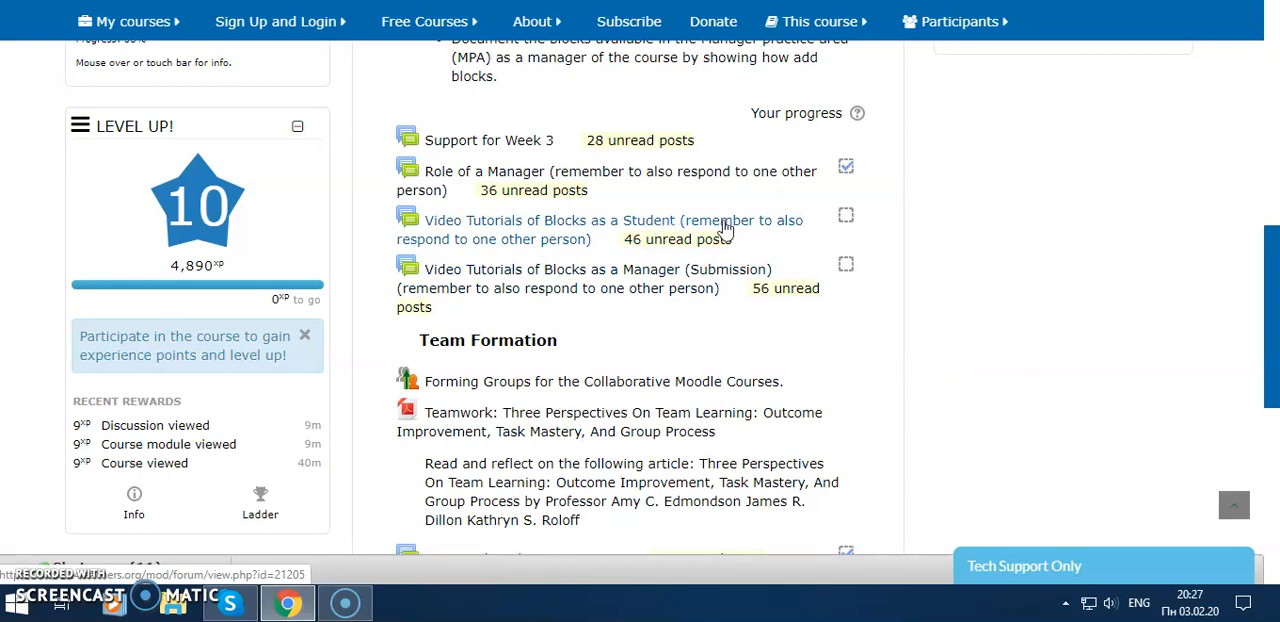
mouse_move(1224, 304)
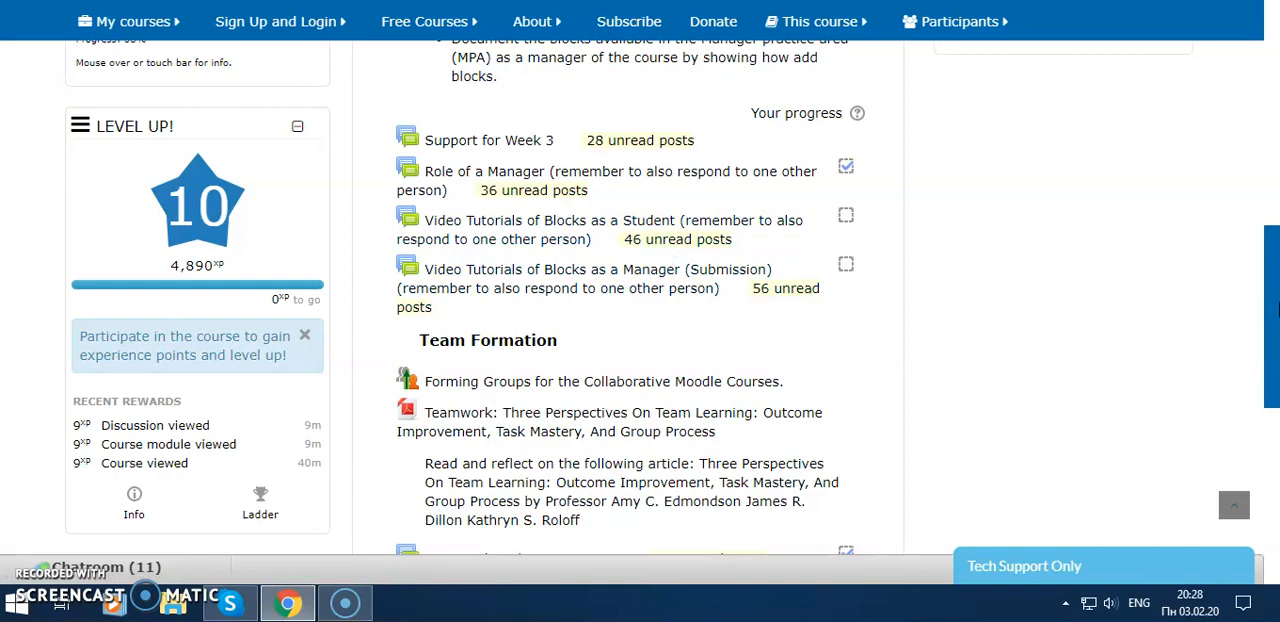
Step: Review the Upcoming Events block, collapsing and re-expanding its event list
scroll(down, 3)
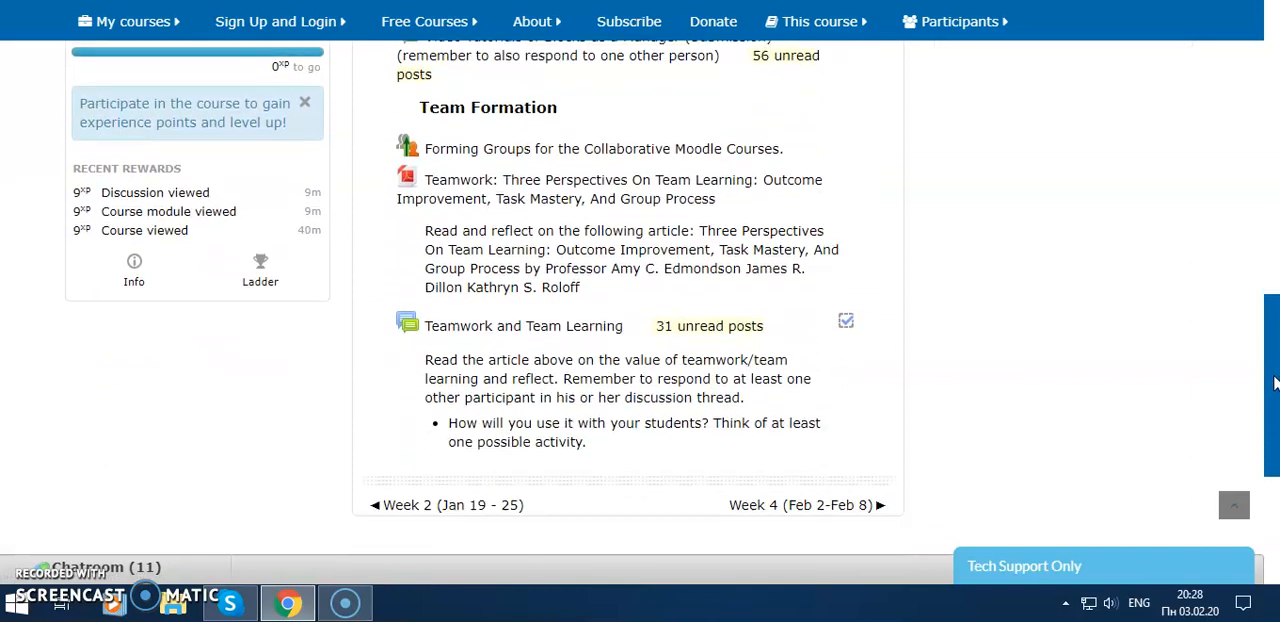
scroll(up, 3)
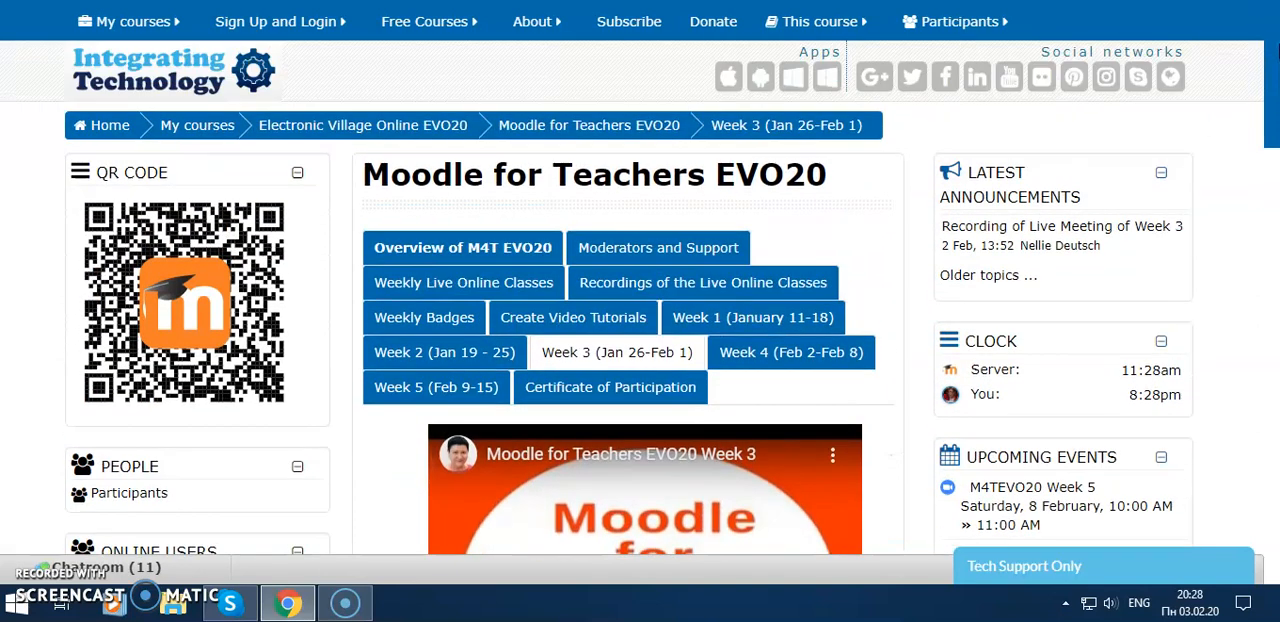
mouse_move(910, 212)
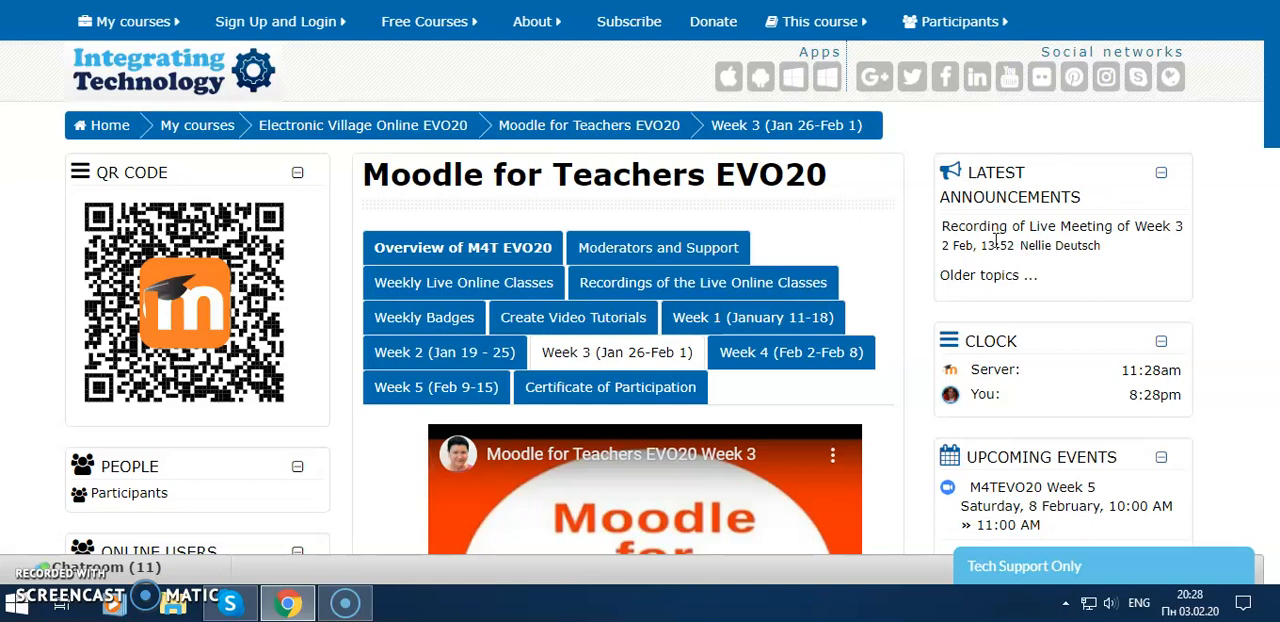
mouse_move(1272, 84)
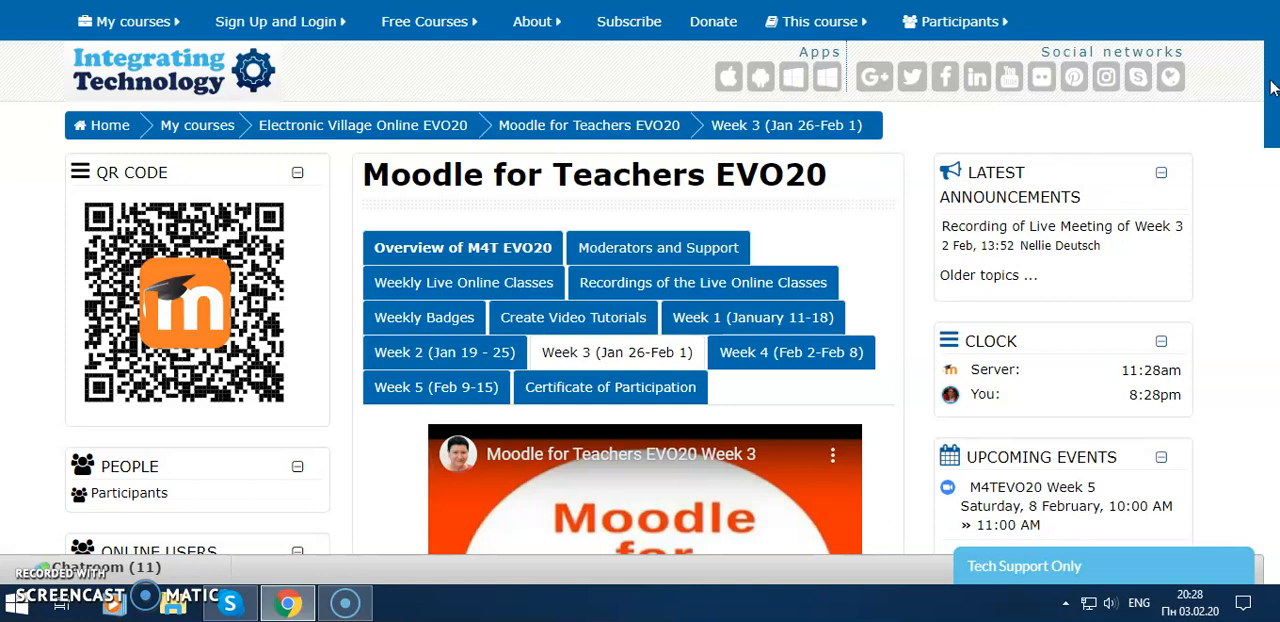
scroll(down, 3)
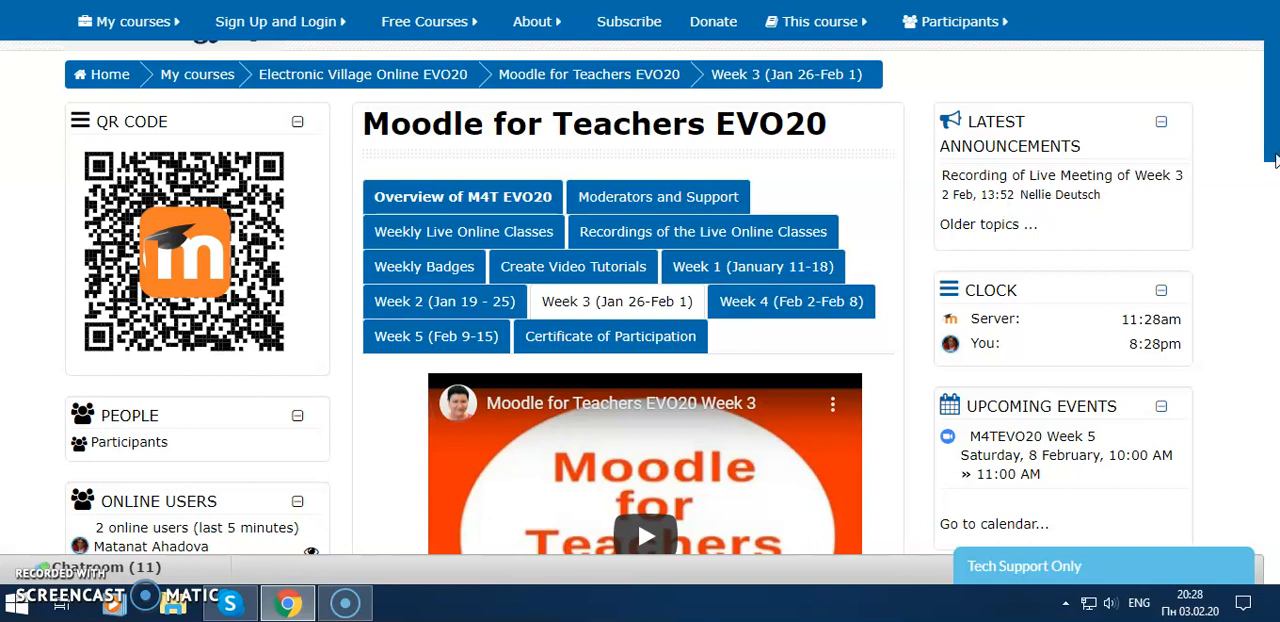
scroll(up, 3)
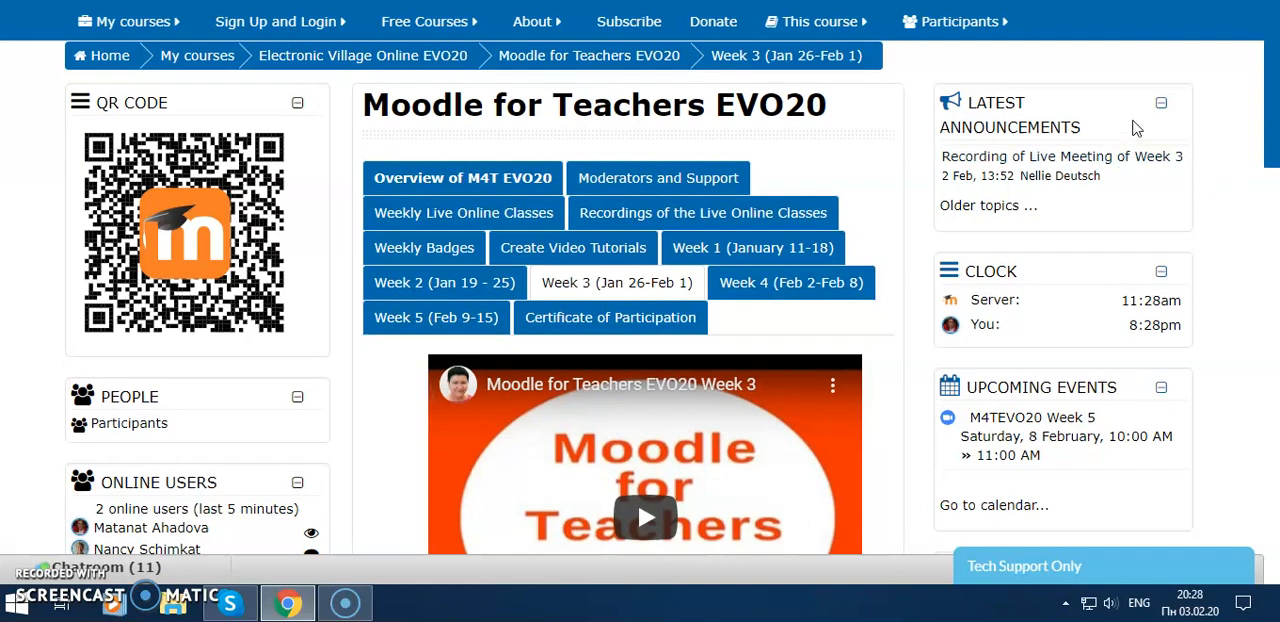
mouse_move(1040, 96)
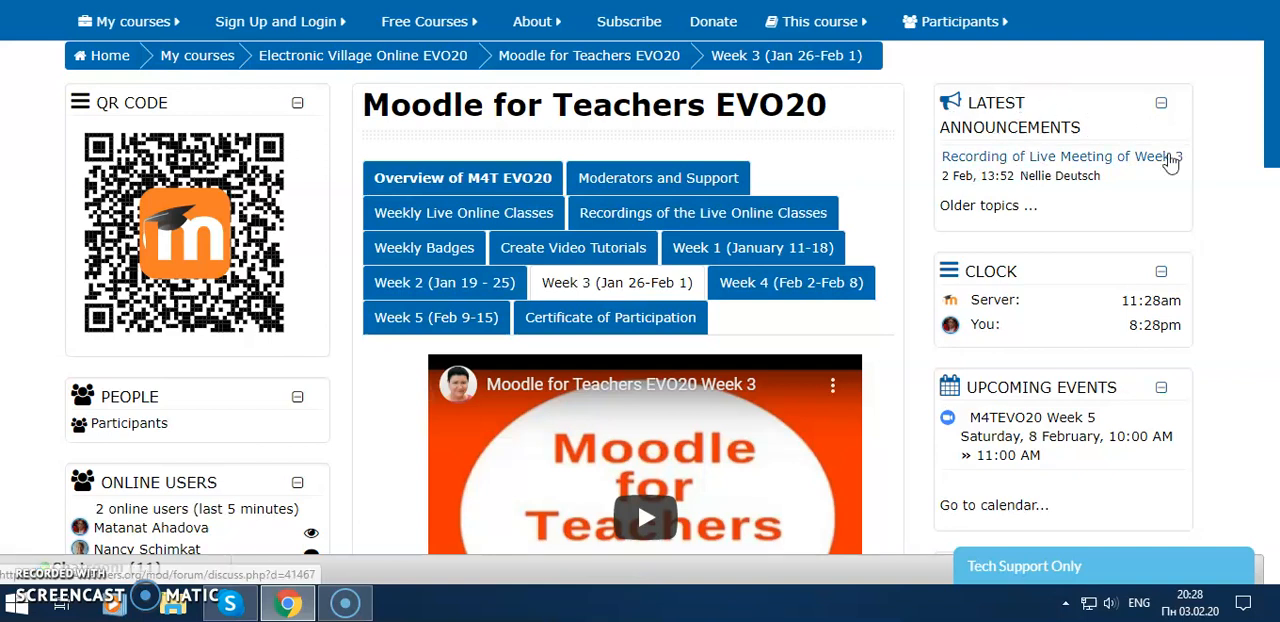
scroll(down, 3)
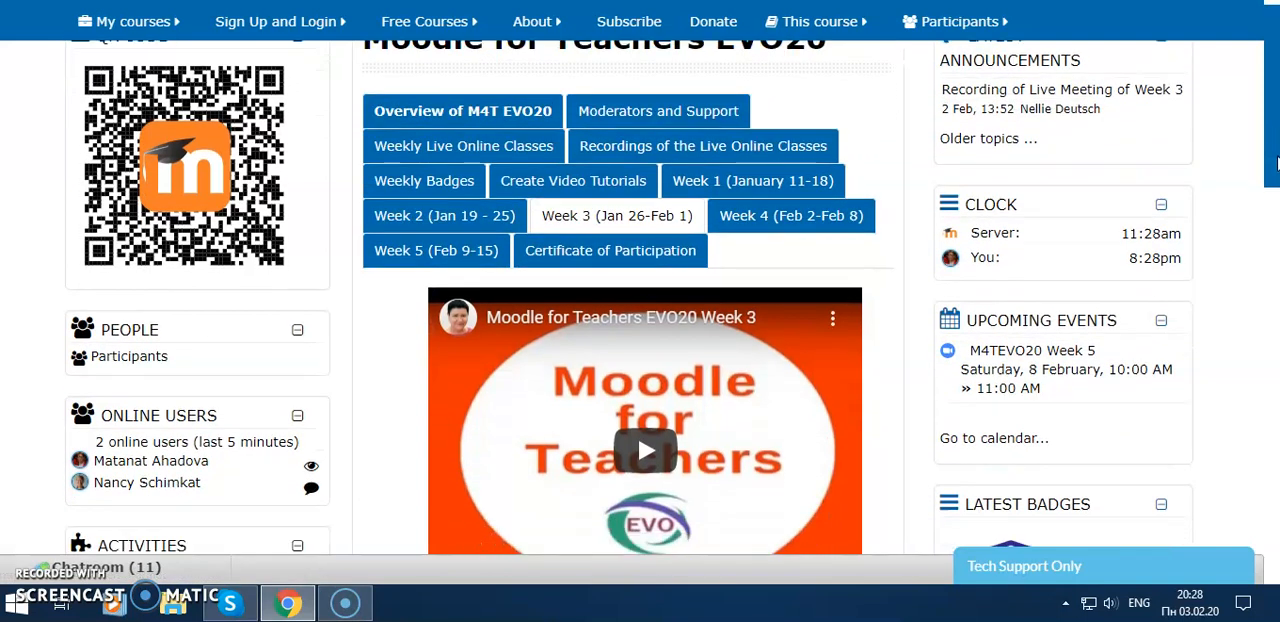
scroll(down, 3)
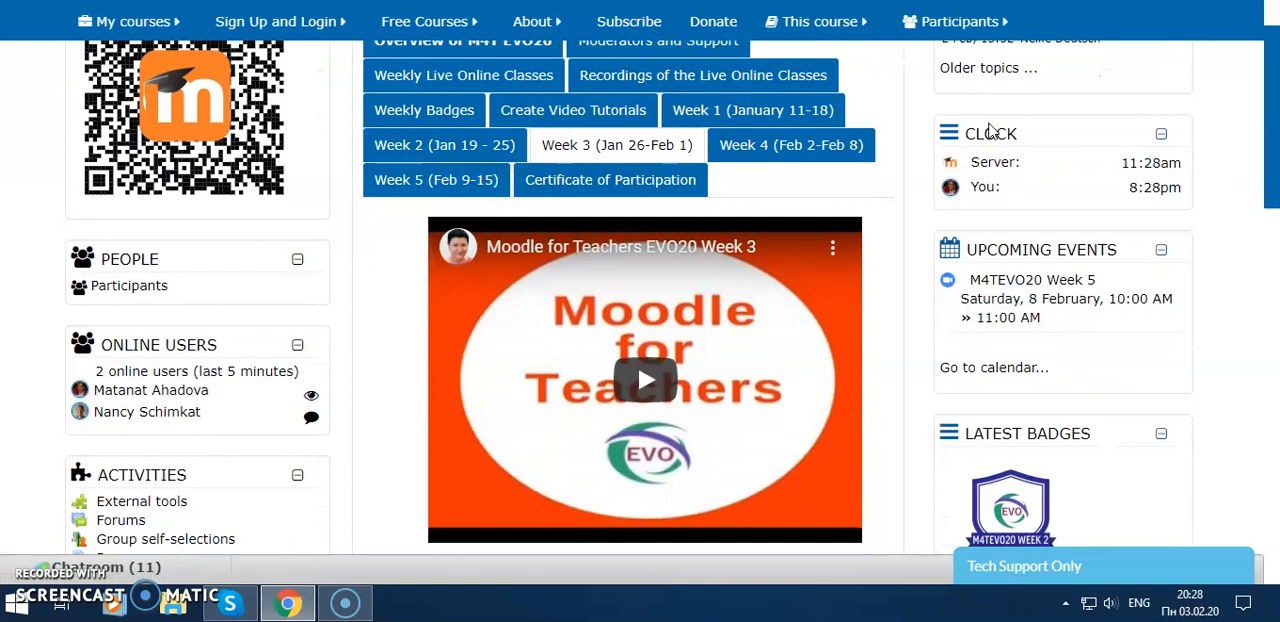
mouse_move(964, 132)
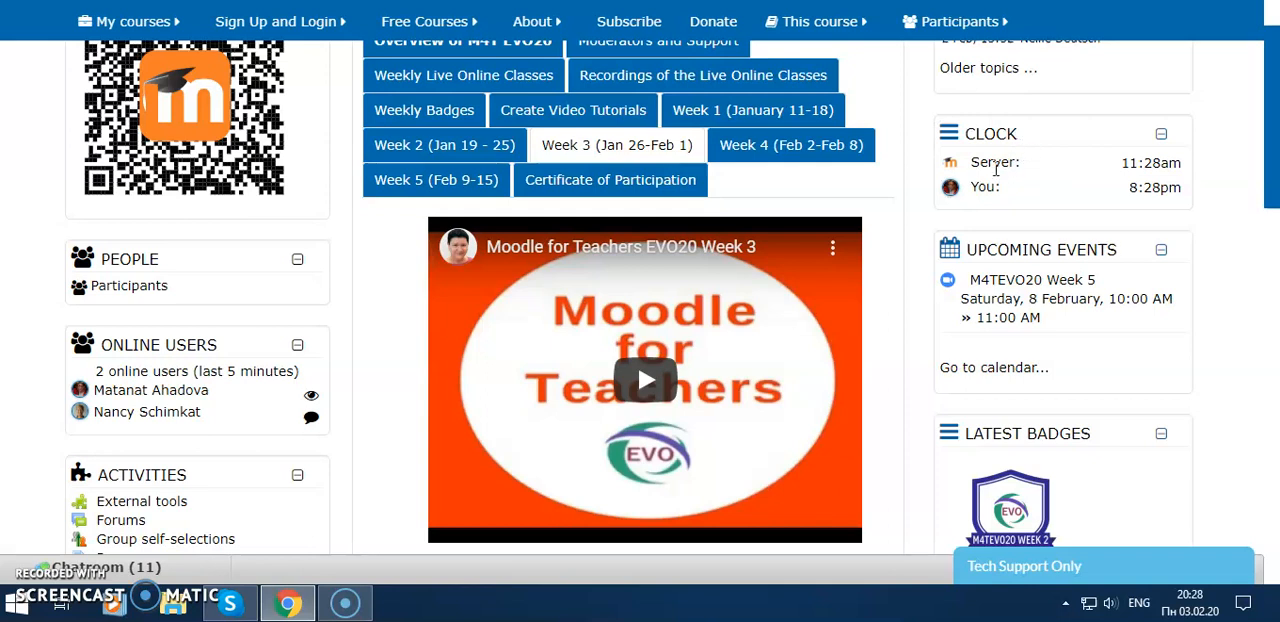
mouse_move(1144, 172)
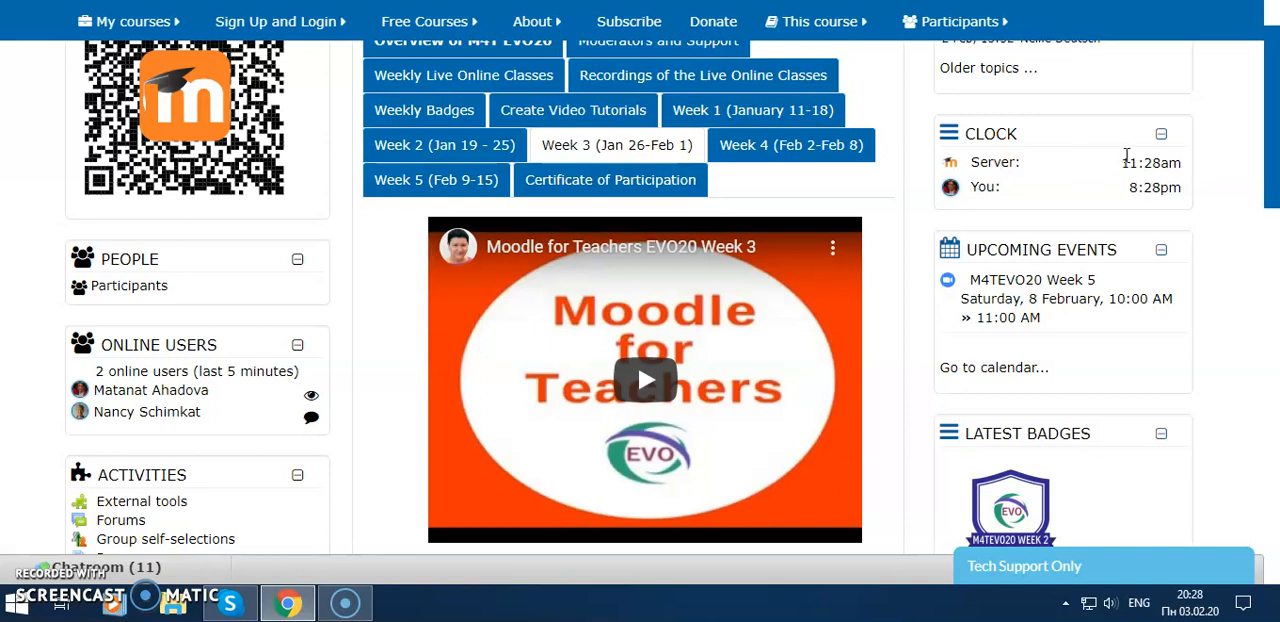
mouse_move(994, 192)
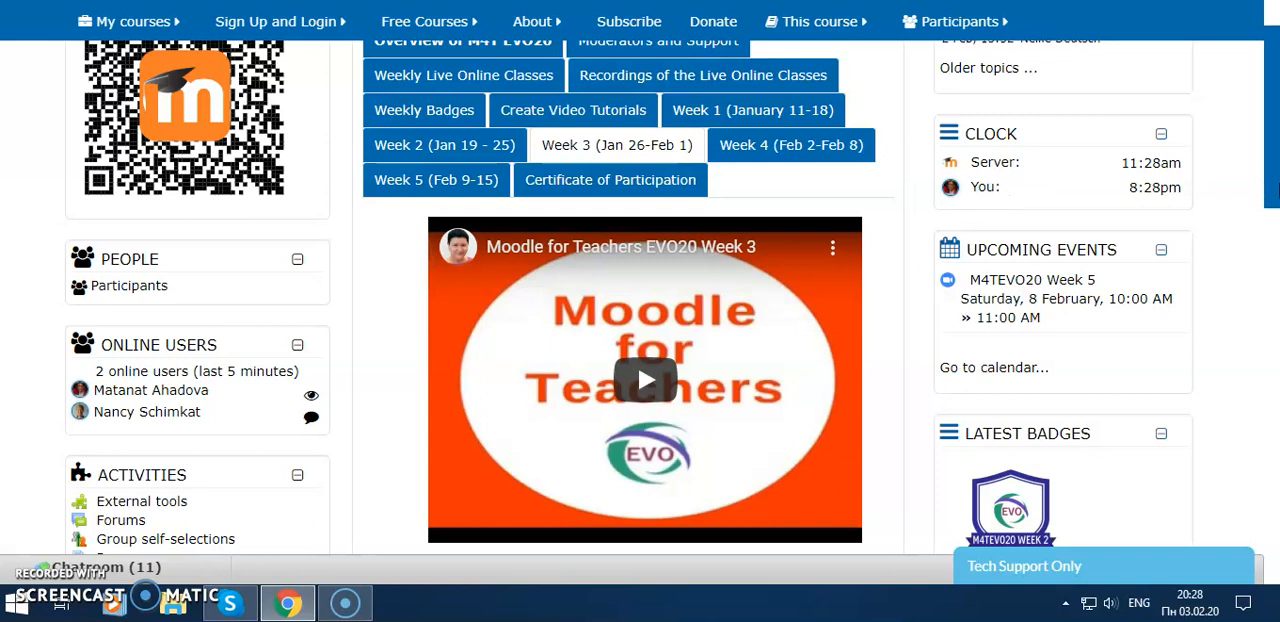
scroll(down, 3)
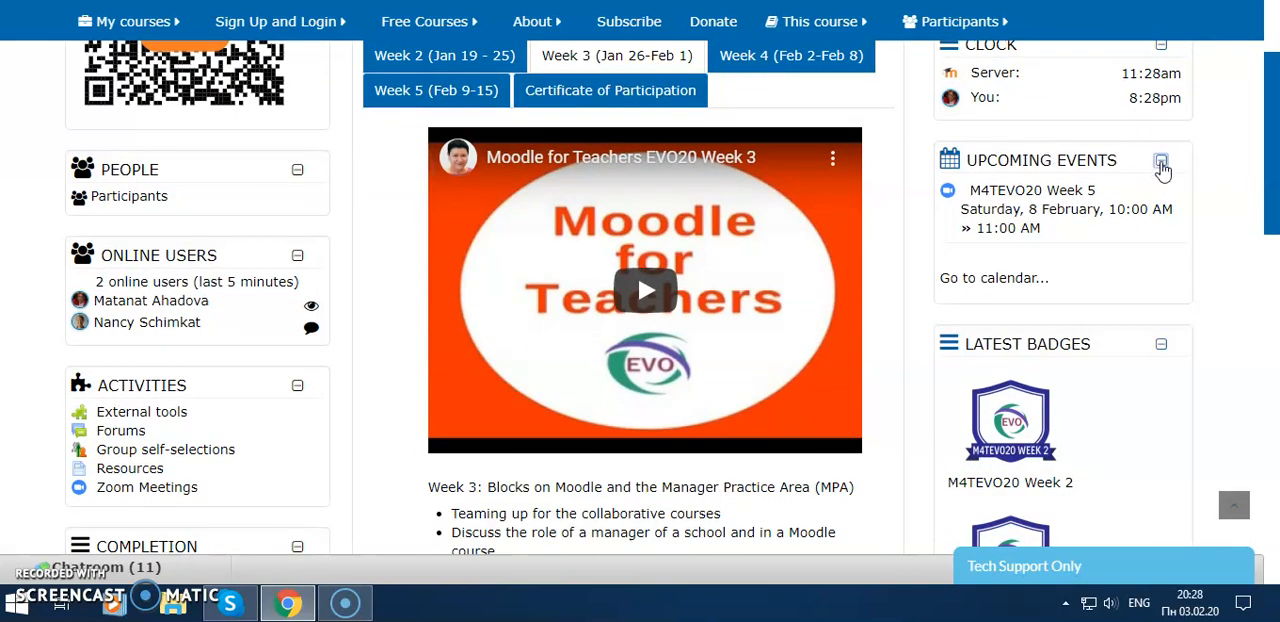
click(1160, 160)
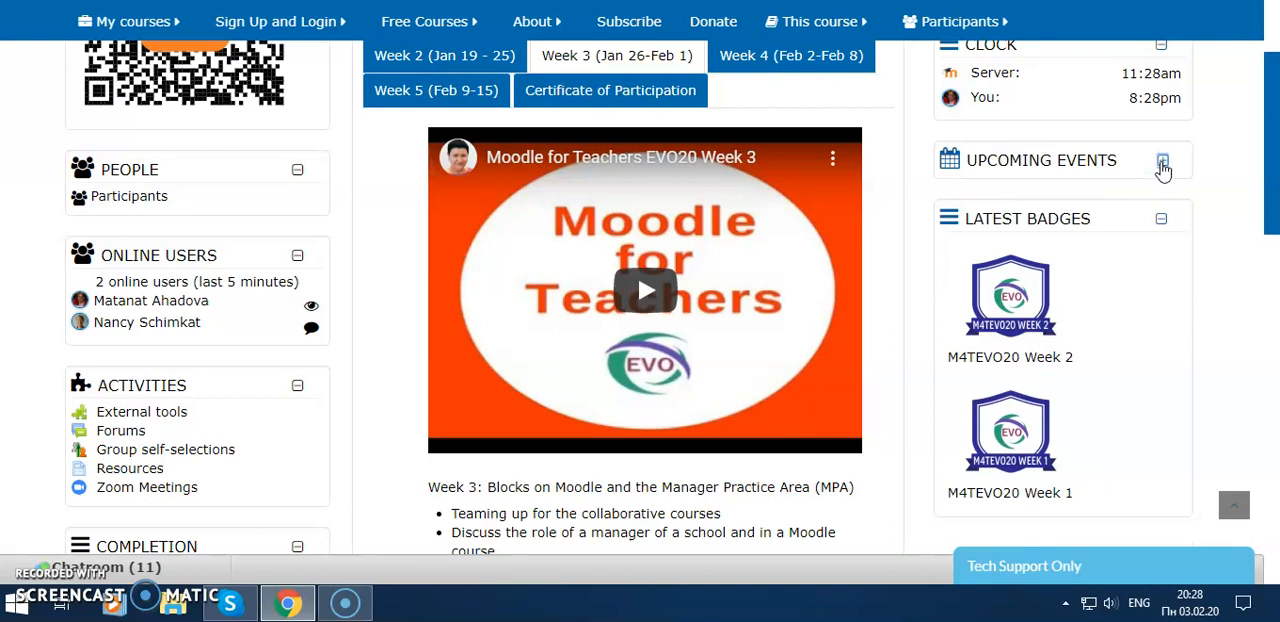
click(1162, 160)
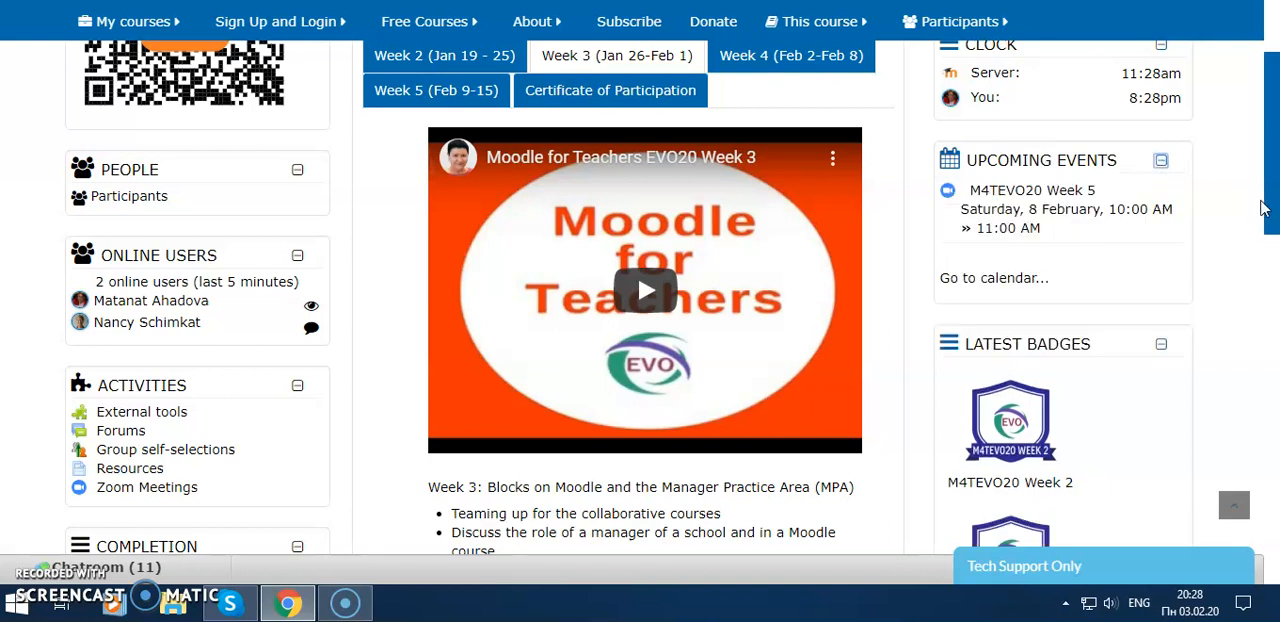
scroll(down, 3)
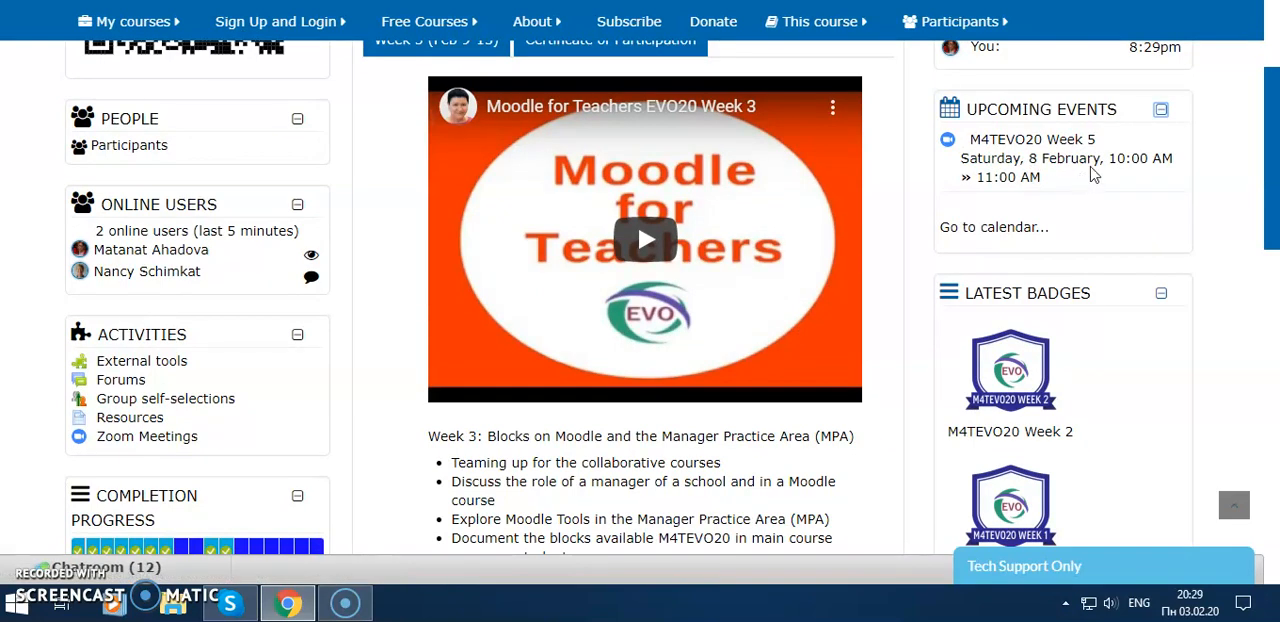
mouse_move(1142, 178)
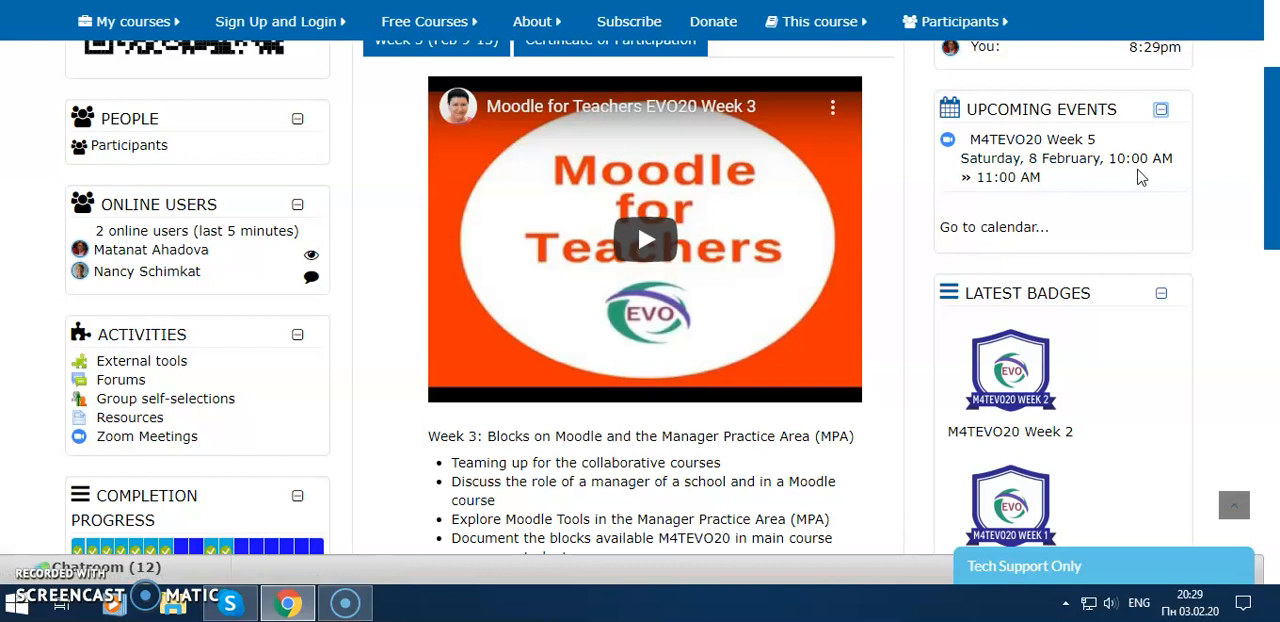
mouse_move(1060, 192)
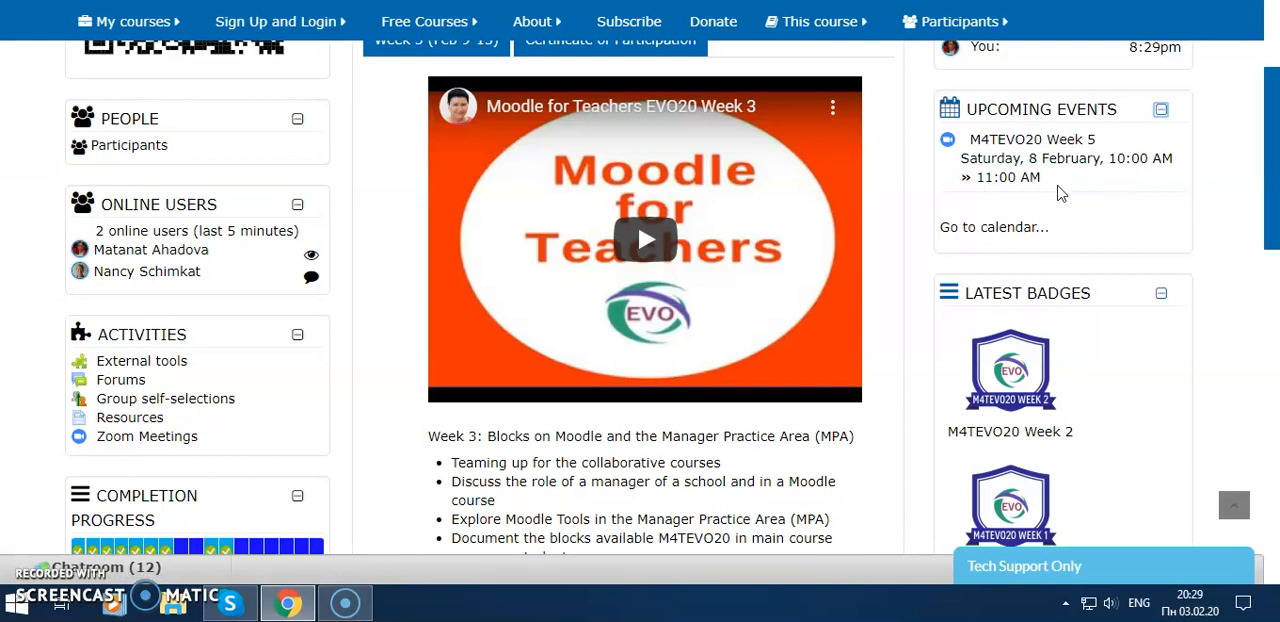
mouse_move(1216, 190)
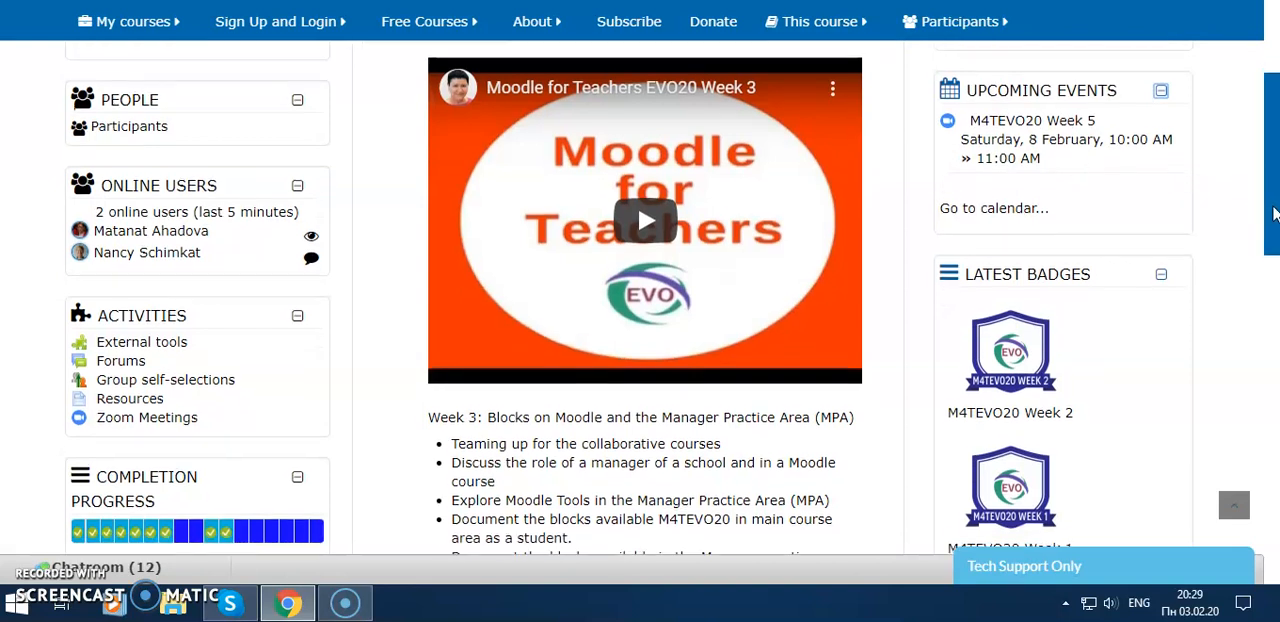
scroll(down, 3)
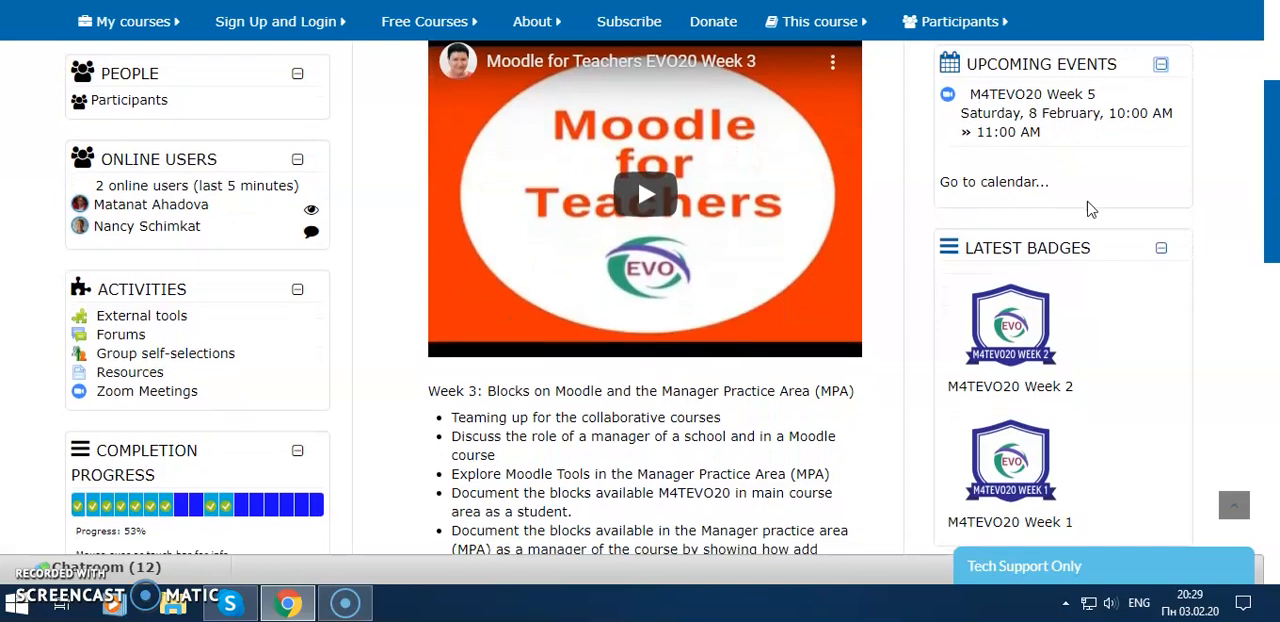
mouse_move(994, 180)
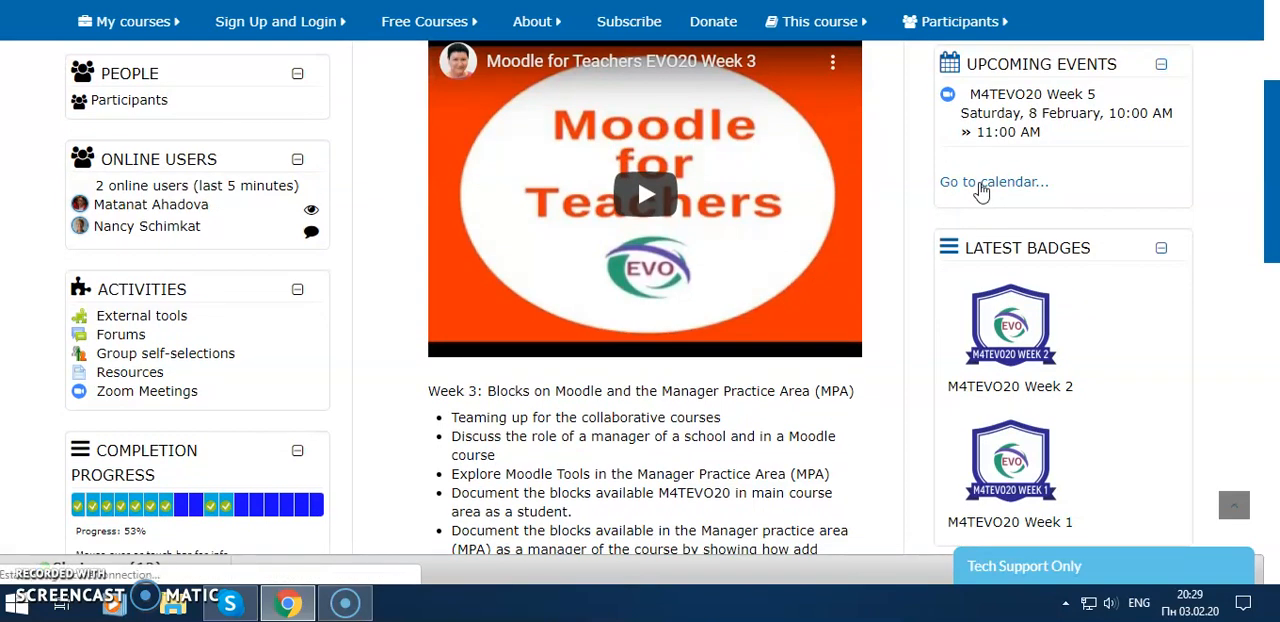
Step: Show the course calendar listing the M4TEVO20 Week 5 event on 8 February
click(992, 180)
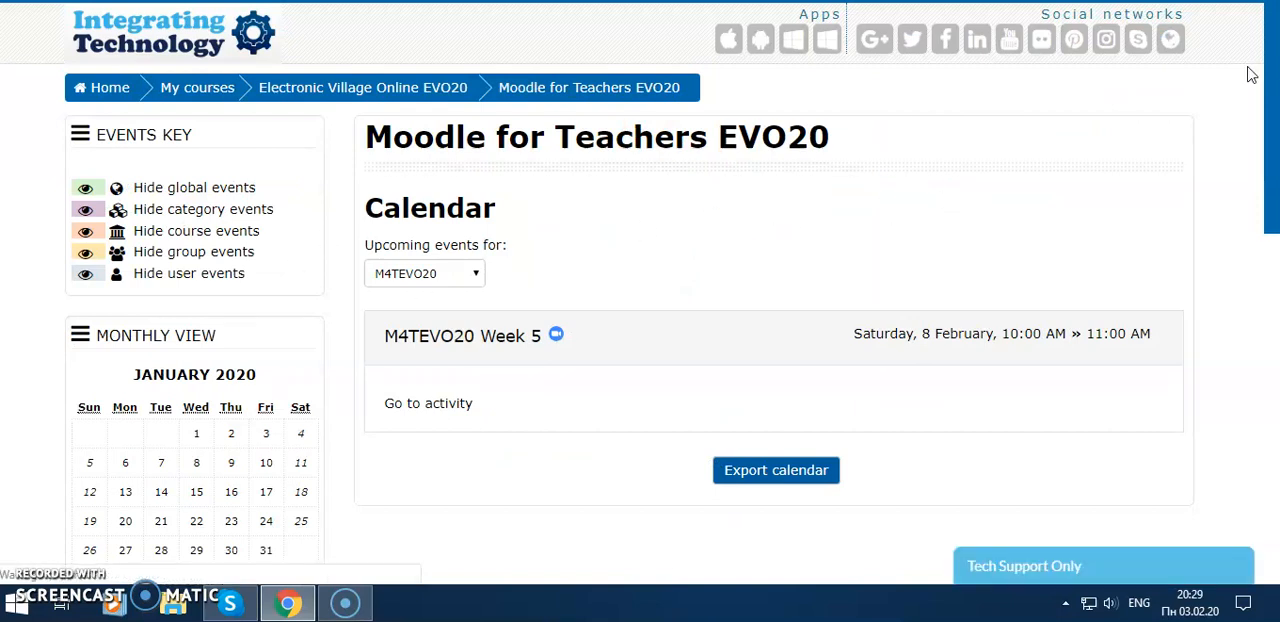
scroll(down, 3)
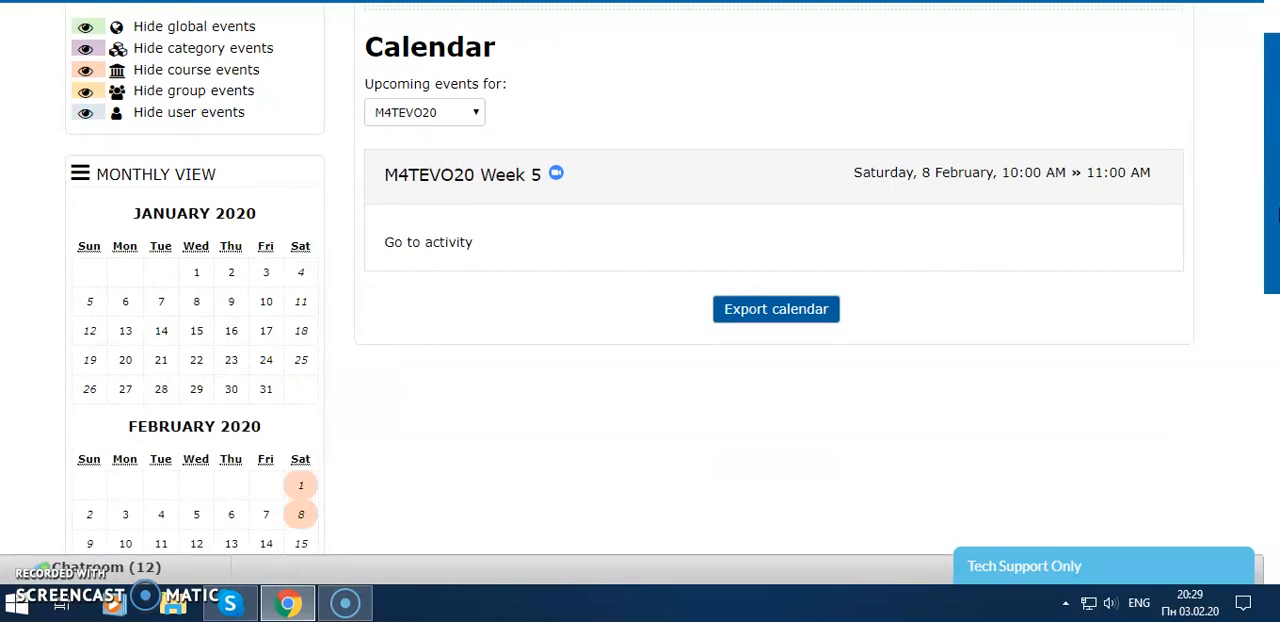
scroll(up, 3)
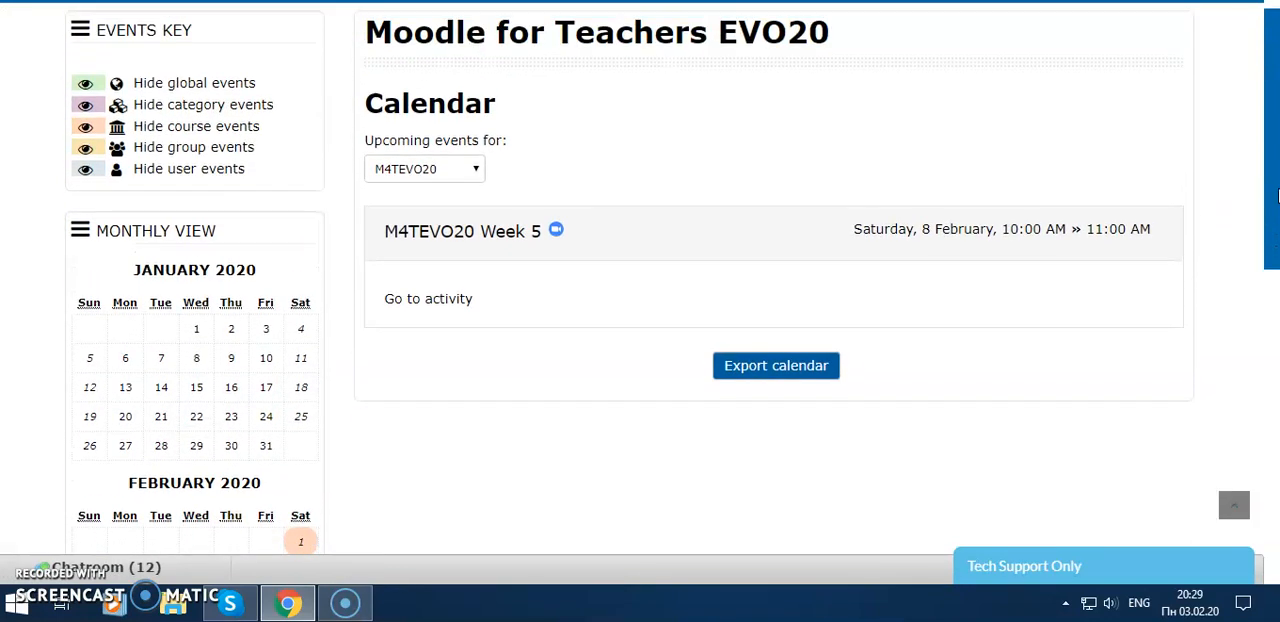
scroll(up, 3)
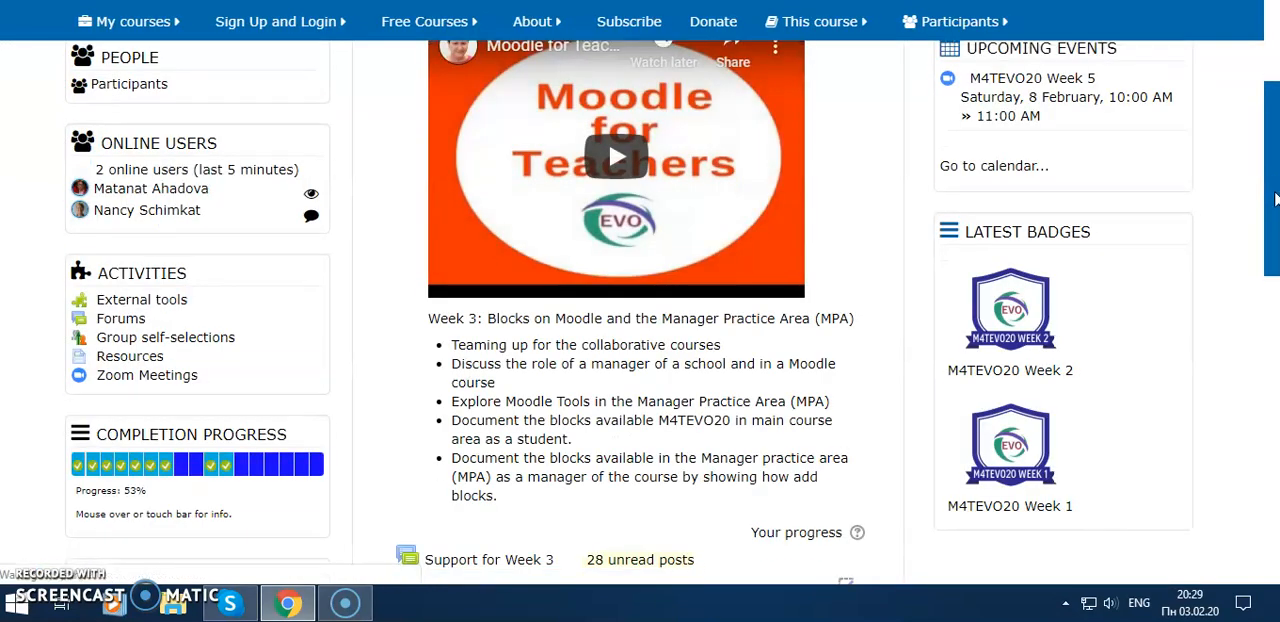
scroll(down, 3)
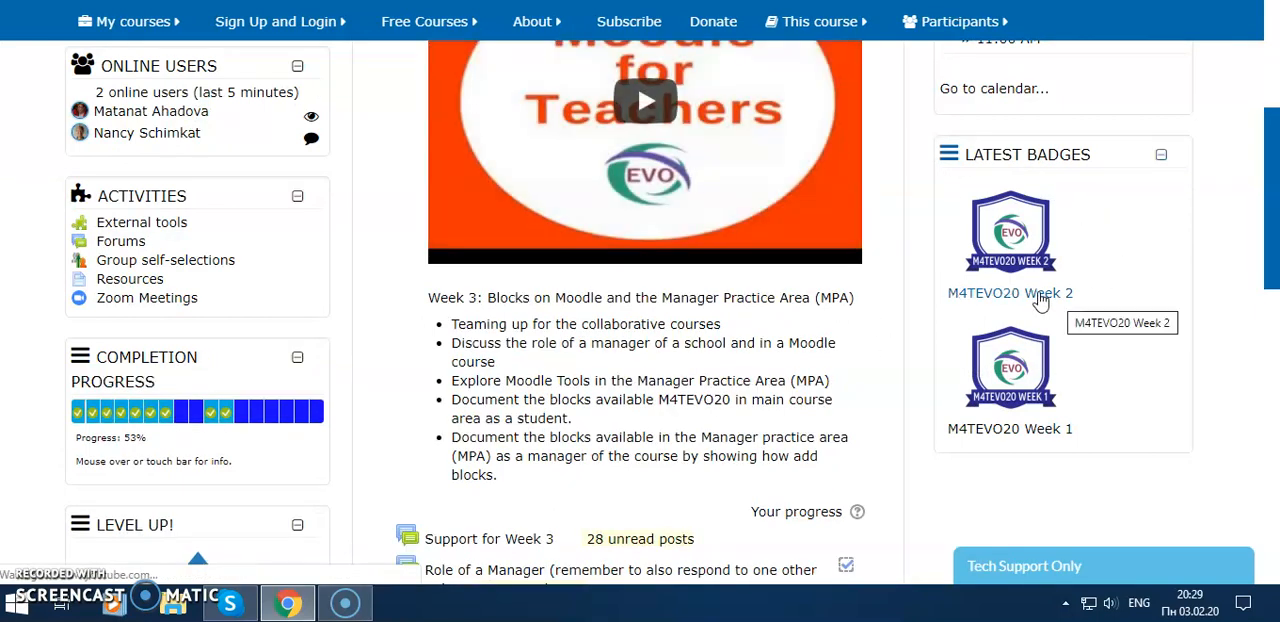
mouse_move(1072, 232)
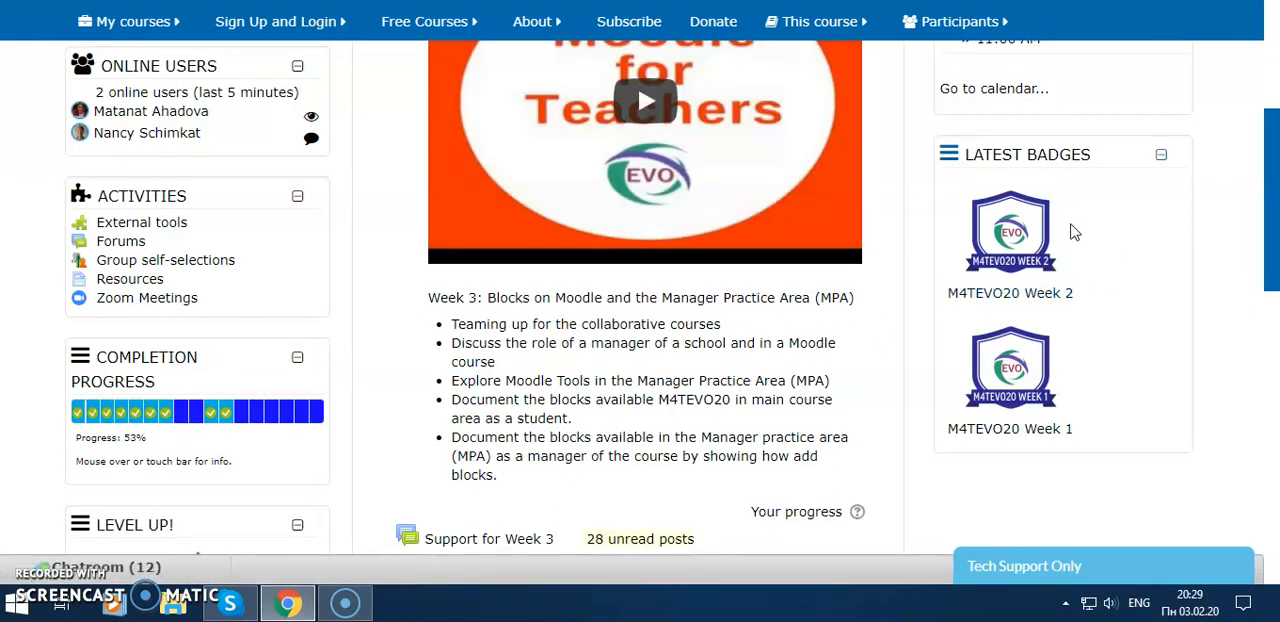
mouse_move(1068, 208)
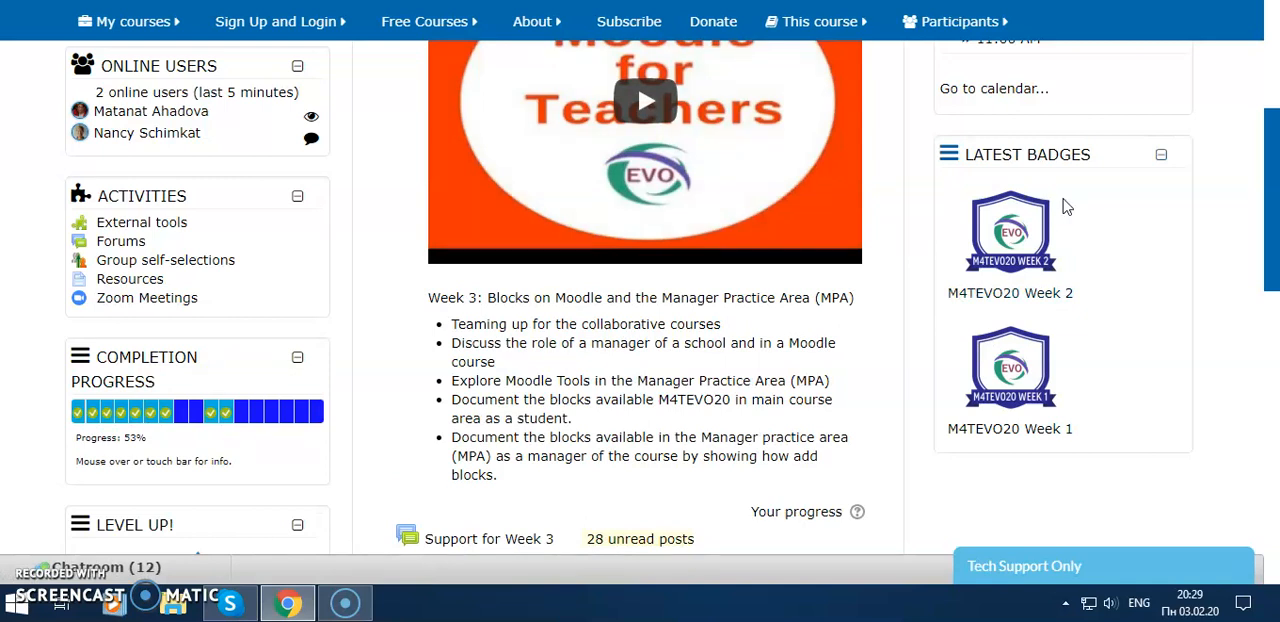
mouse_move(1062, 262)
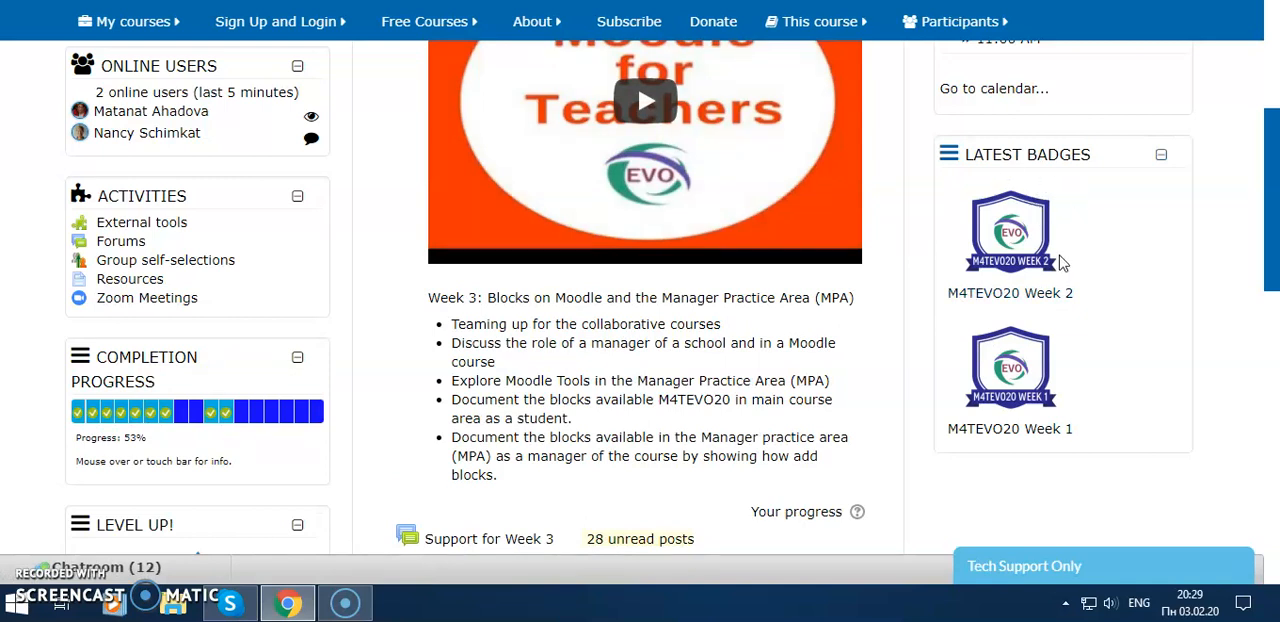
mouse_move(1122, 332)
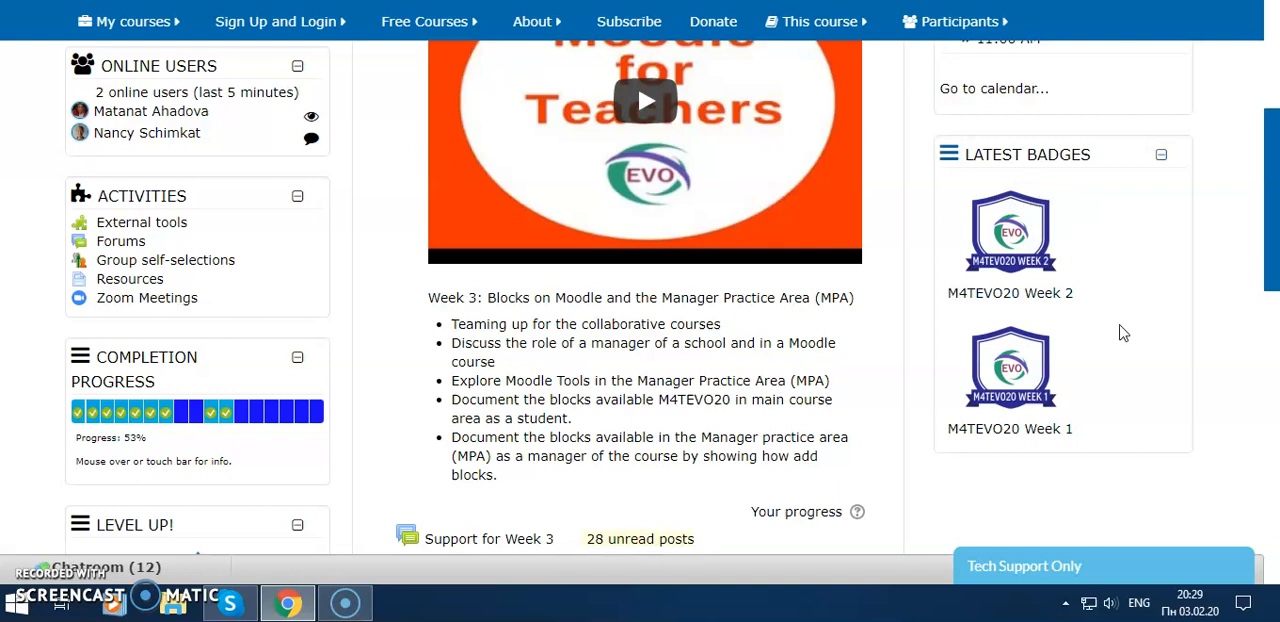
mouse_move(1160, 158)
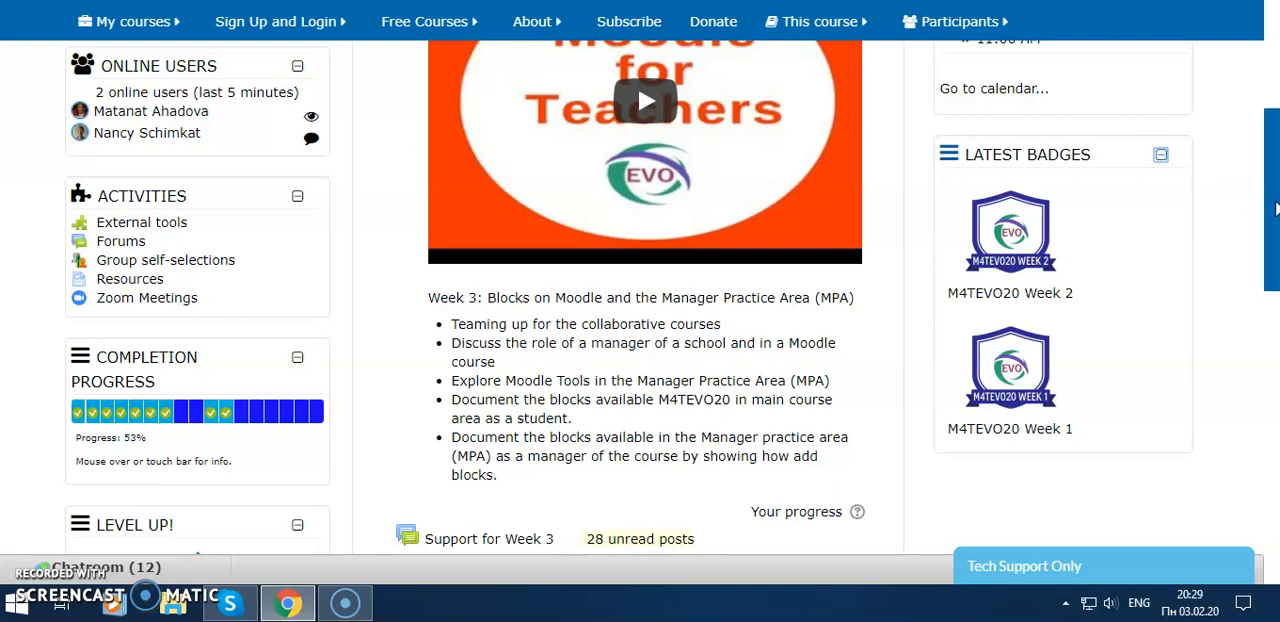
scroll(down, 3)
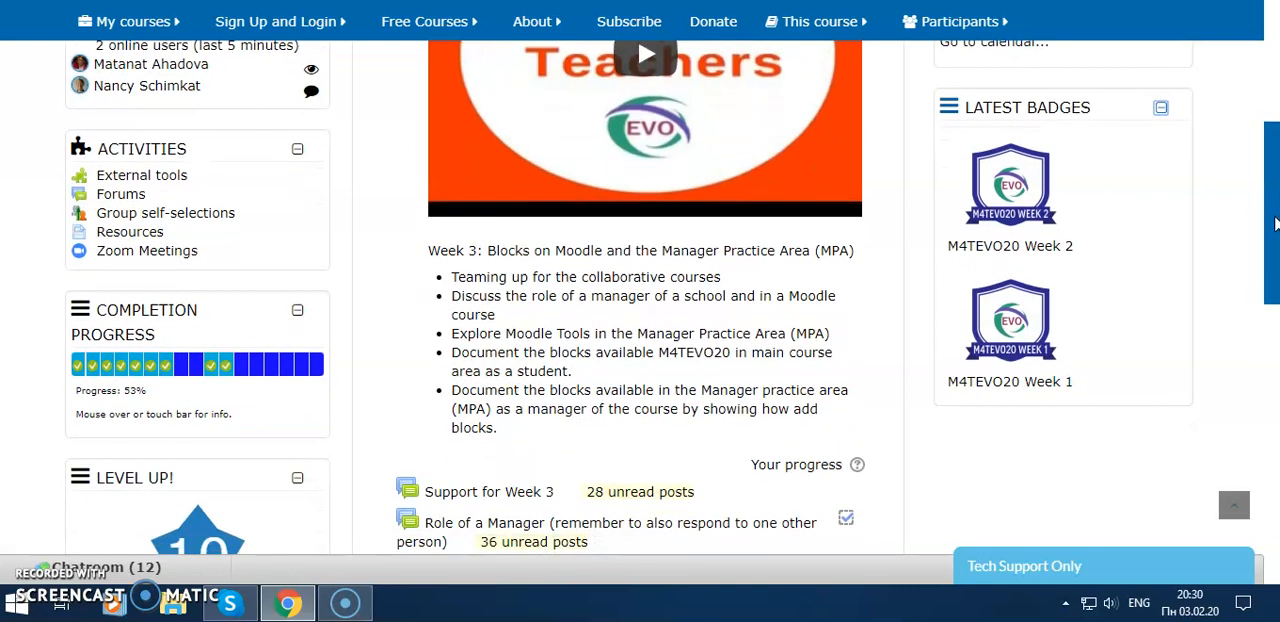
scroll(up, 3)
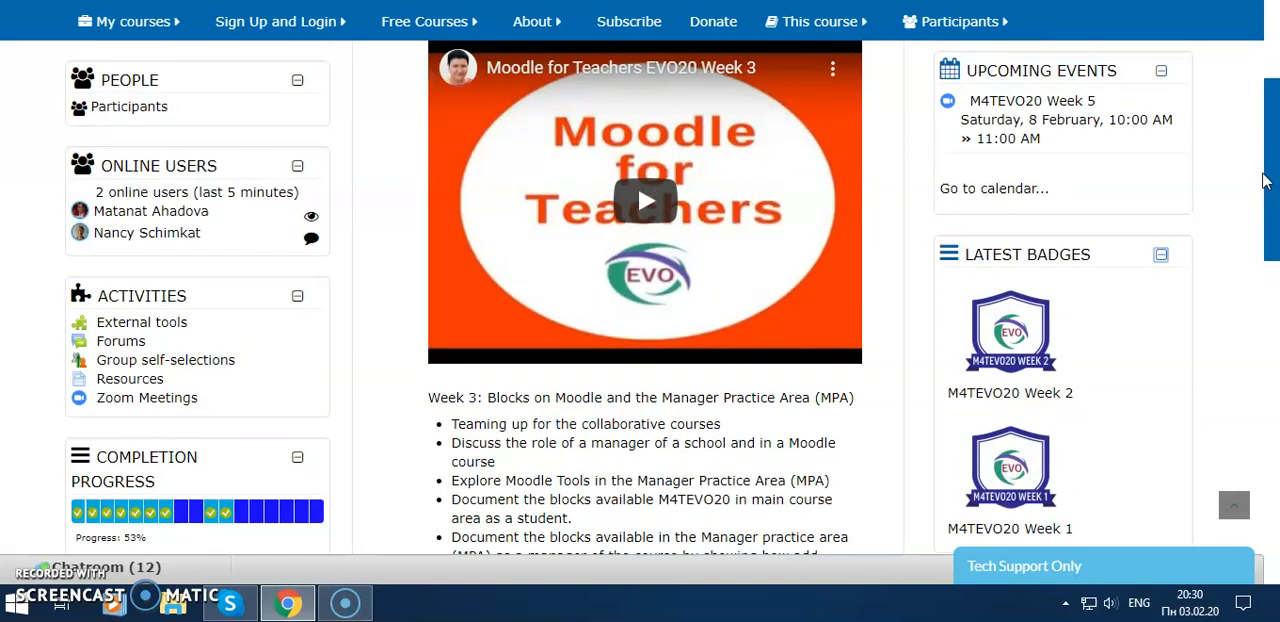
scroll(up, 3)
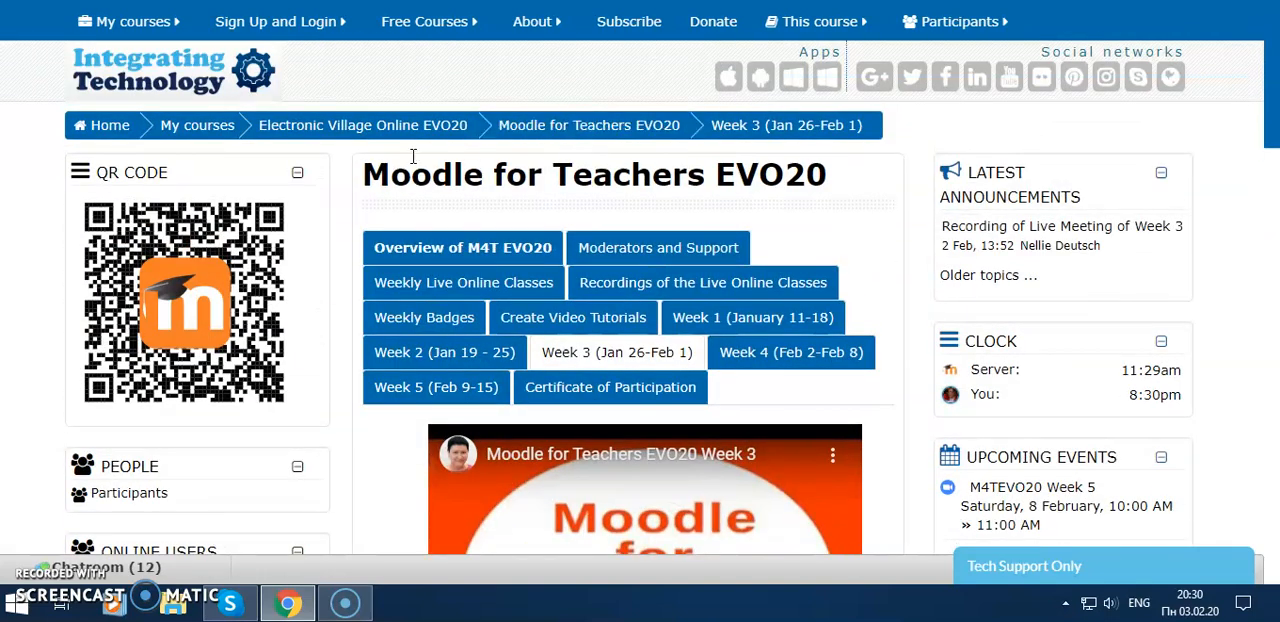
mouse_move(222, 280)
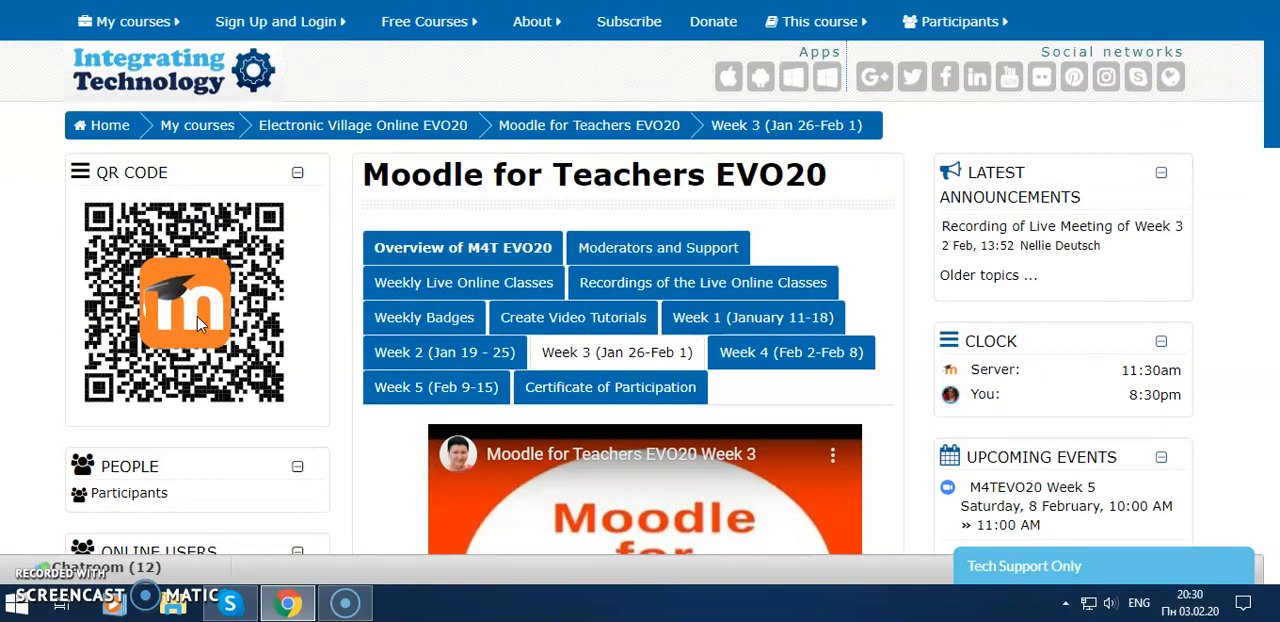
mouse_move(310, 290)
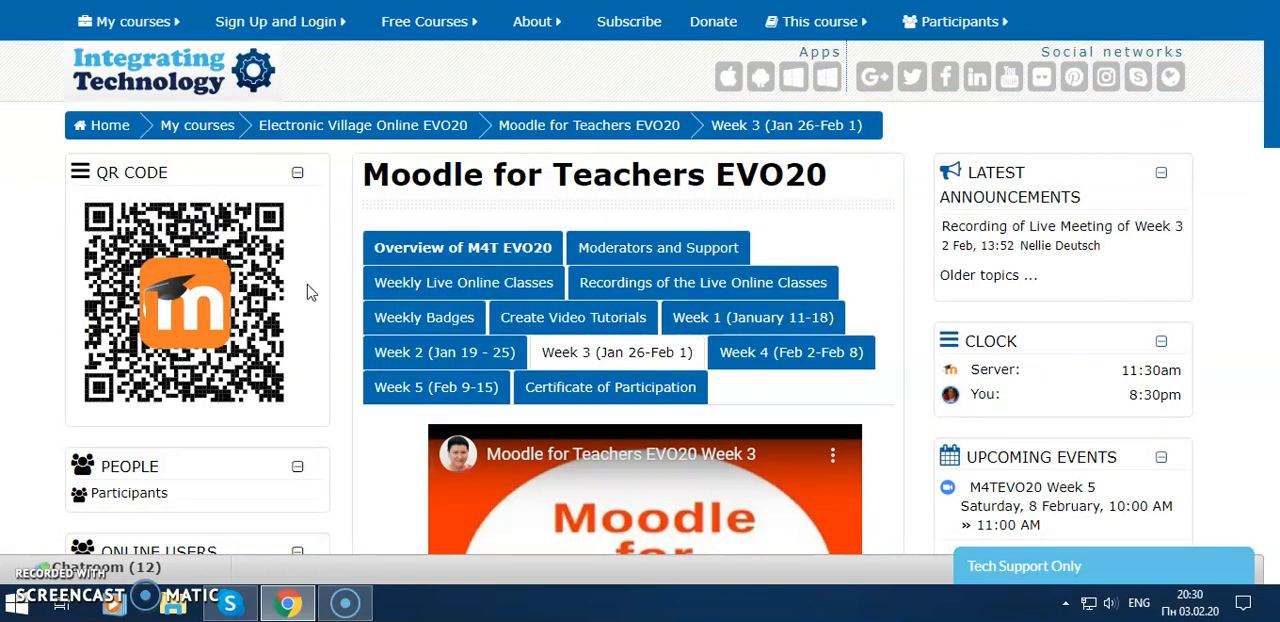
scroll(down, 3)
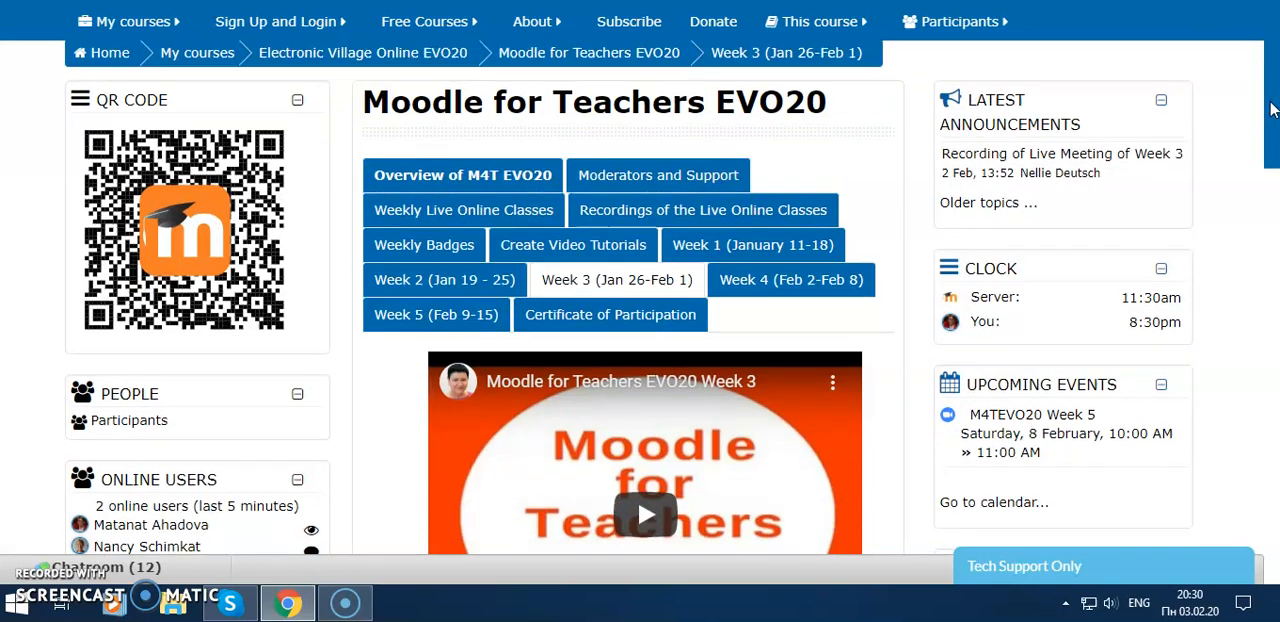
scroll(down, 3)
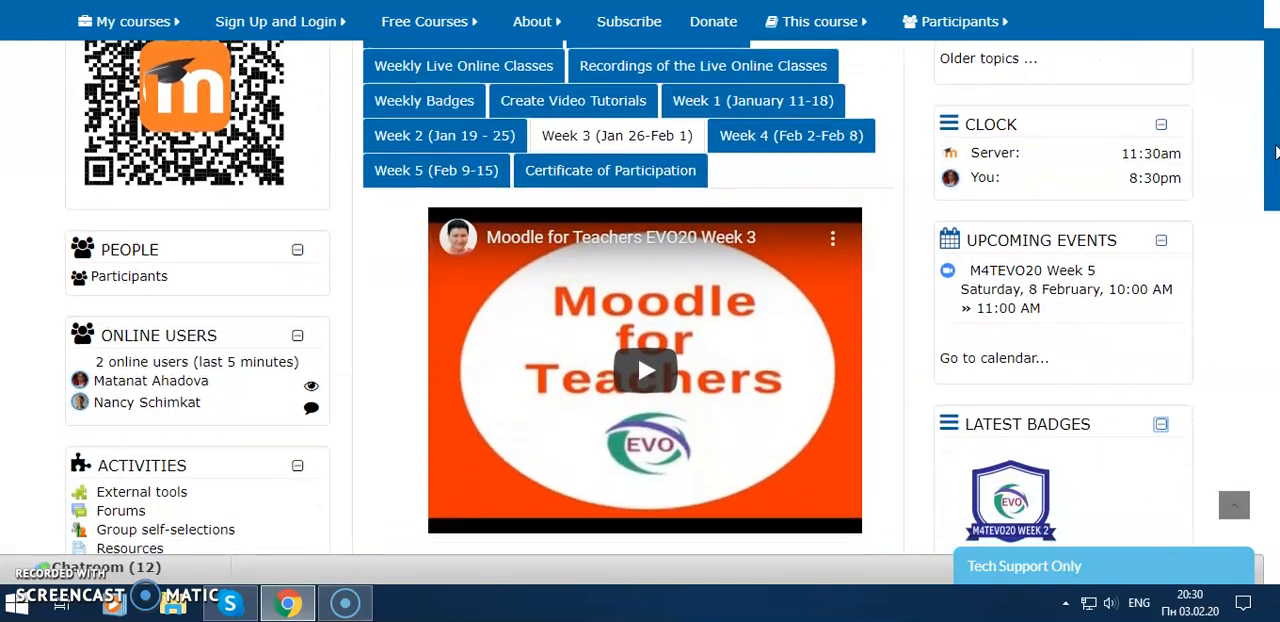
scroll(down, 3)
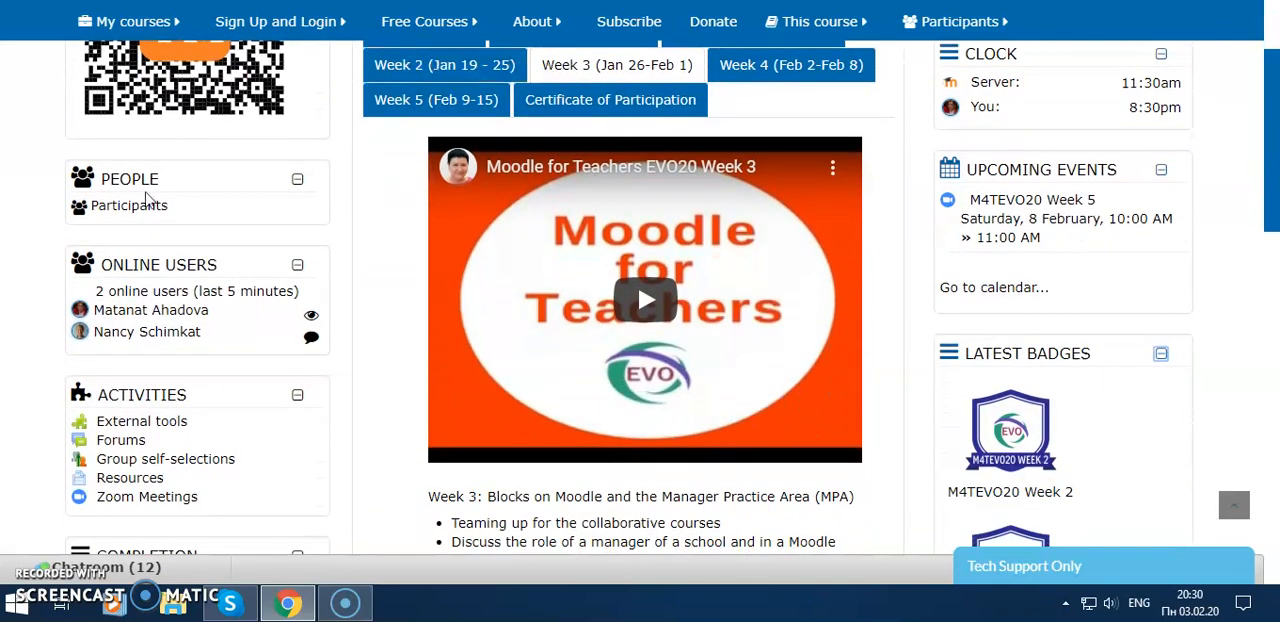
mouse_move(212, 206)
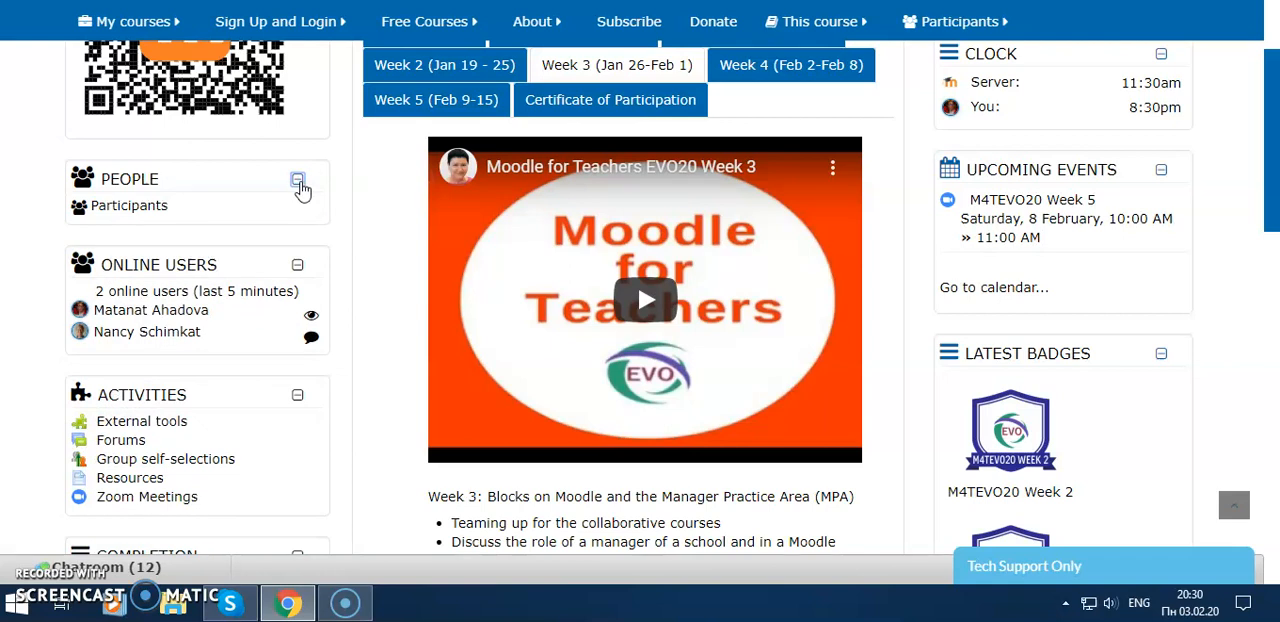
mouse_move(196, 196)
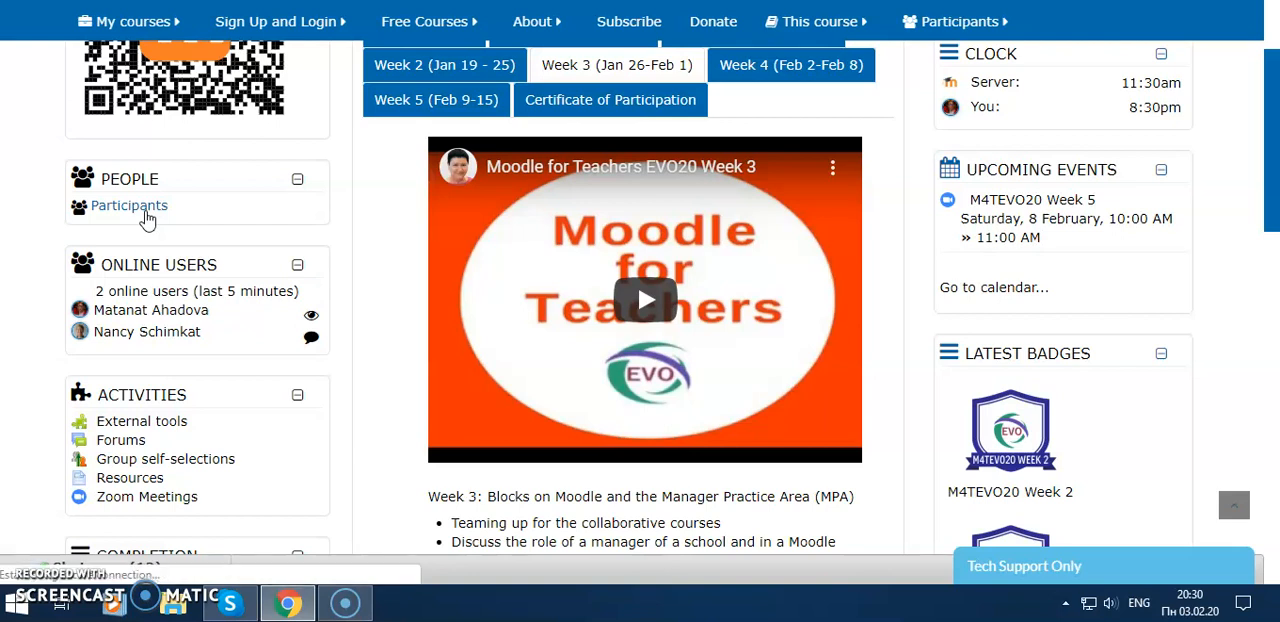
click(128, 204)
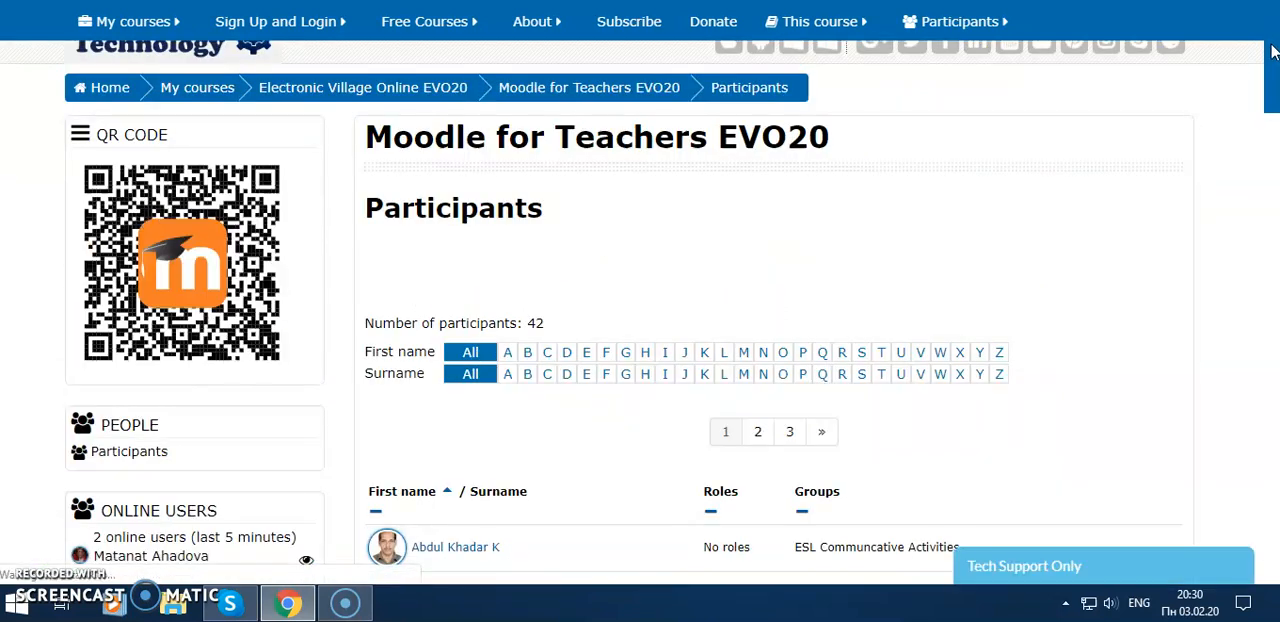
scroll(down, 3)
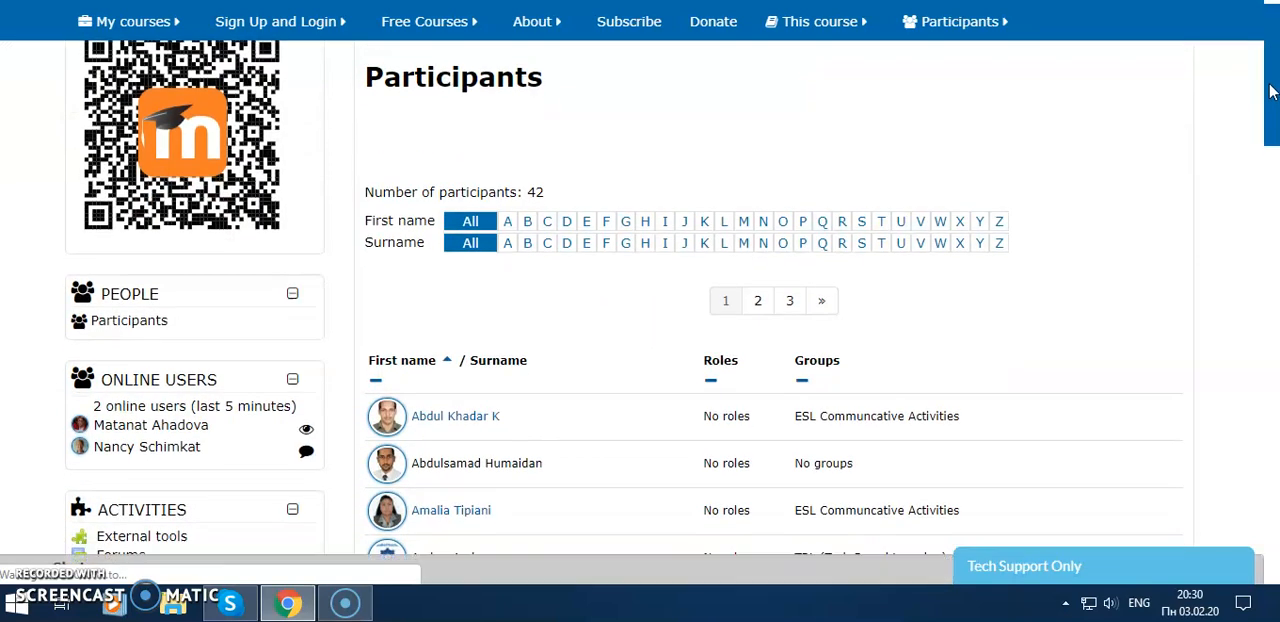
scroll(up, 3)
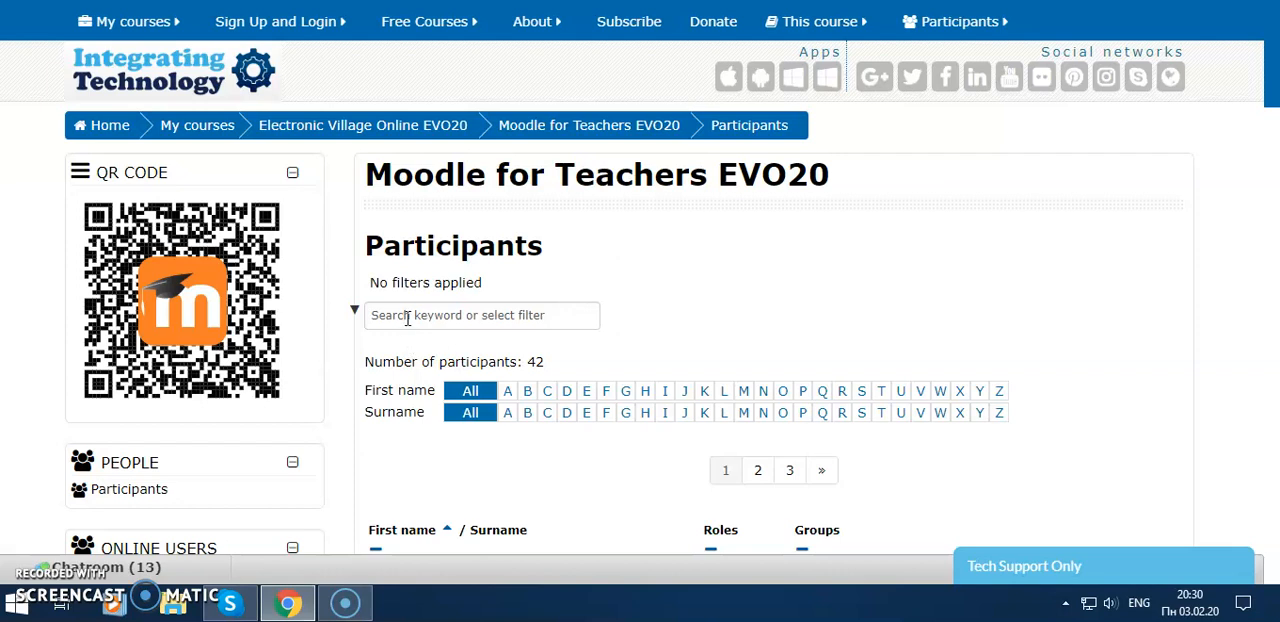
click(482, 316)
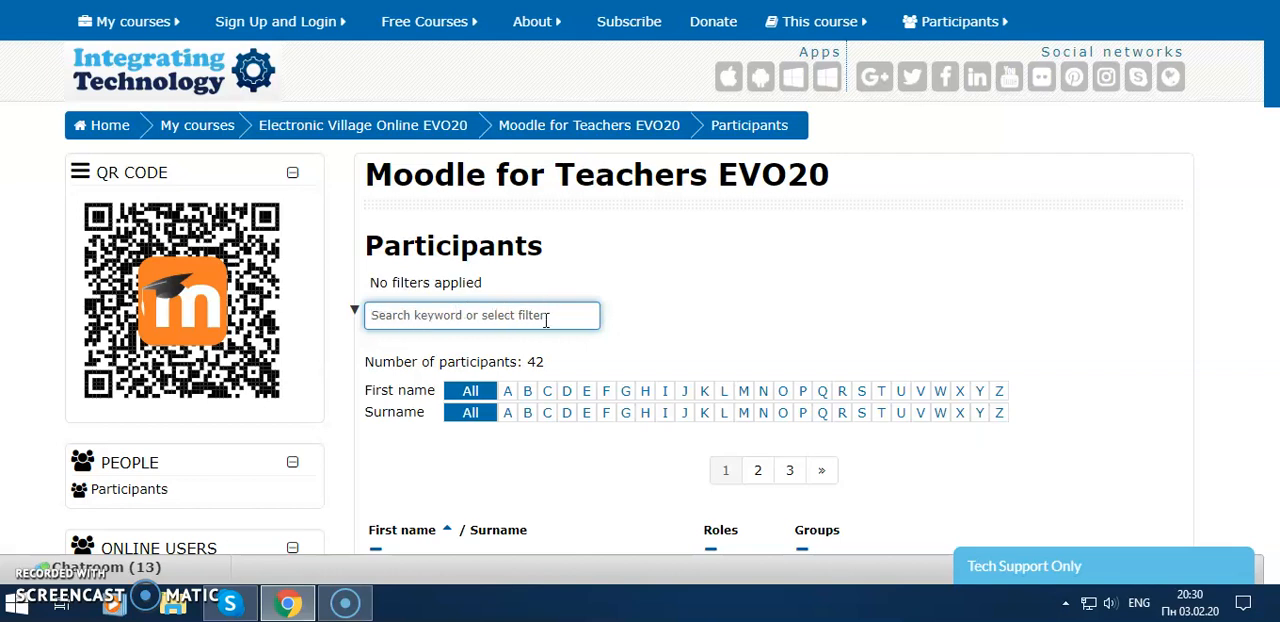
scroll(down, 3)
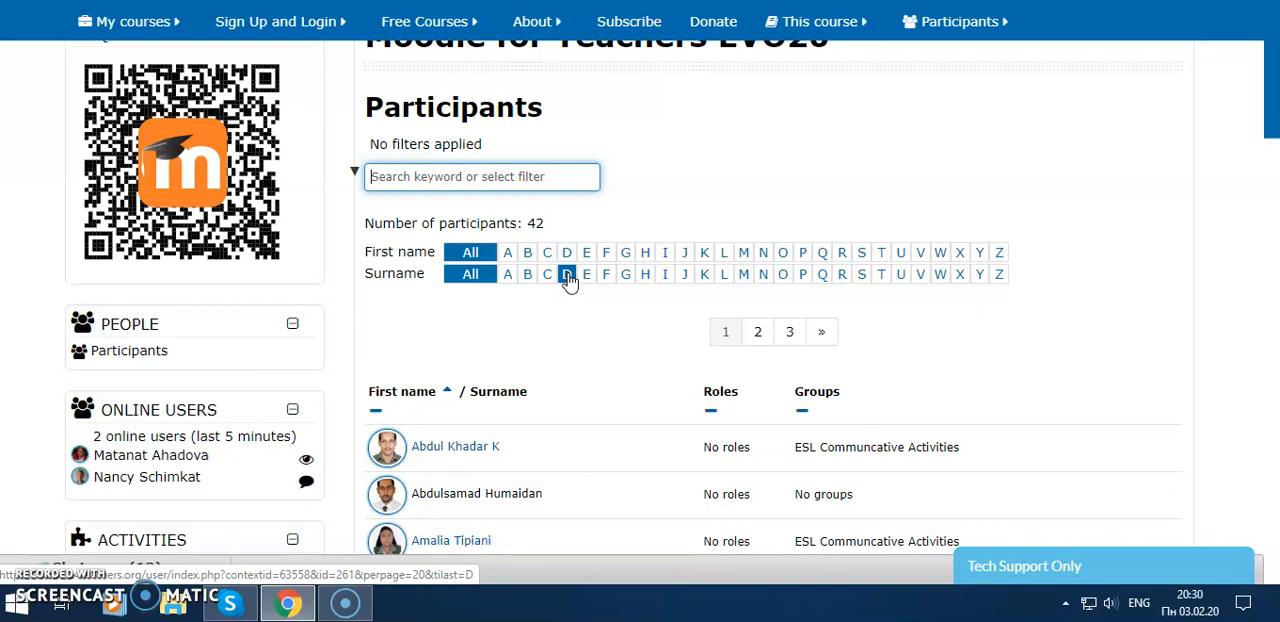
mouse_move(664, 274)
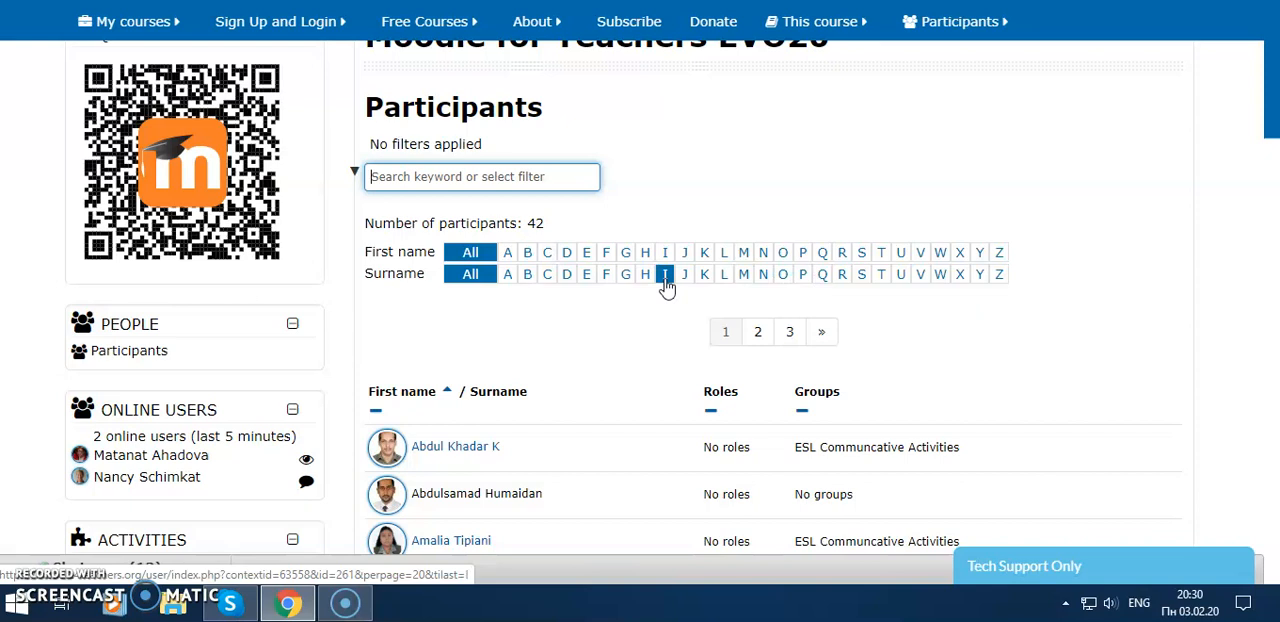
mouse_move(724, 256)
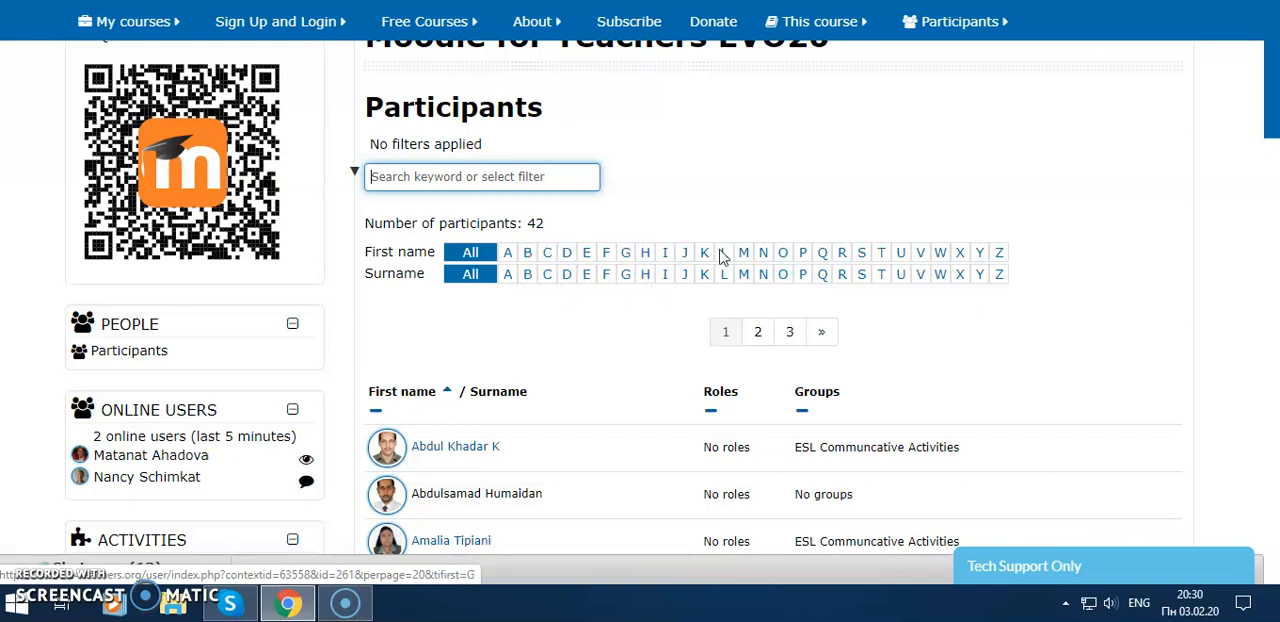
mouse_move(264, 416)
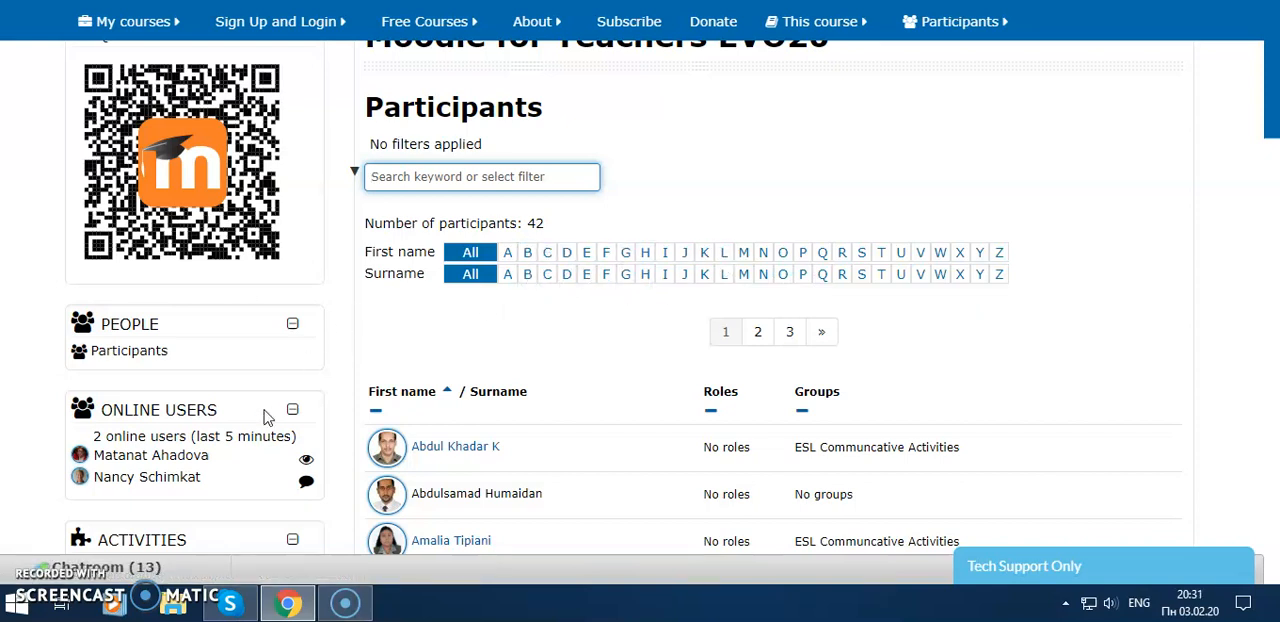
mouse_move(292, 408)
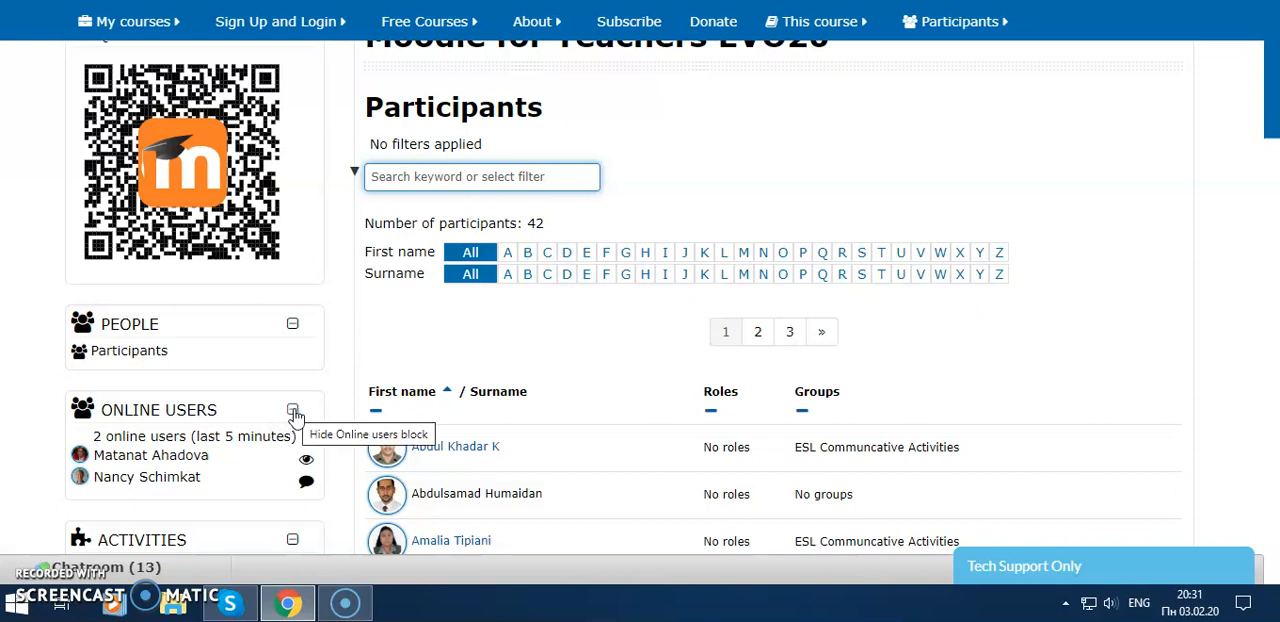
mouse_move(218, 466)
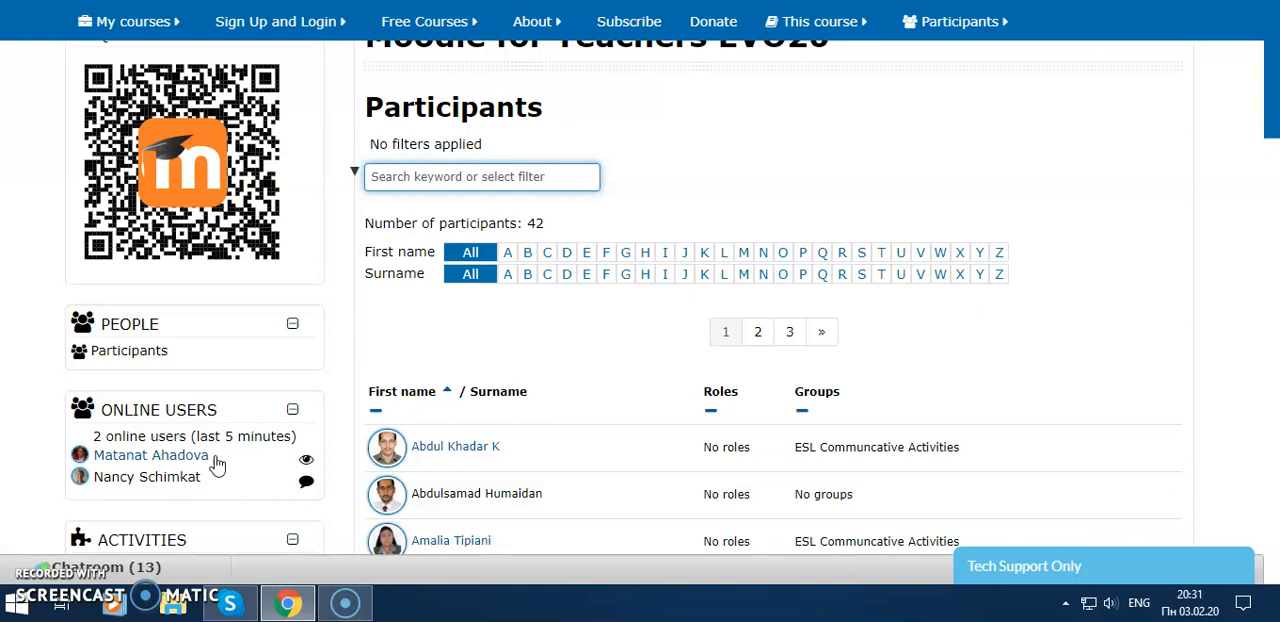
mouse_move(308, 482)
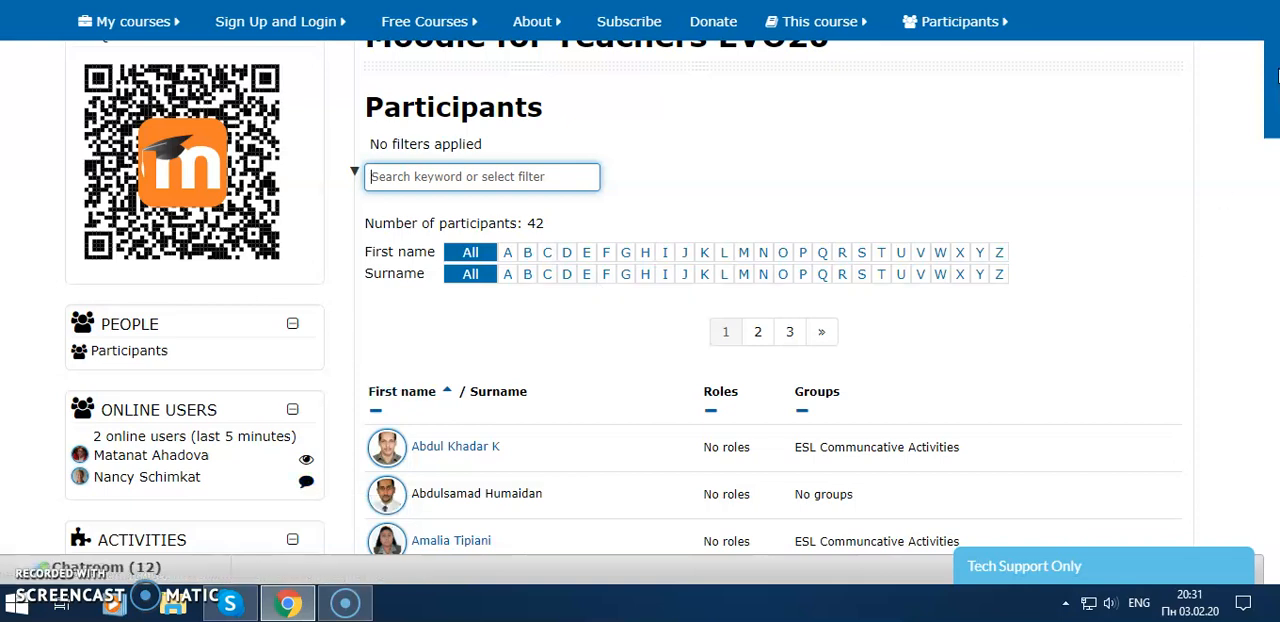
scroll(up, 3)
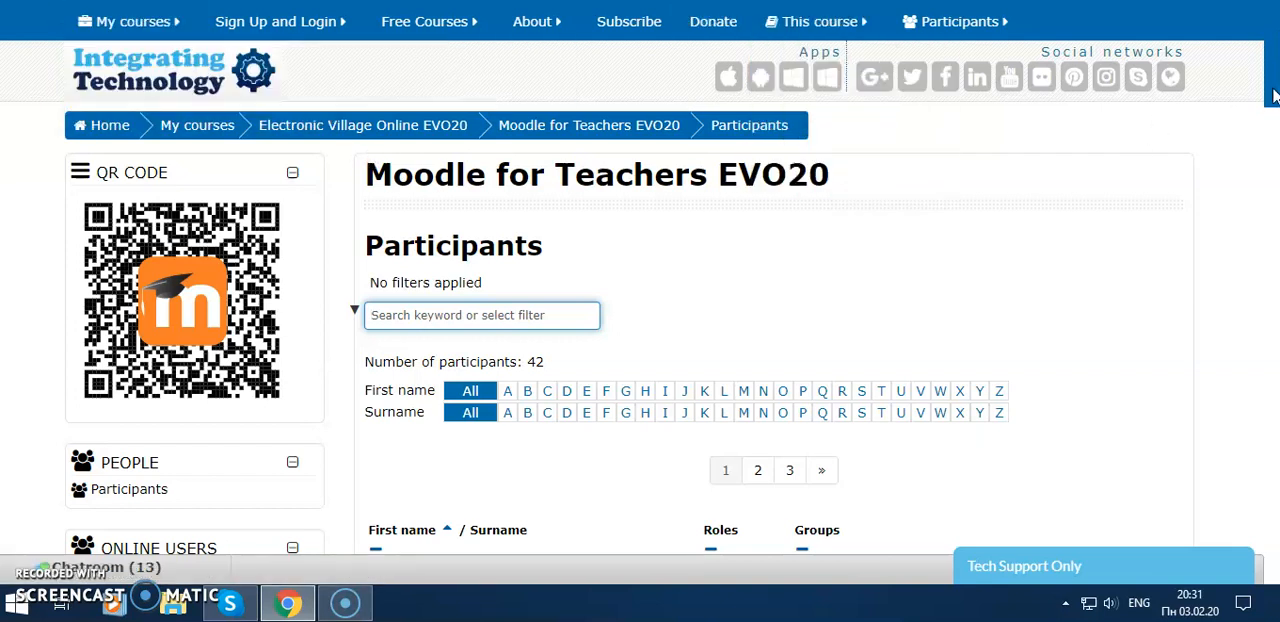
scroll(down, 3)
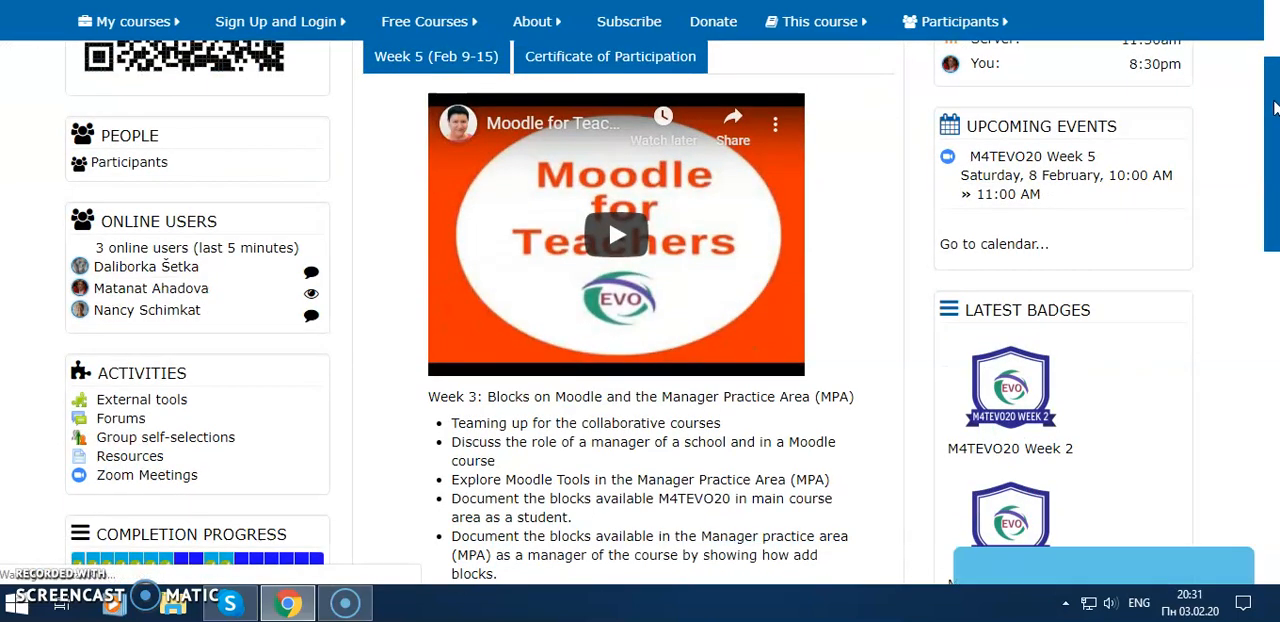
Step: Scroll the course page down to the Activities block
scroll(down, 3)
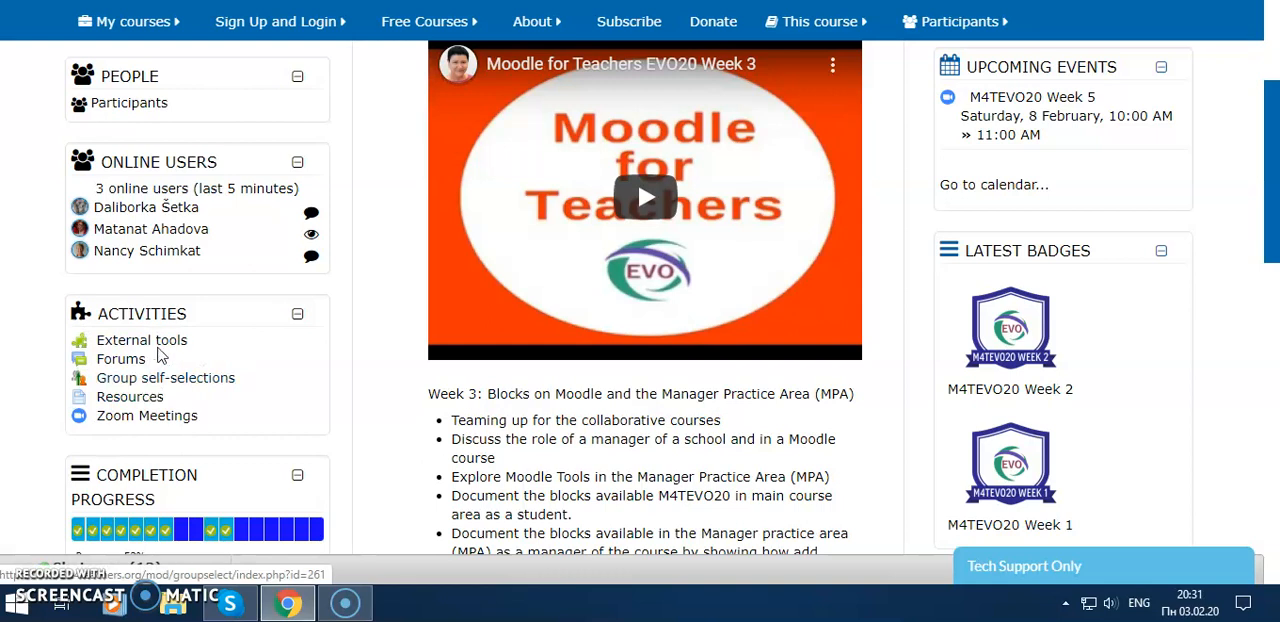
mouse_move(144, 390)
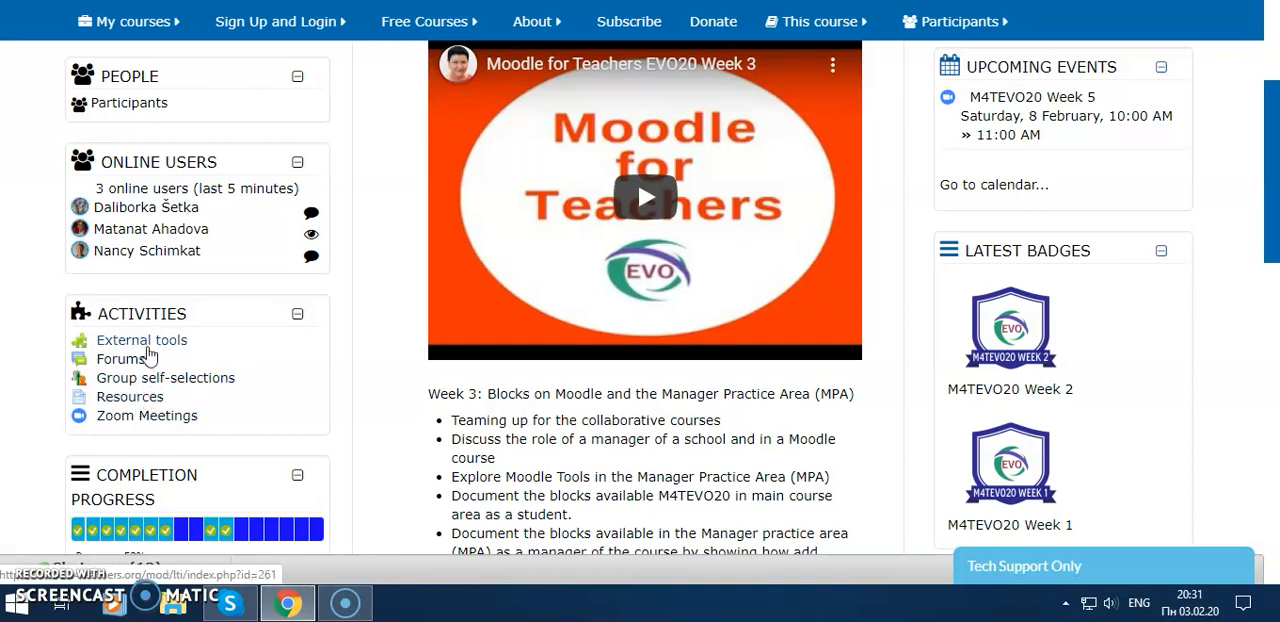
mouse_move(140, 340)
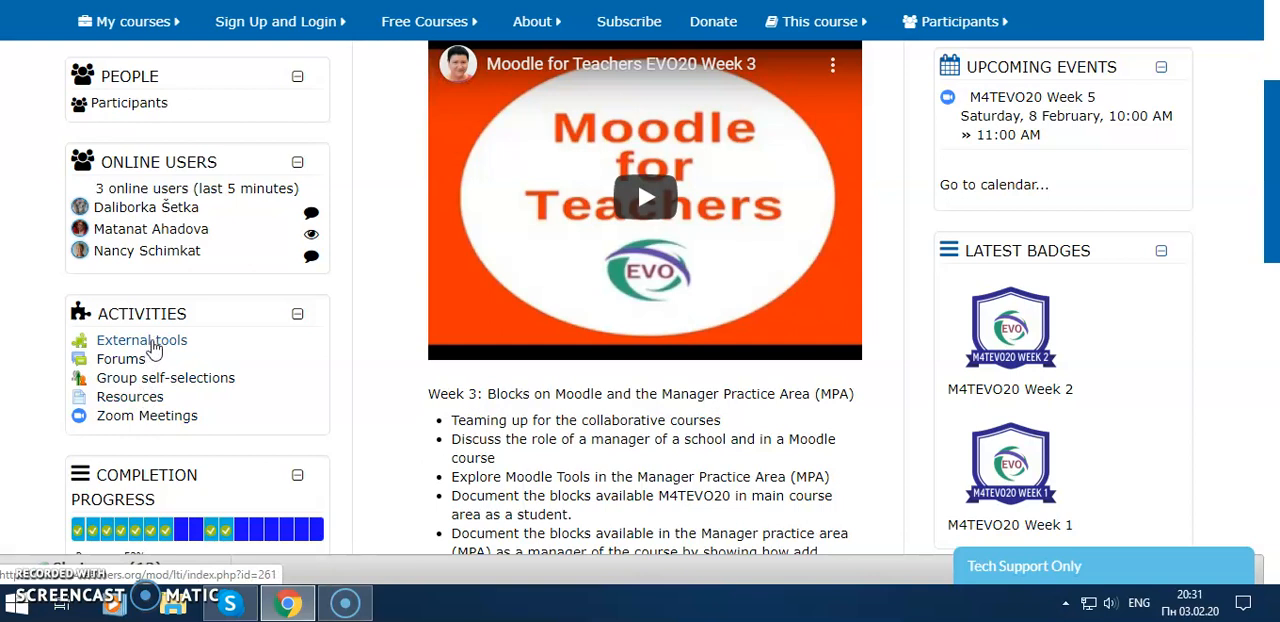
mouse_move(164, 358)
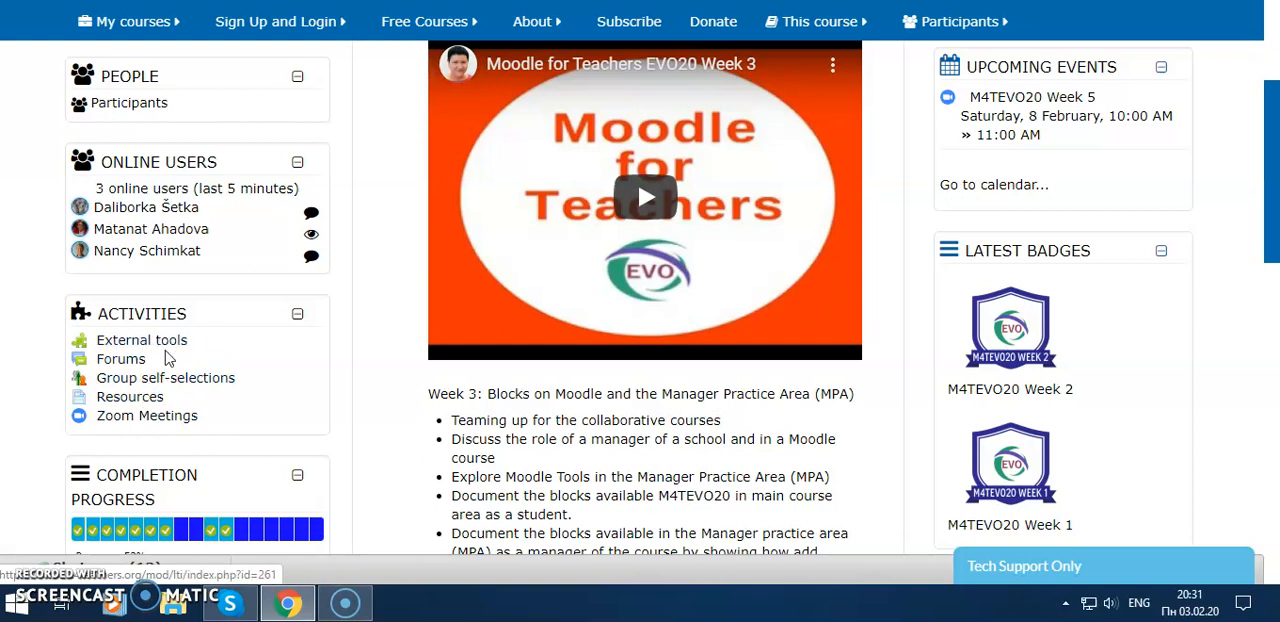
mouse_move(140, 340)
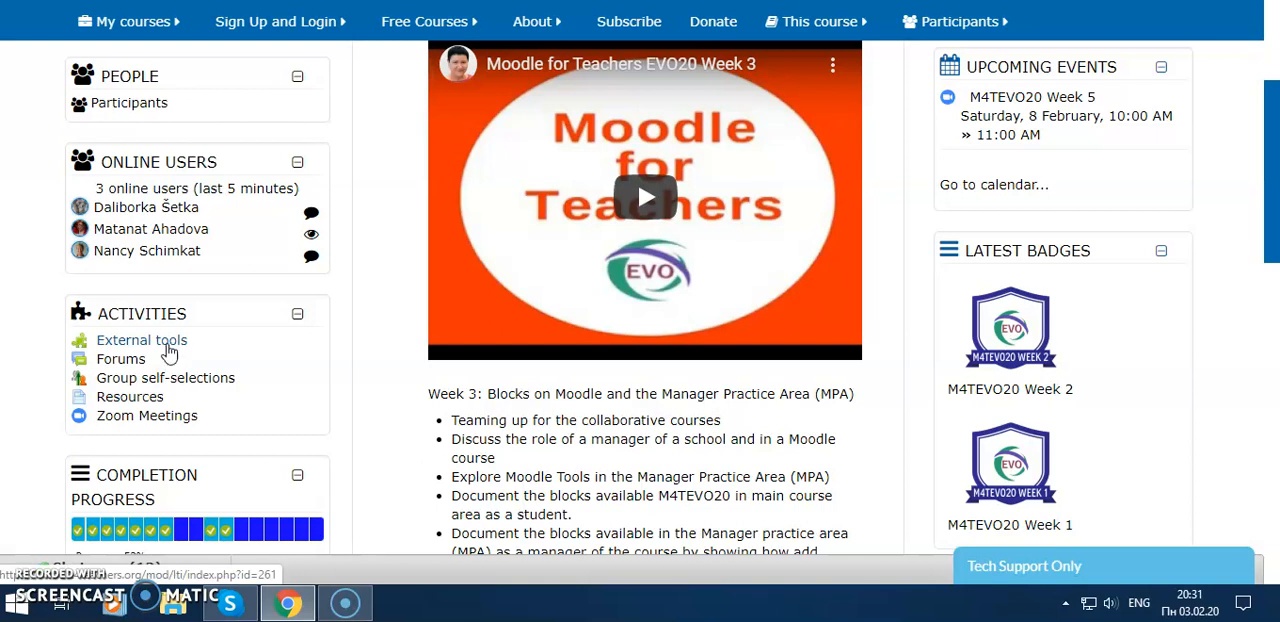
mouse_move(560, 292)
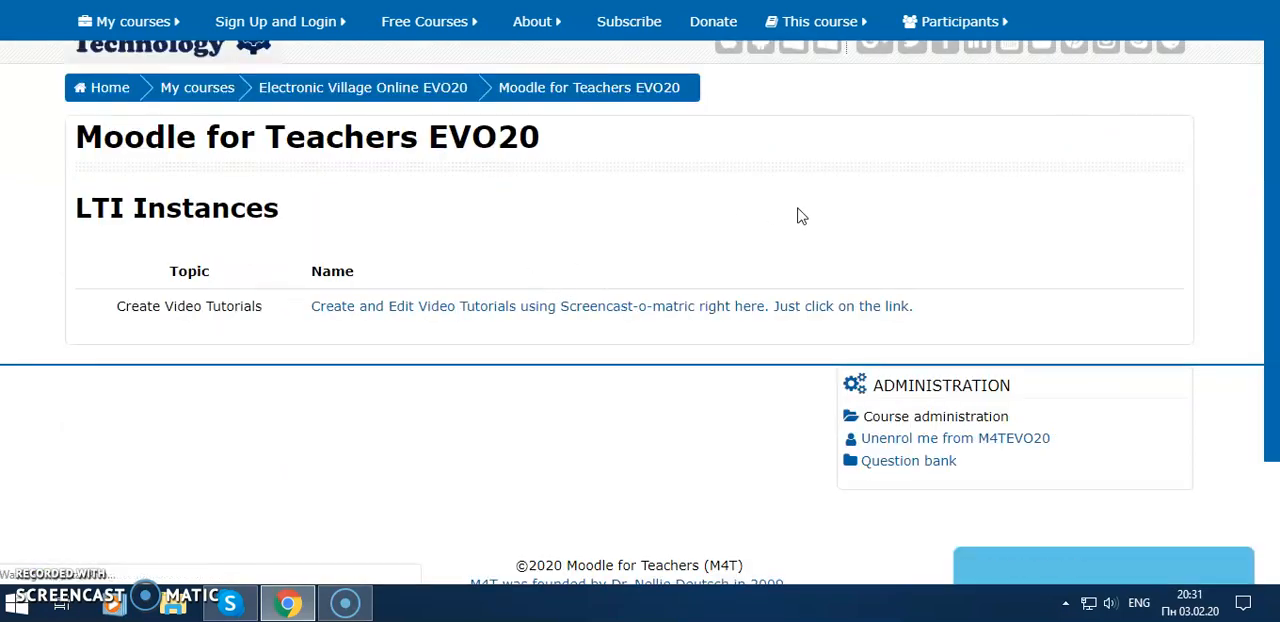
scroll(up, 3)
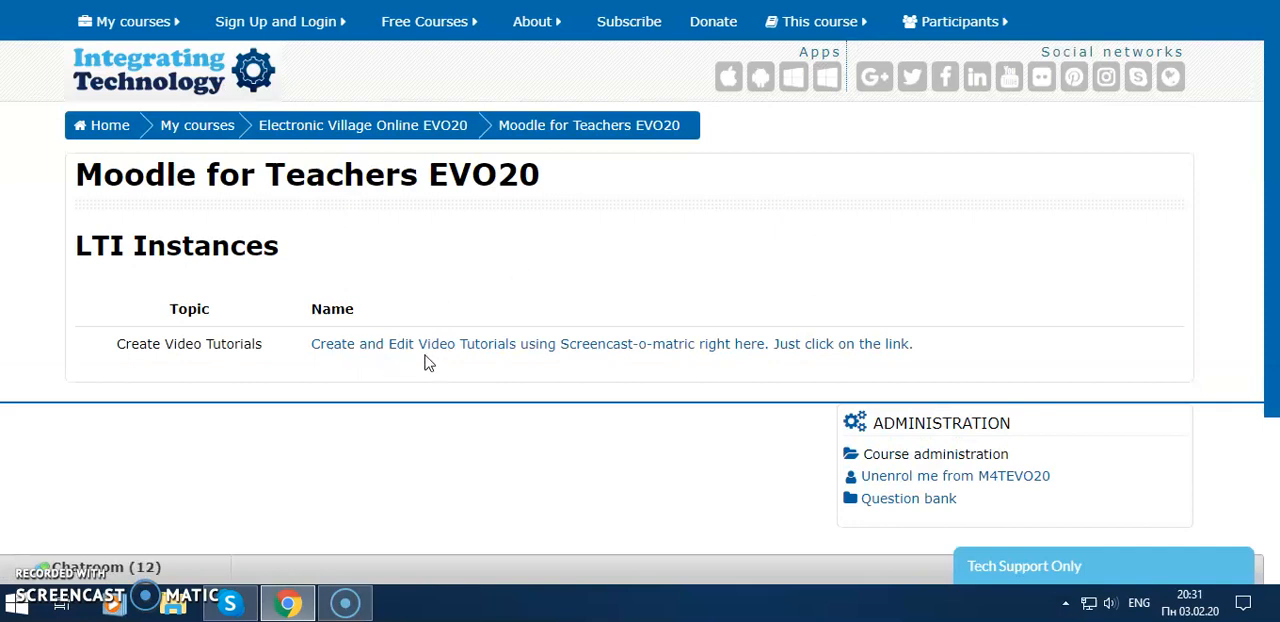
mouse_move(508, 356)
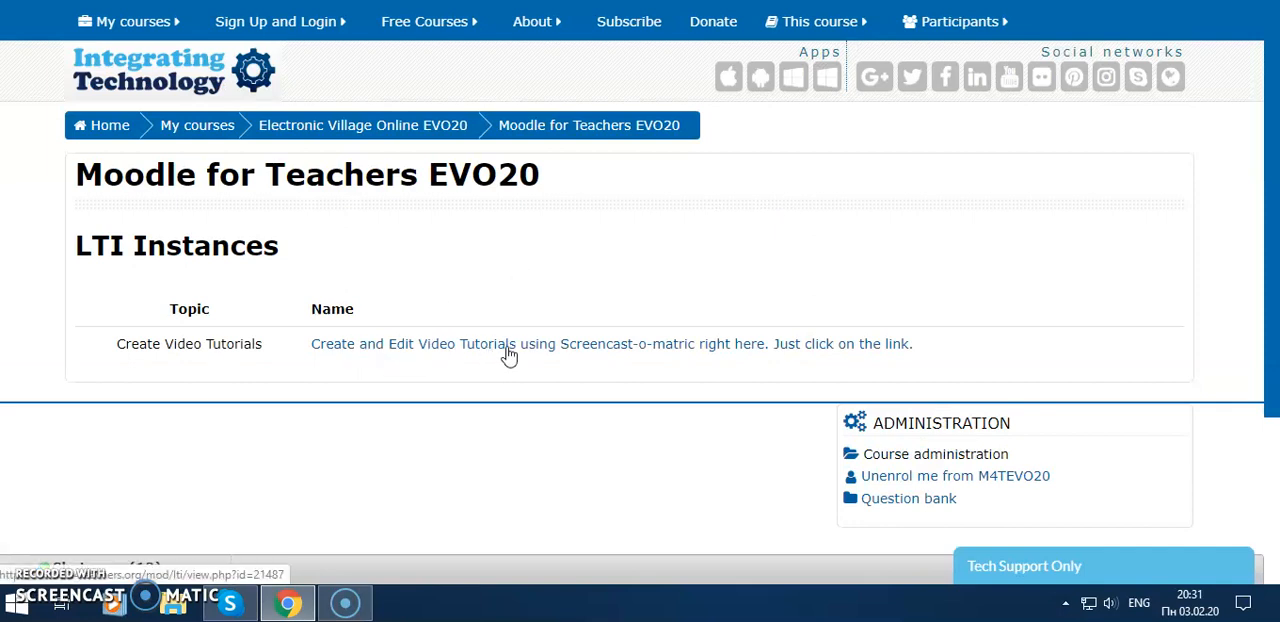
mouse_move(630, 362)
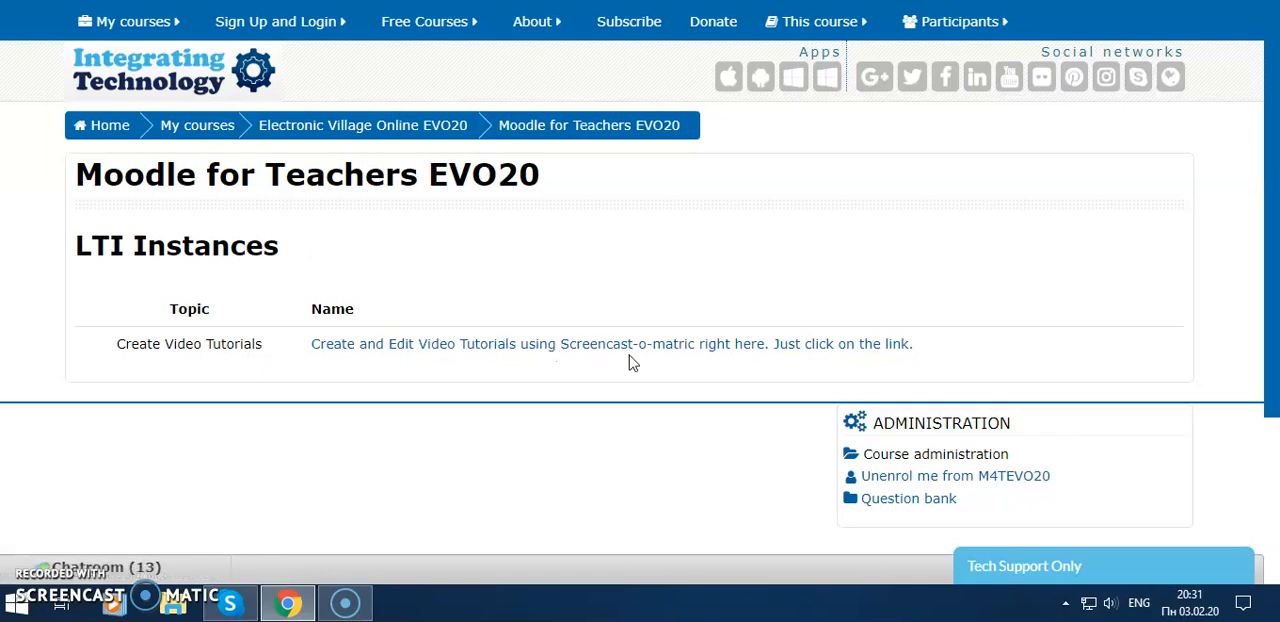
mouse_move(620, 364)
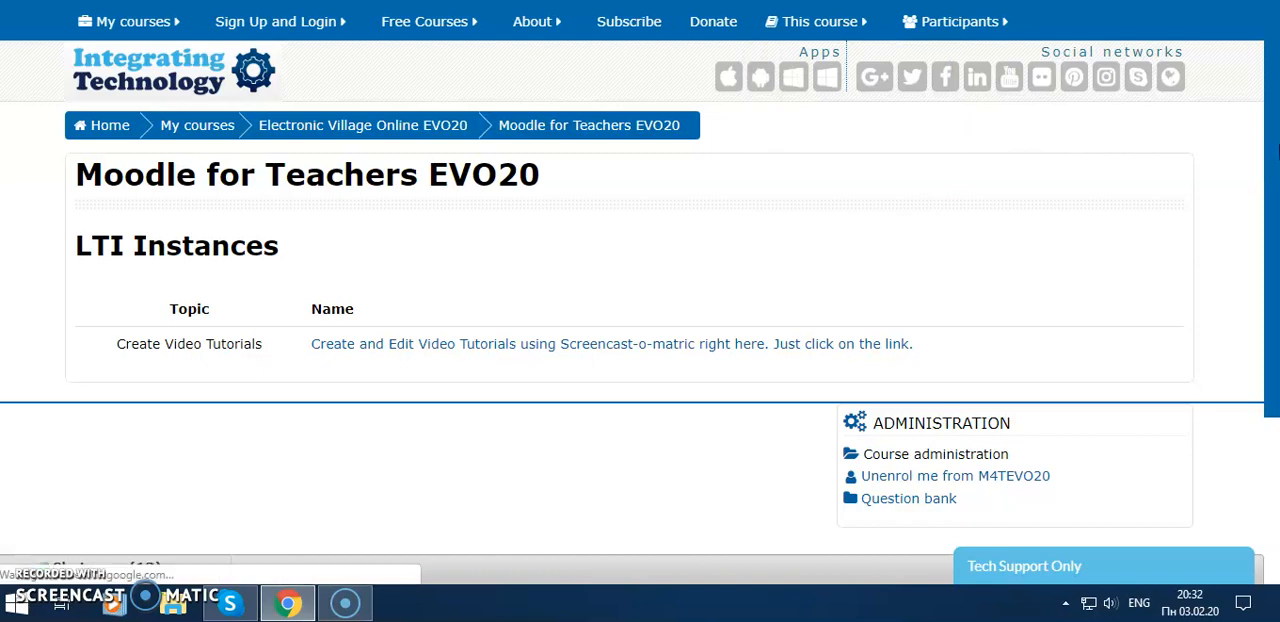
scroll(down, 3)
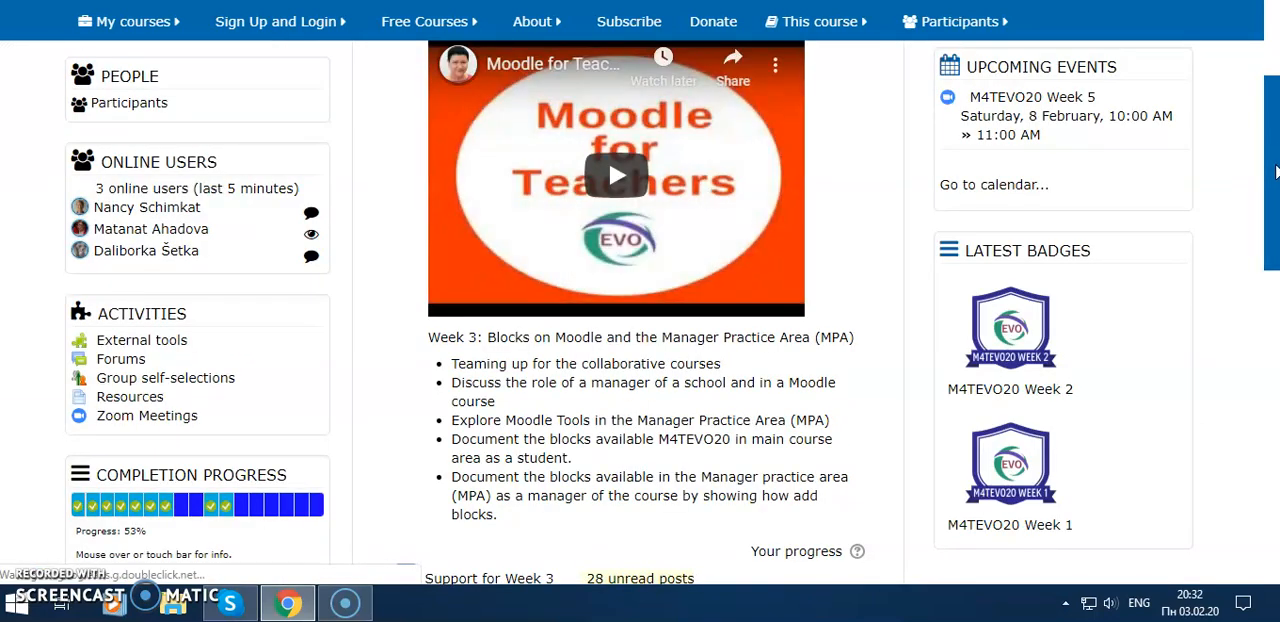
Step: Show the course Forums overview from the Activities block
scroll(down, 3)
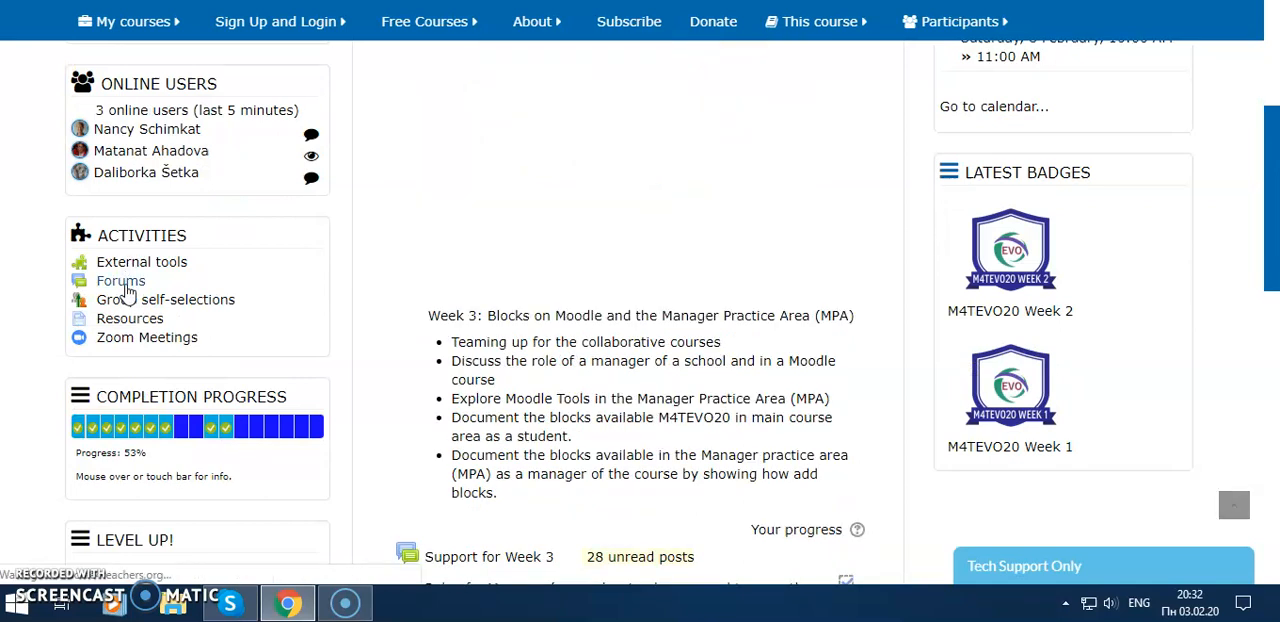
scroll(down, 3)
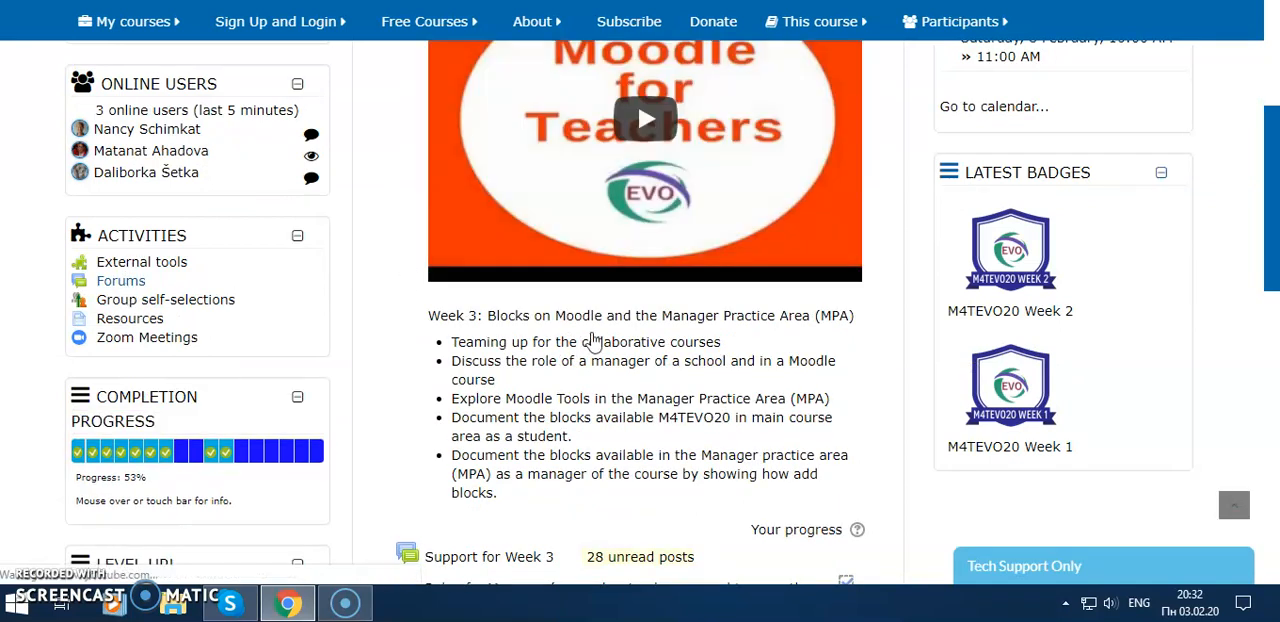
click(120, 280)
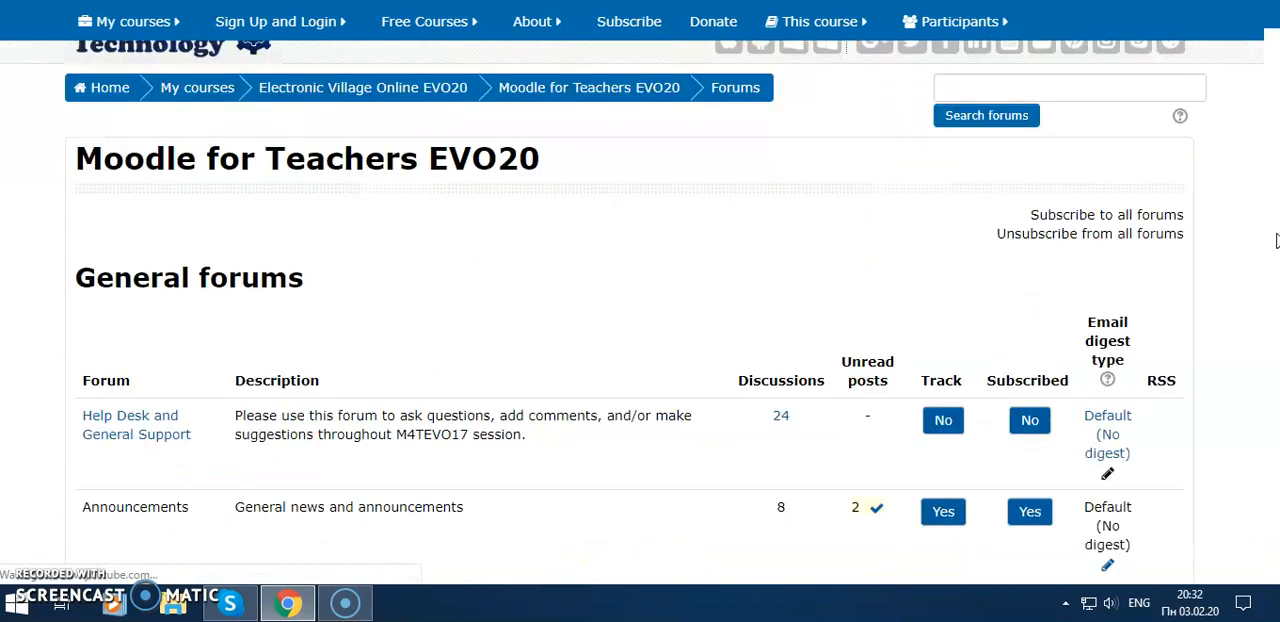
mouse_move(1274, 22)
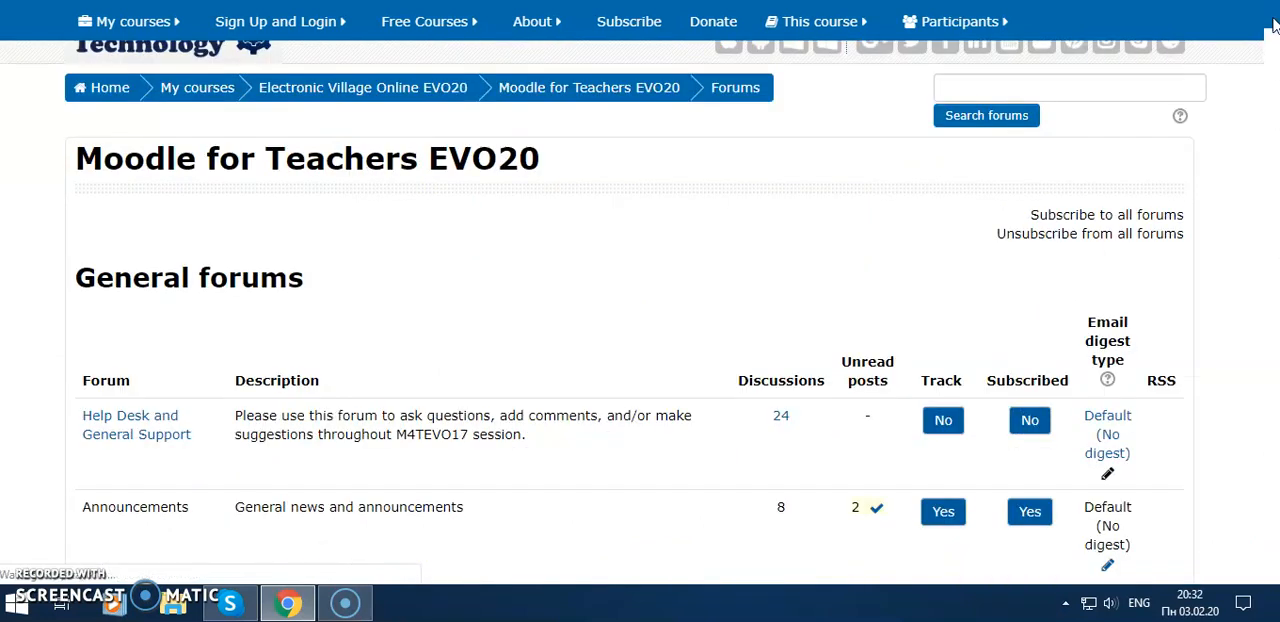
Step: Scroll through the Learning forums (Peer Learning, Introductions) and back up to General forums
scroll(down, 3)
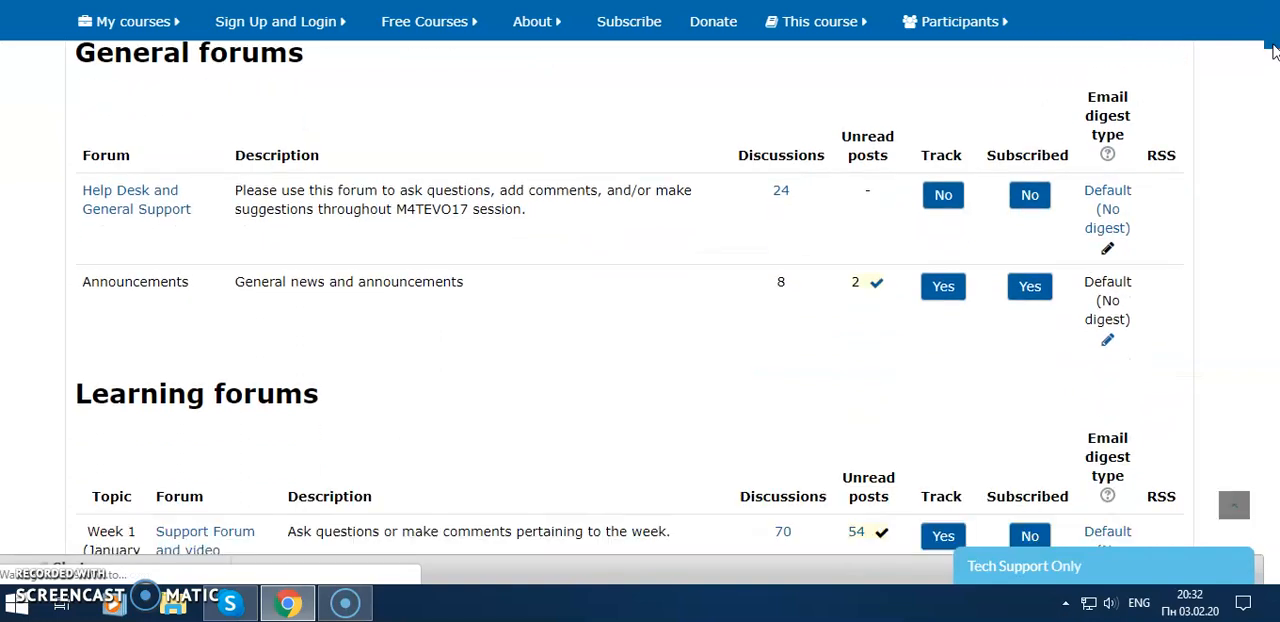
scroll(down, 3)
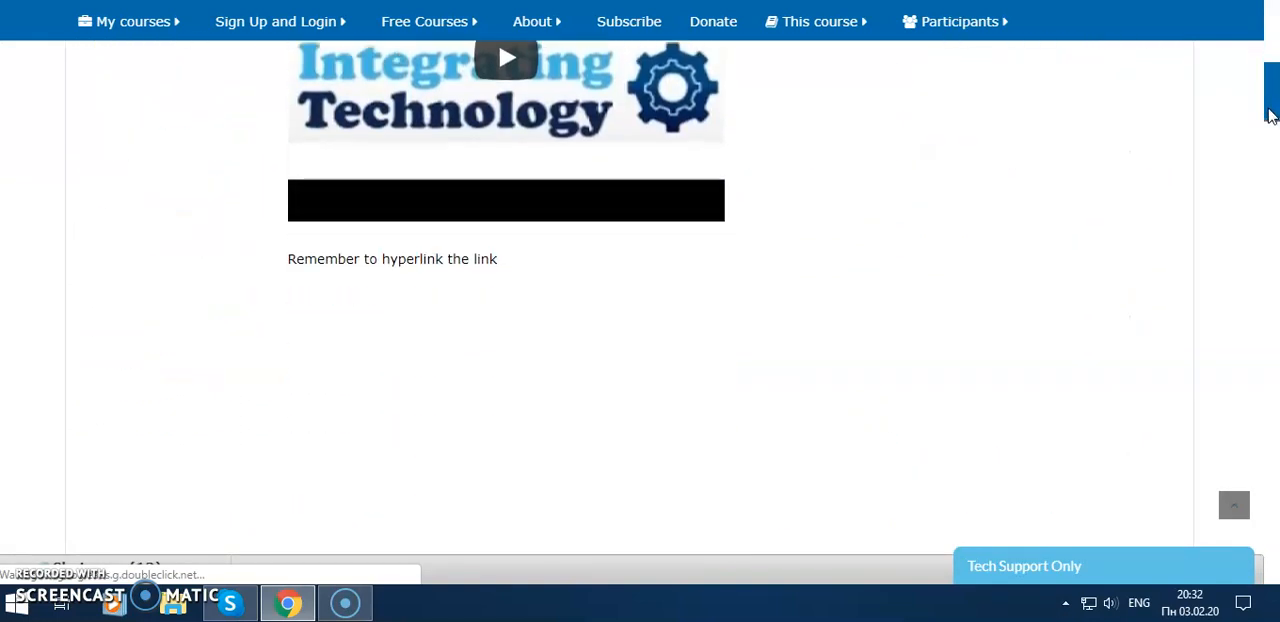
scroll(down, 3)
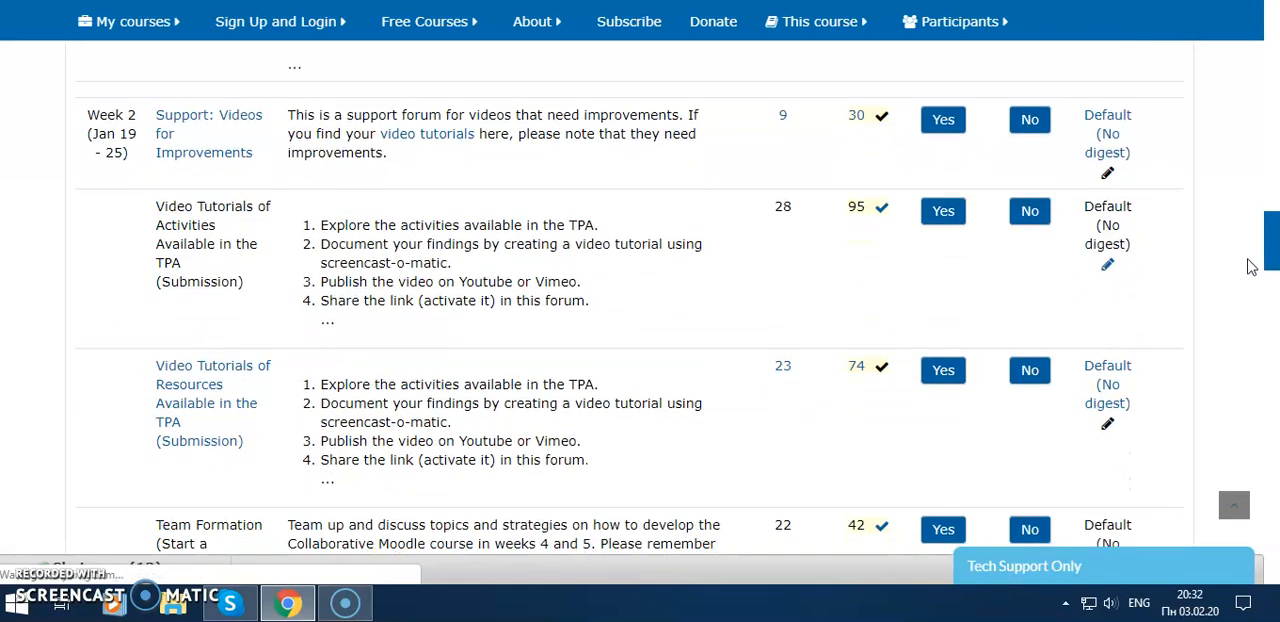
scroll(down, 3)
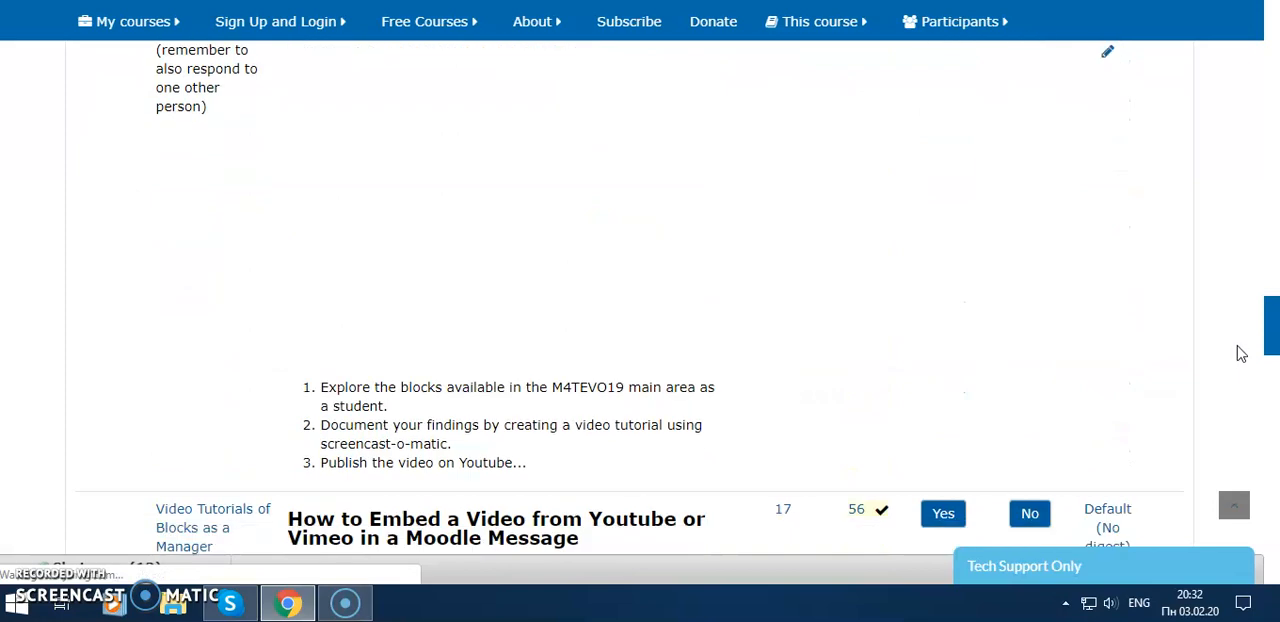
scroll(down, 3)
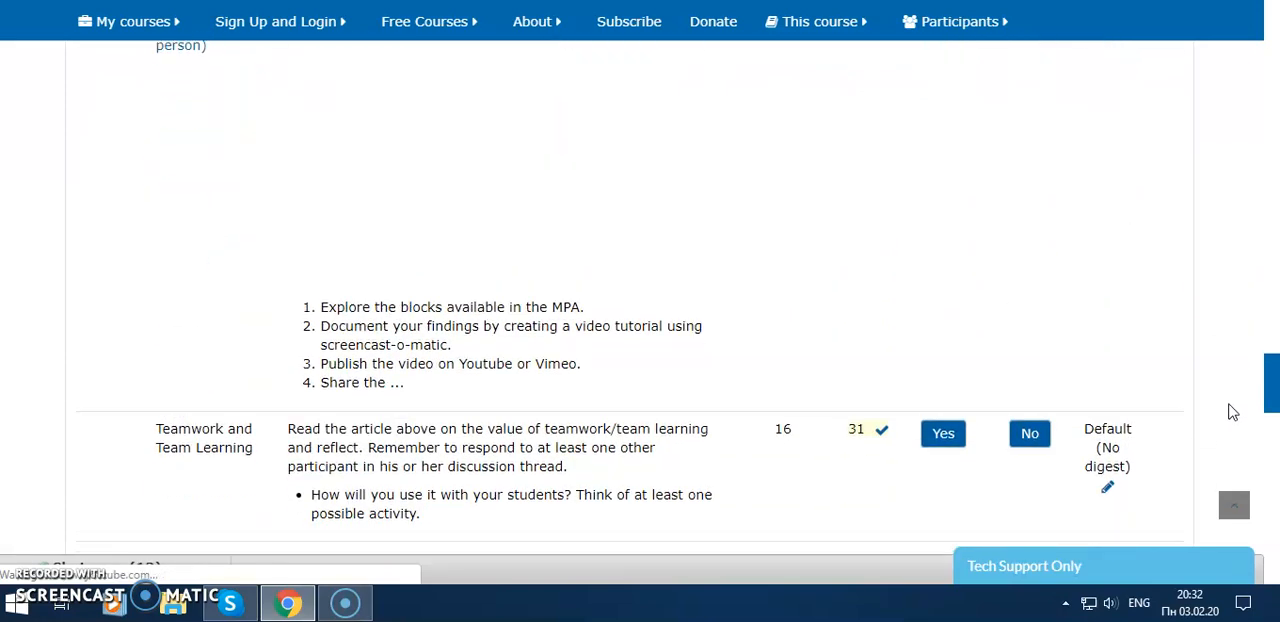
scroll(up, 3)
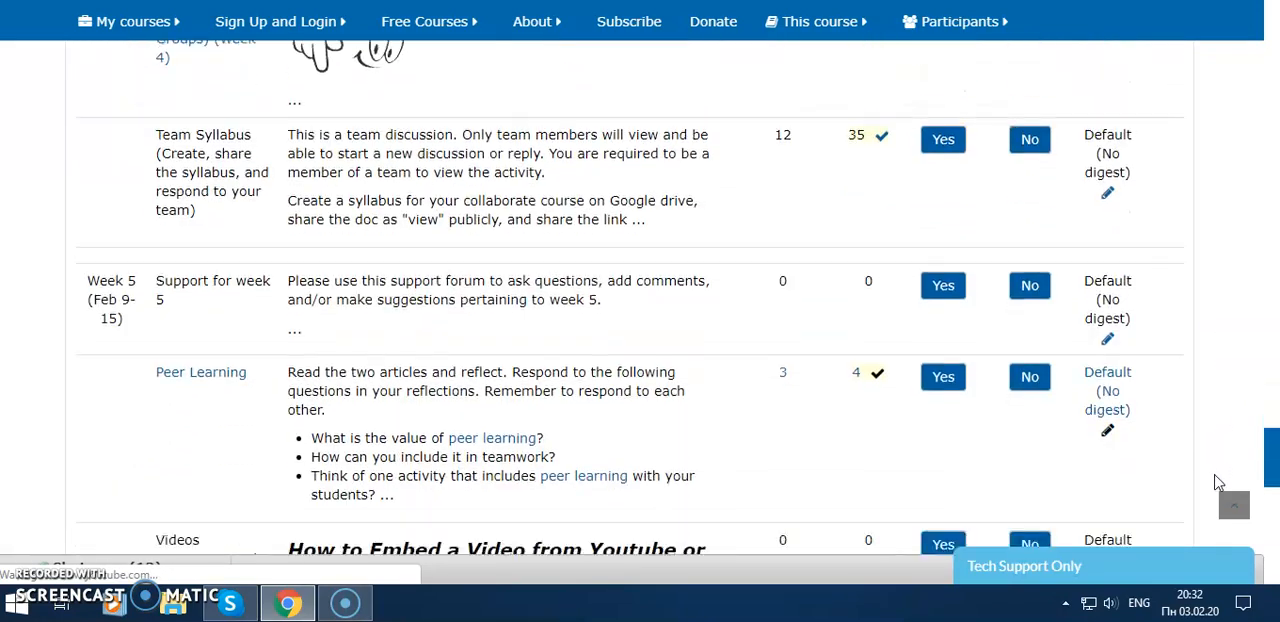
scroll(down, 3)
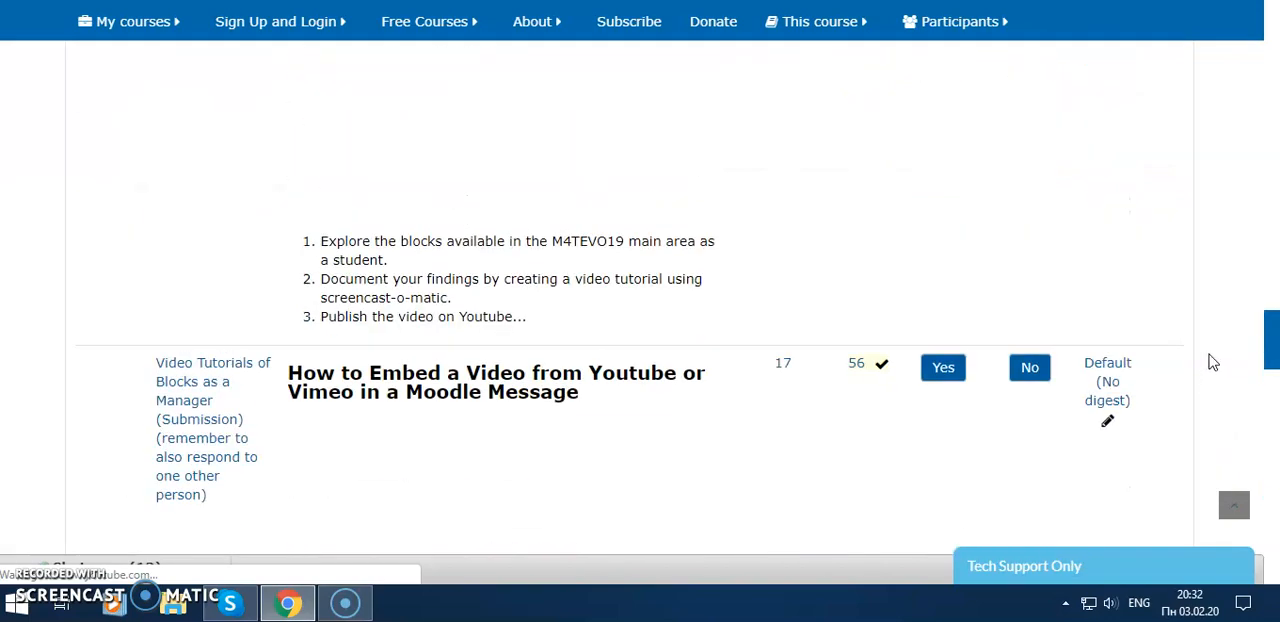
scroll(down, 3)
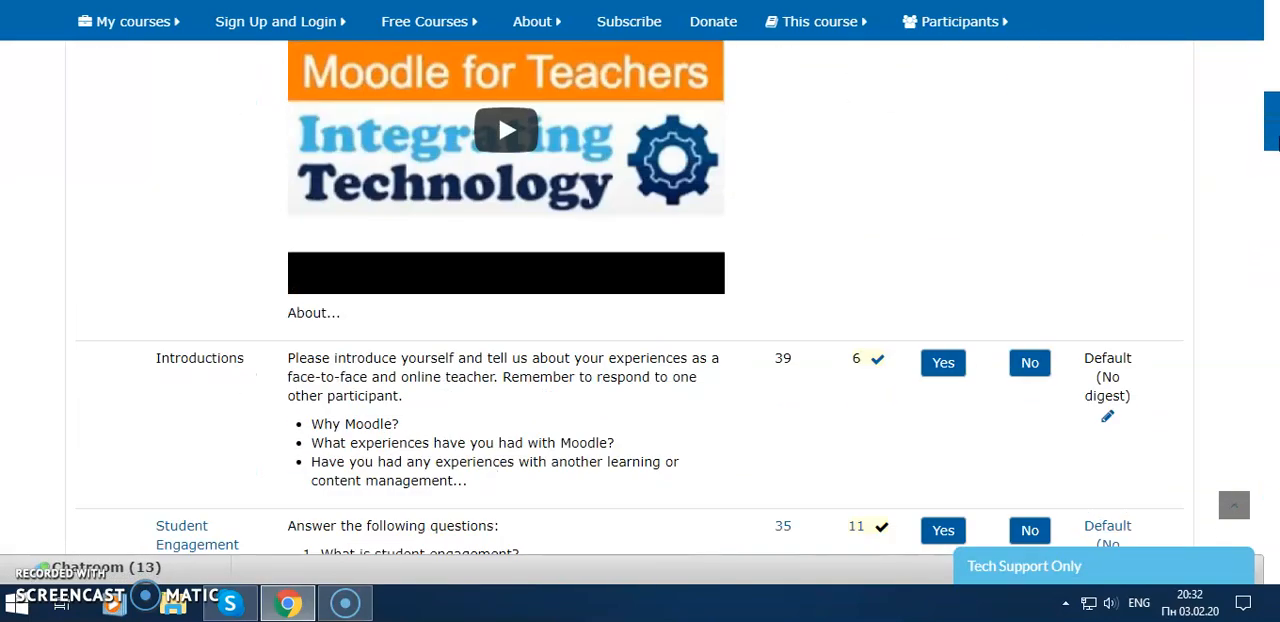
mouse_move(1176, 192)
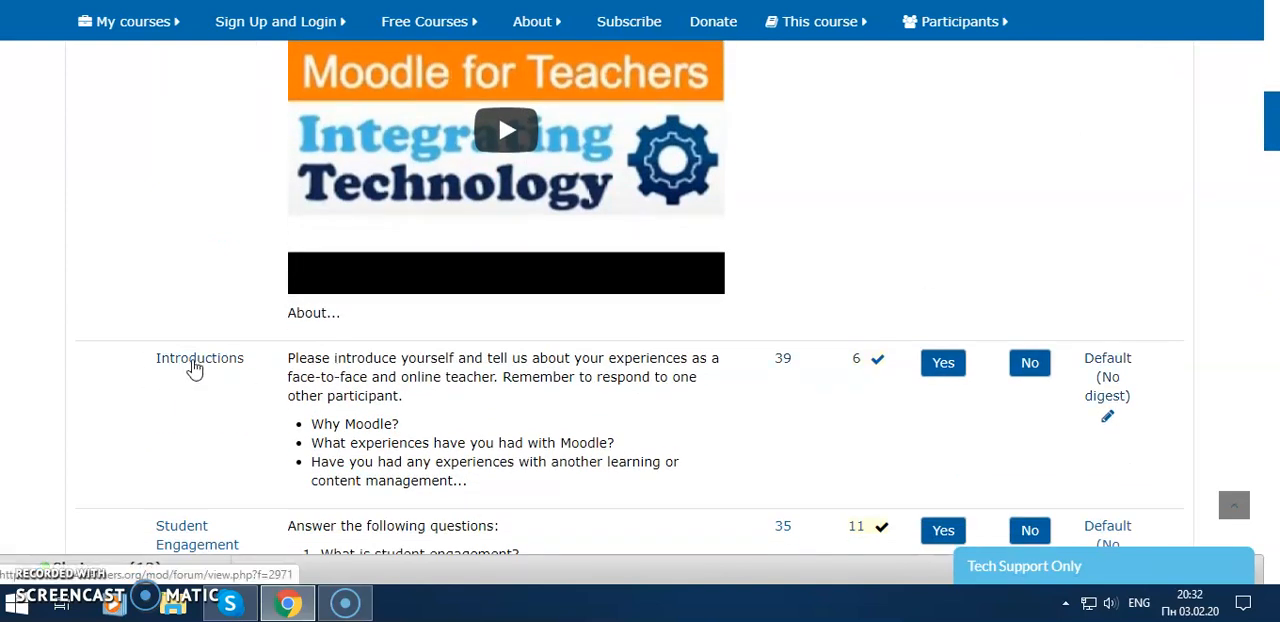
mouse_move(924, 448)
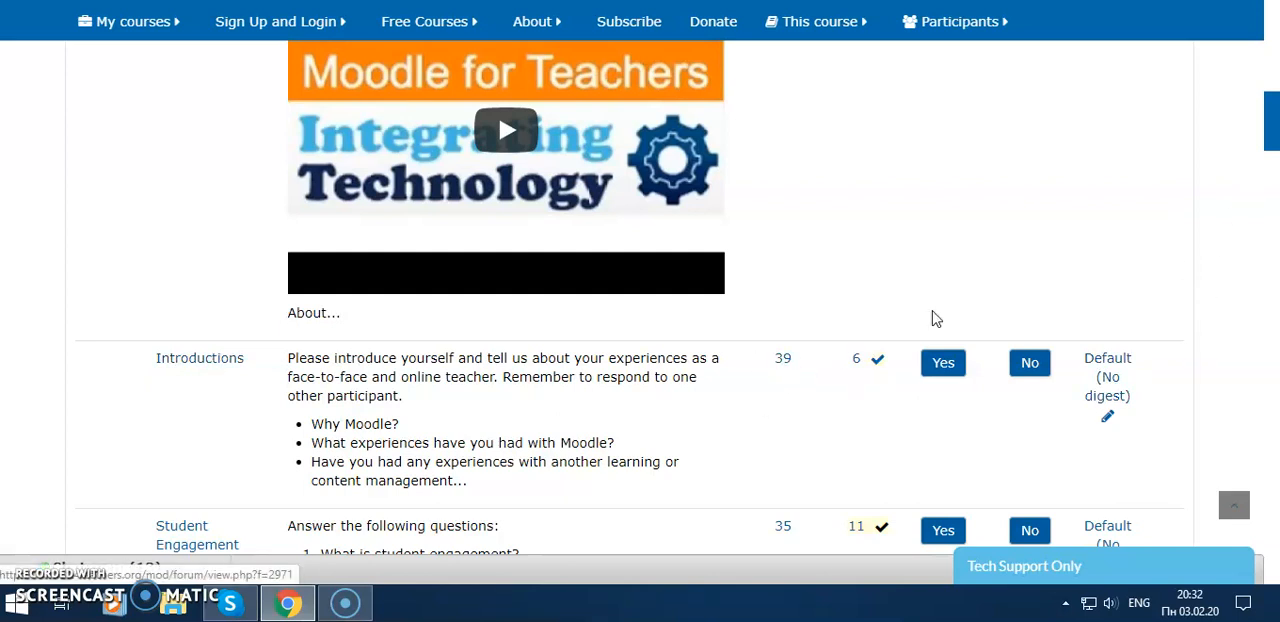
scroll(up, 3)
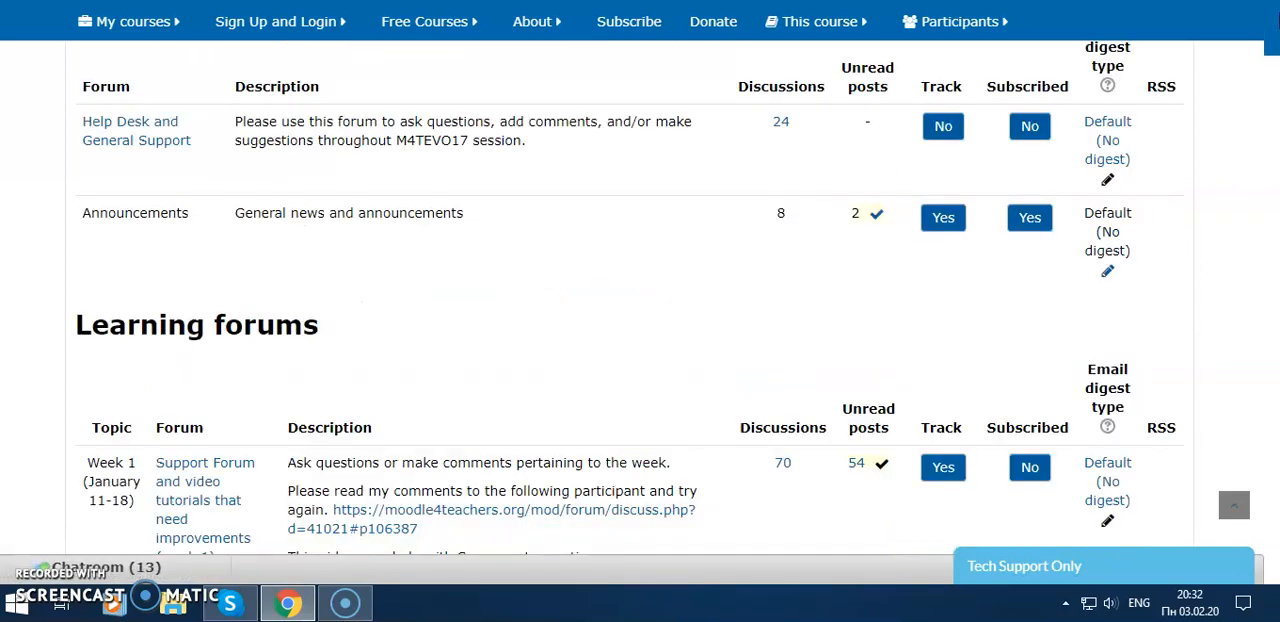
scroll(up, 3)
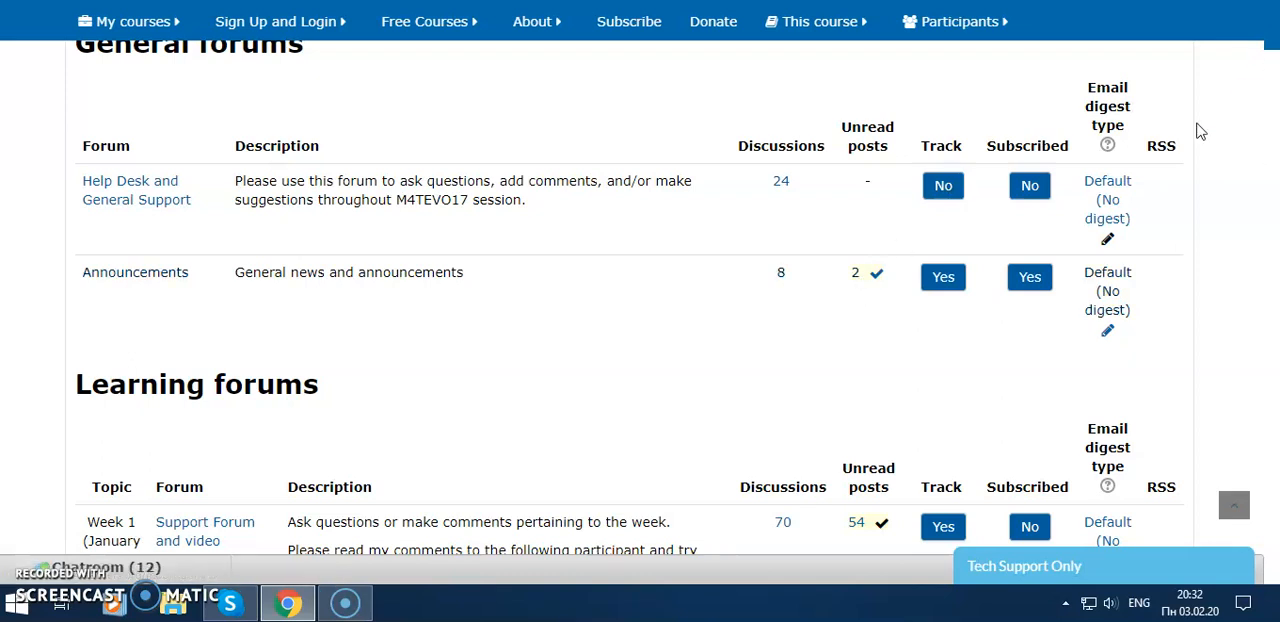
mouse_move(120, 276)
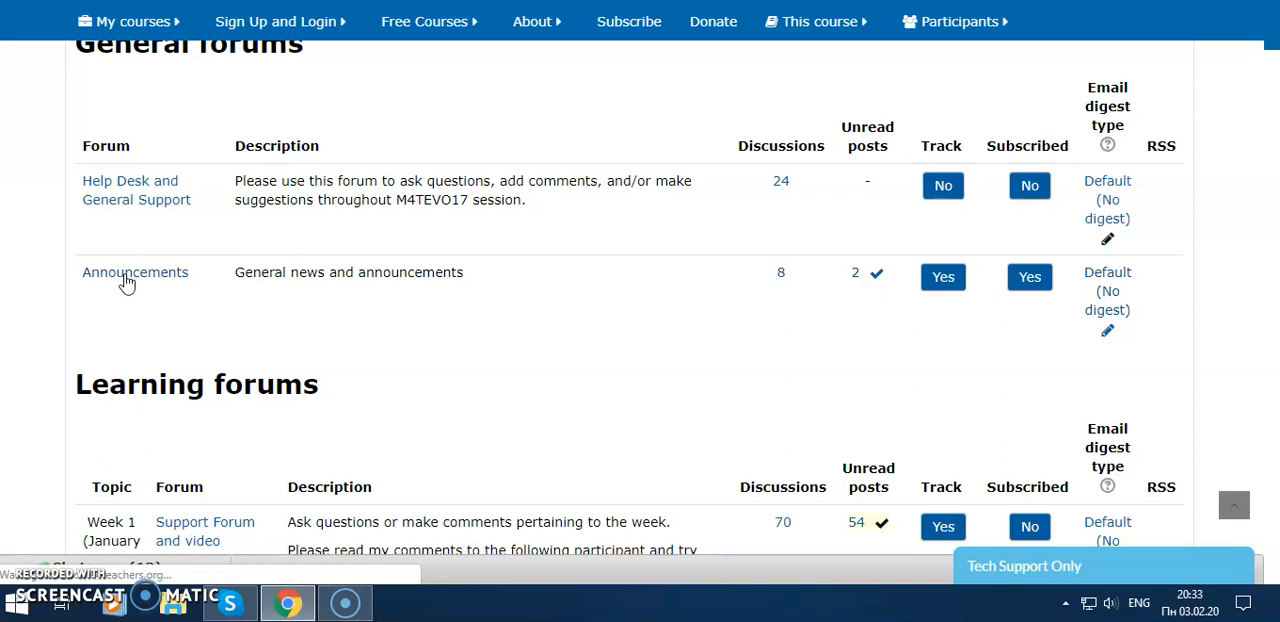
mouse_move(1270, 50)
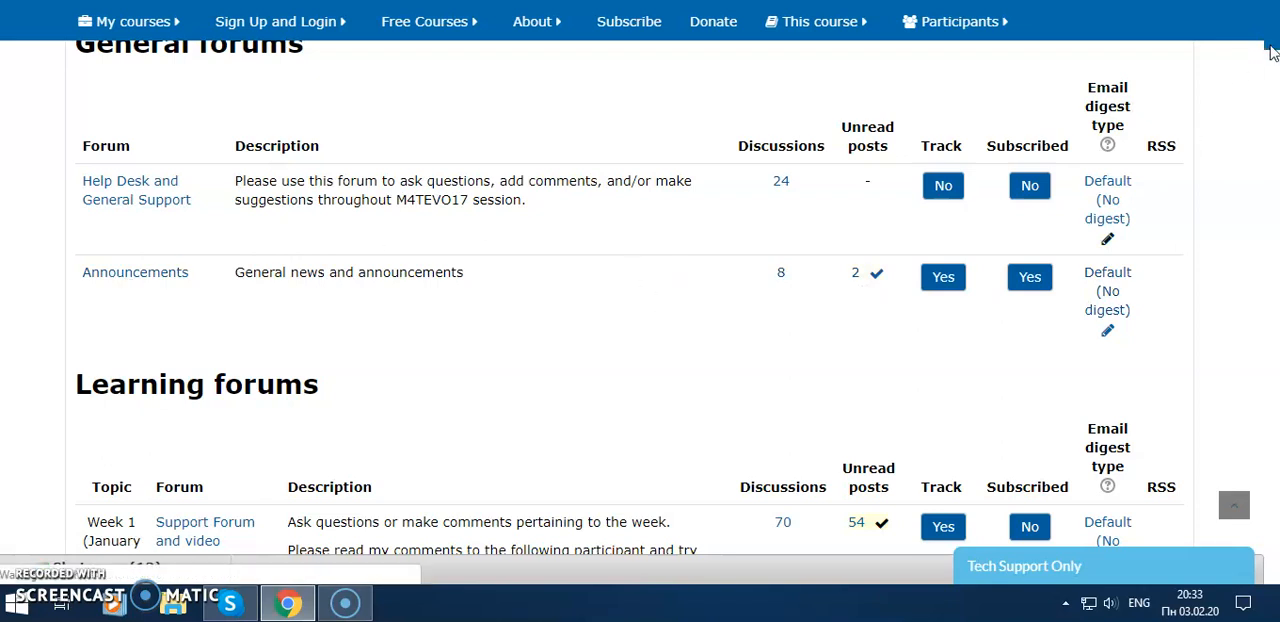
Step: Review the Announcements forum's discussion list
click(136, 272)
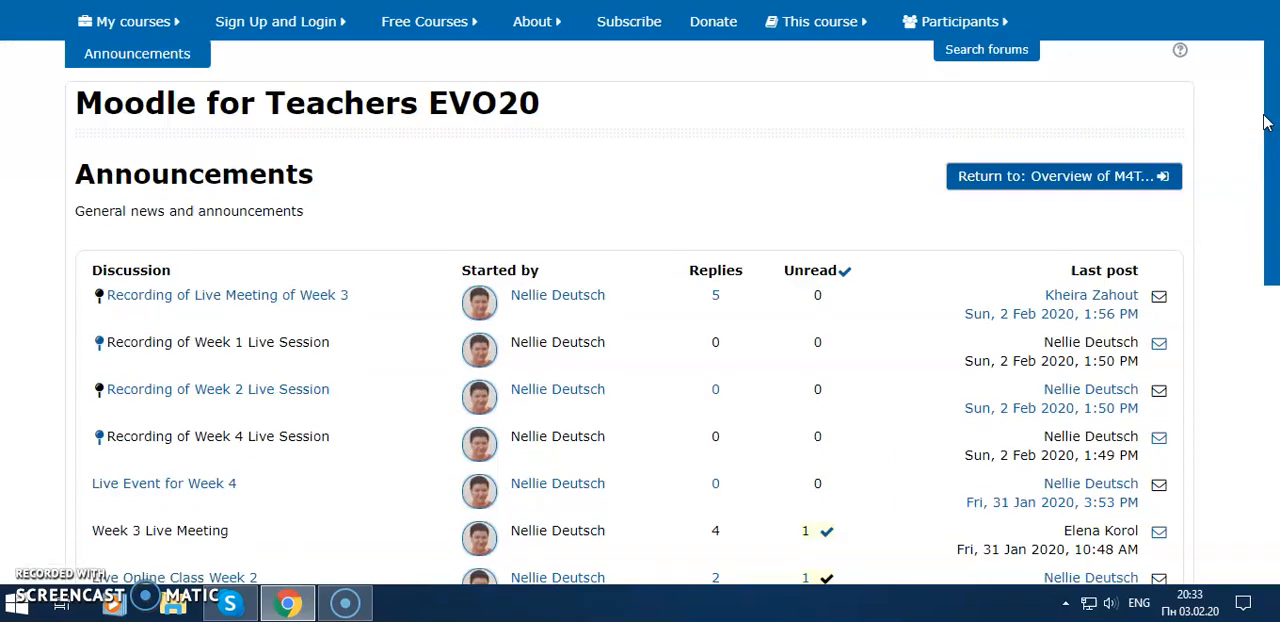
scroll(down, 3)
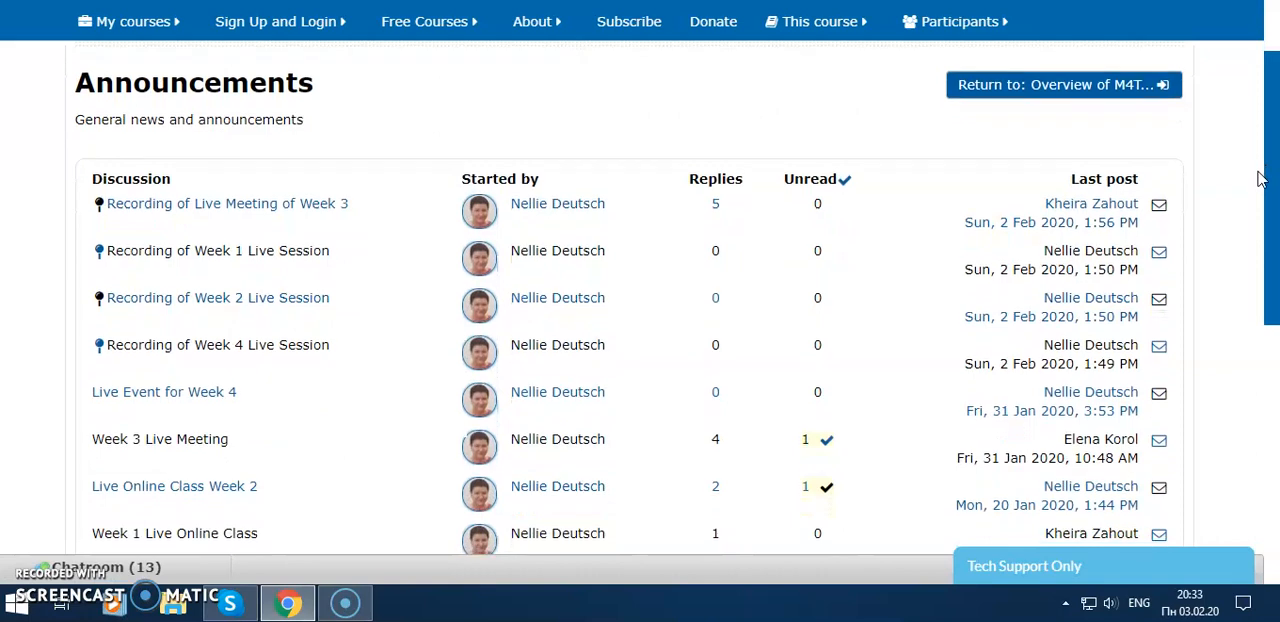
scroll(down, 3)
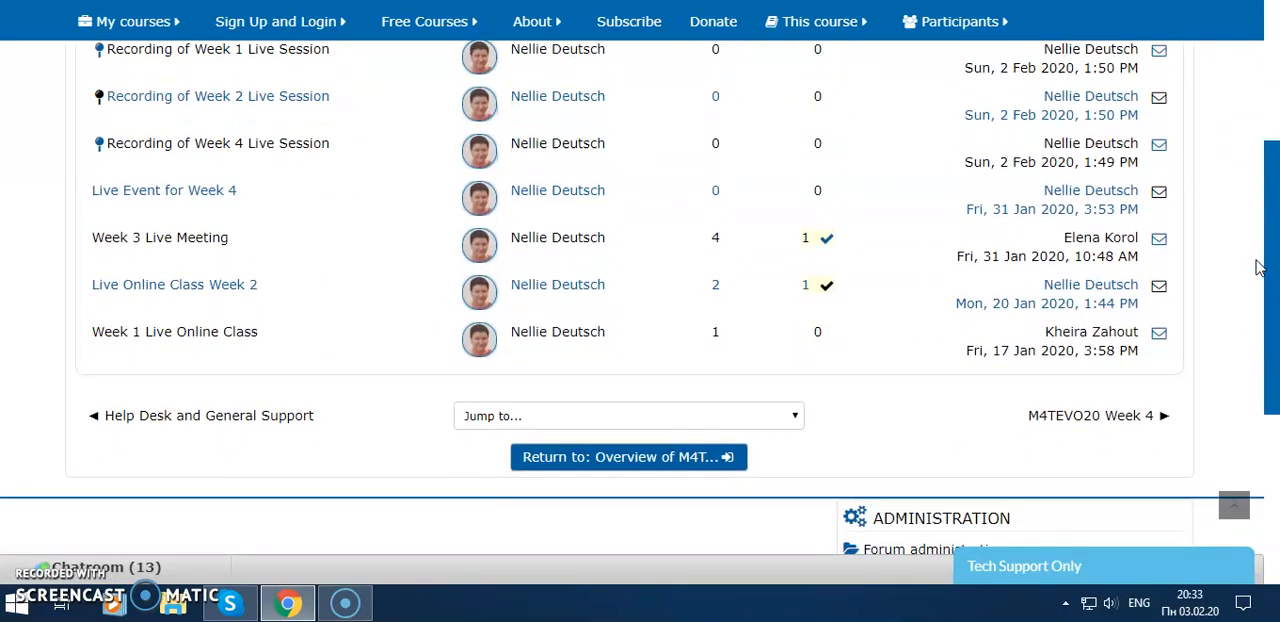
scroll(up, 3)
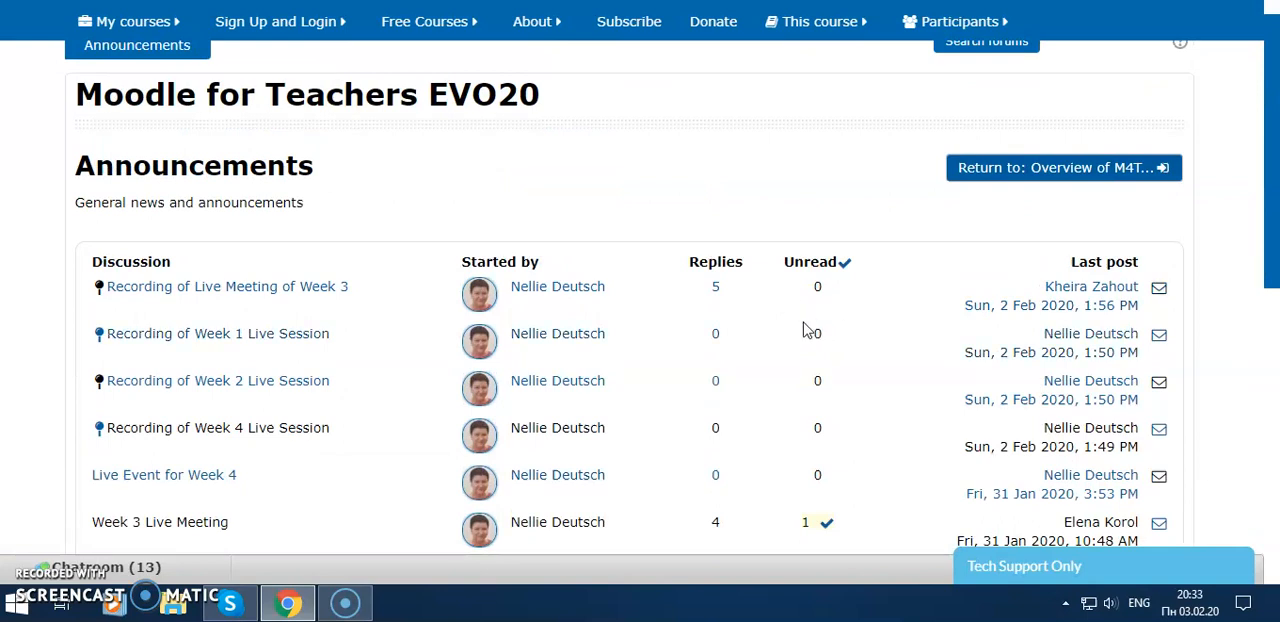
mouse_move(696, 292)
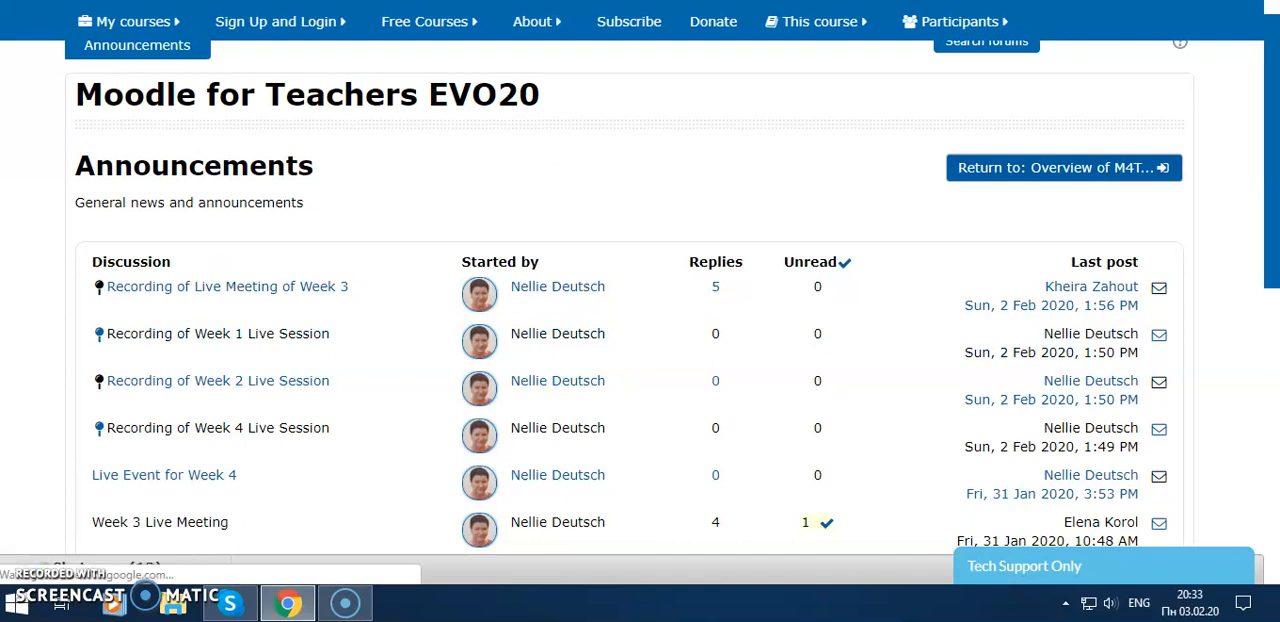
Step: Return to the EVO20 Week 3 course page
click(1056, 168)
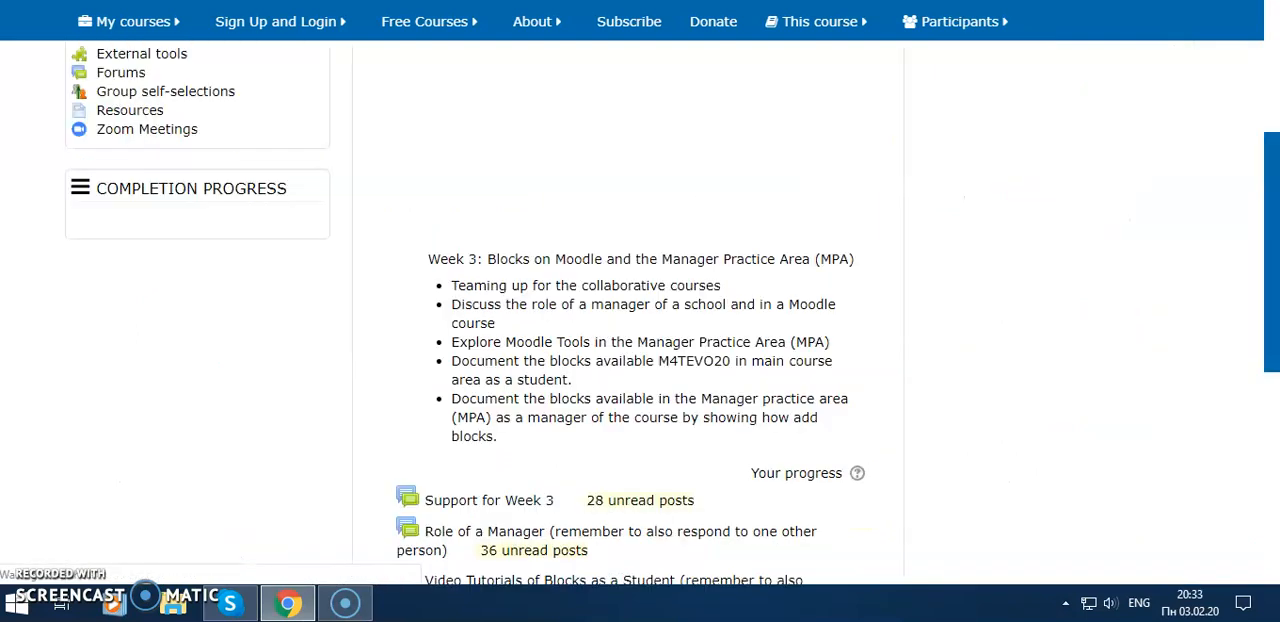
scroll(up, 3)
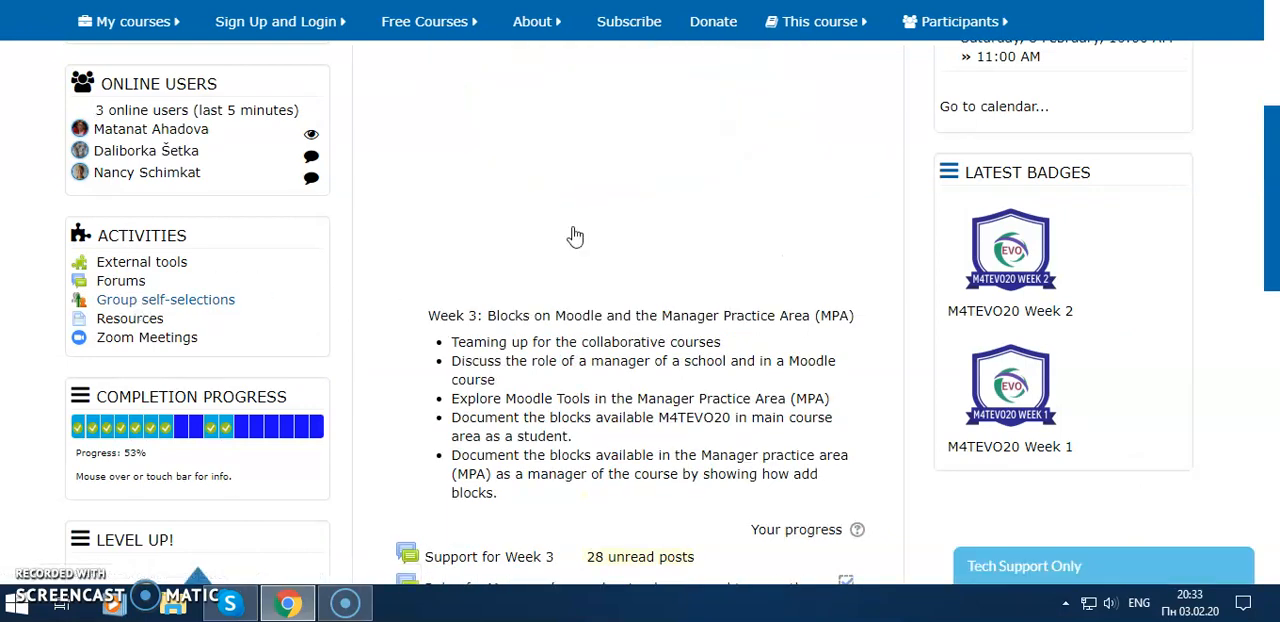
Step: Show the Group self-selections list with the Week 2, 3 and 4 Forming Groups entries
click(166, 300)
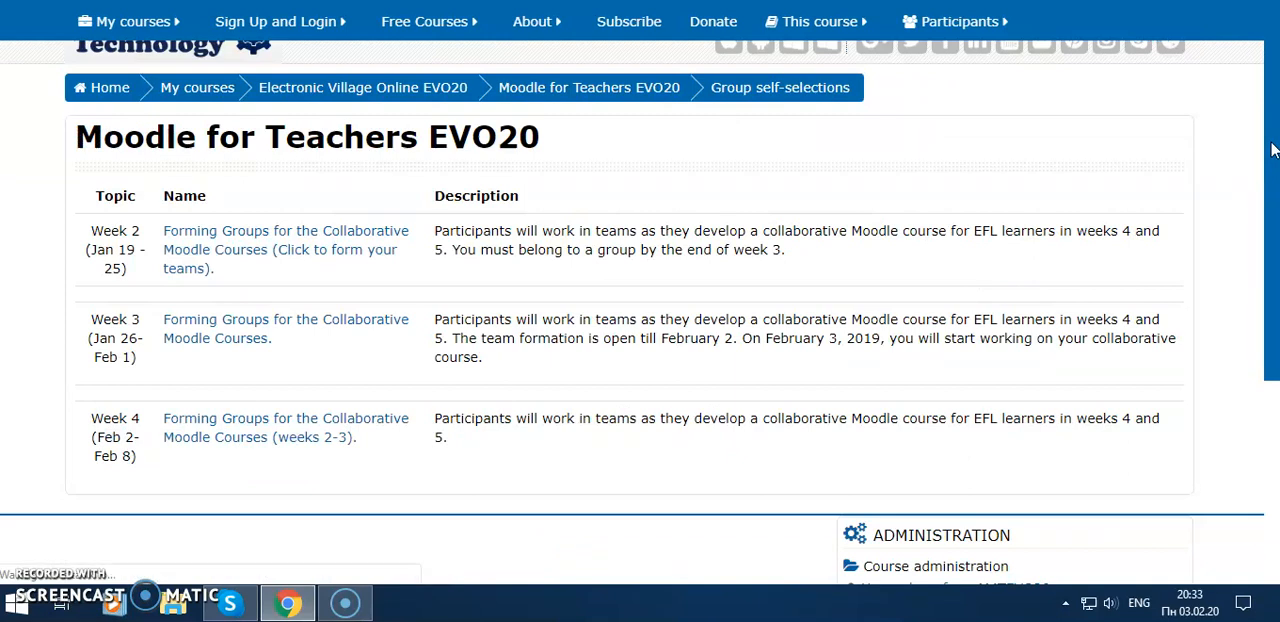
scroll(up, 3)
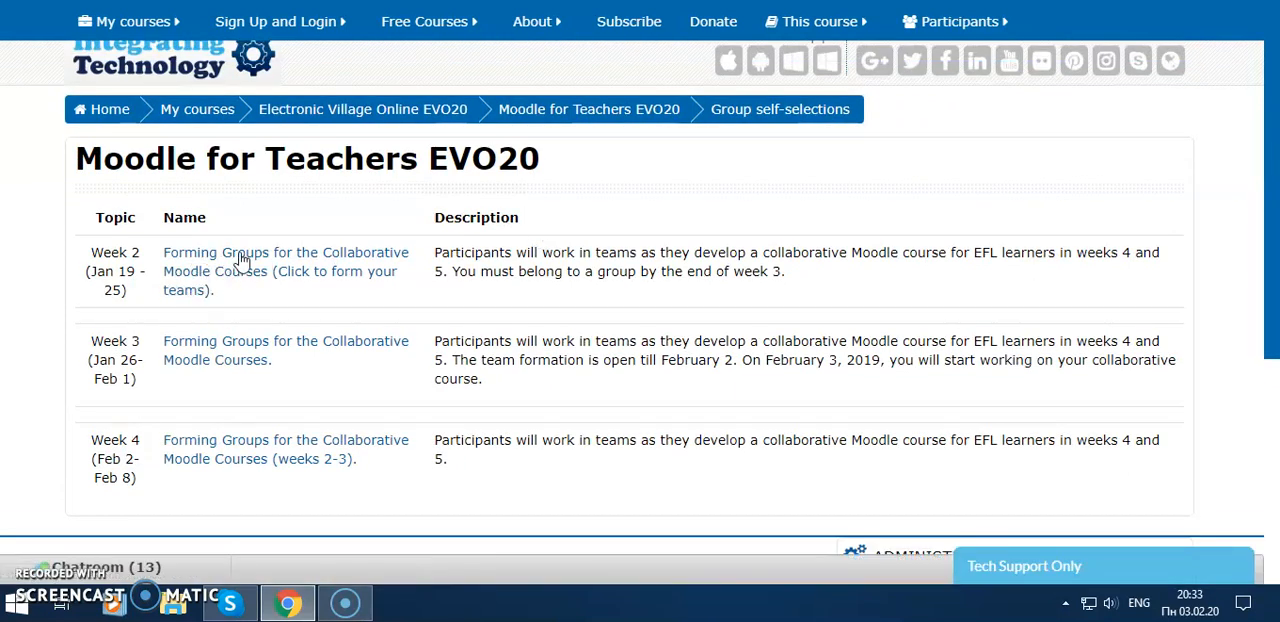
mouse_move(258, 292)
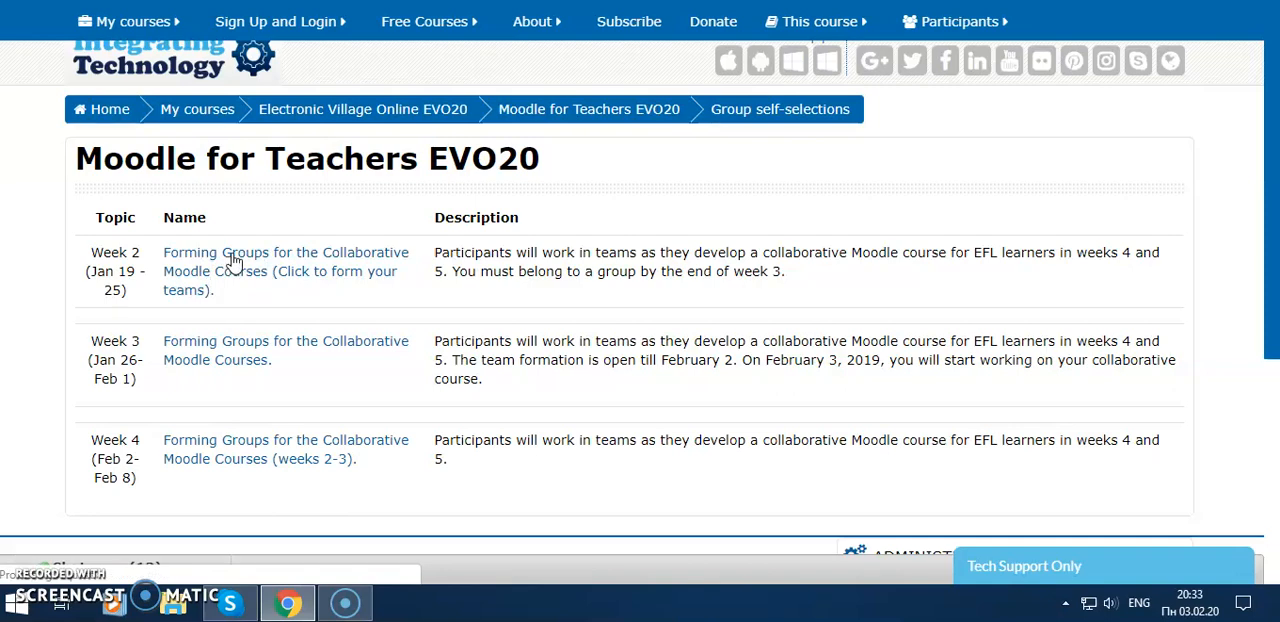
click(284, 272)
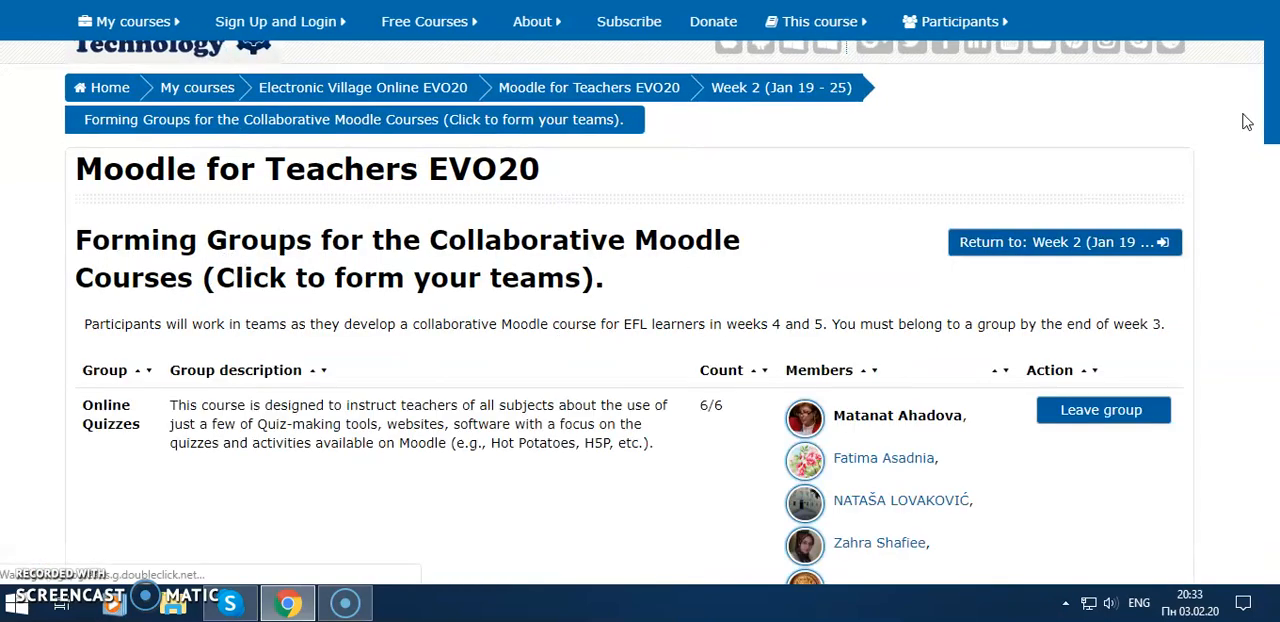
scroll(down, 3)
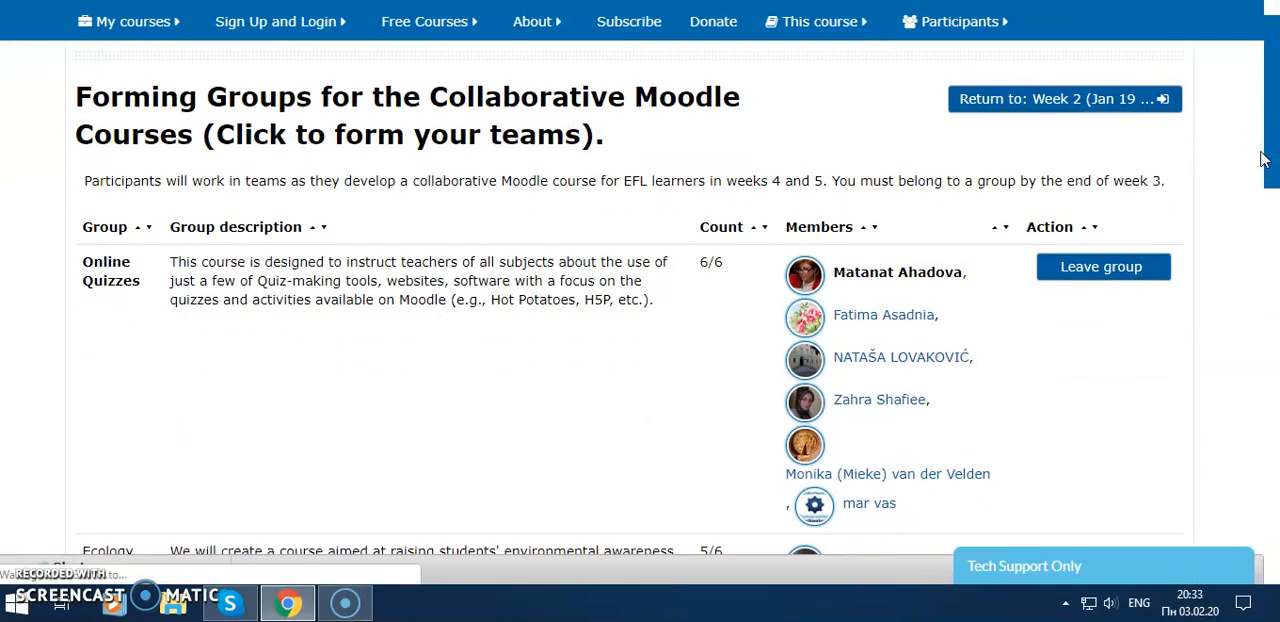
scroll(down, 3)
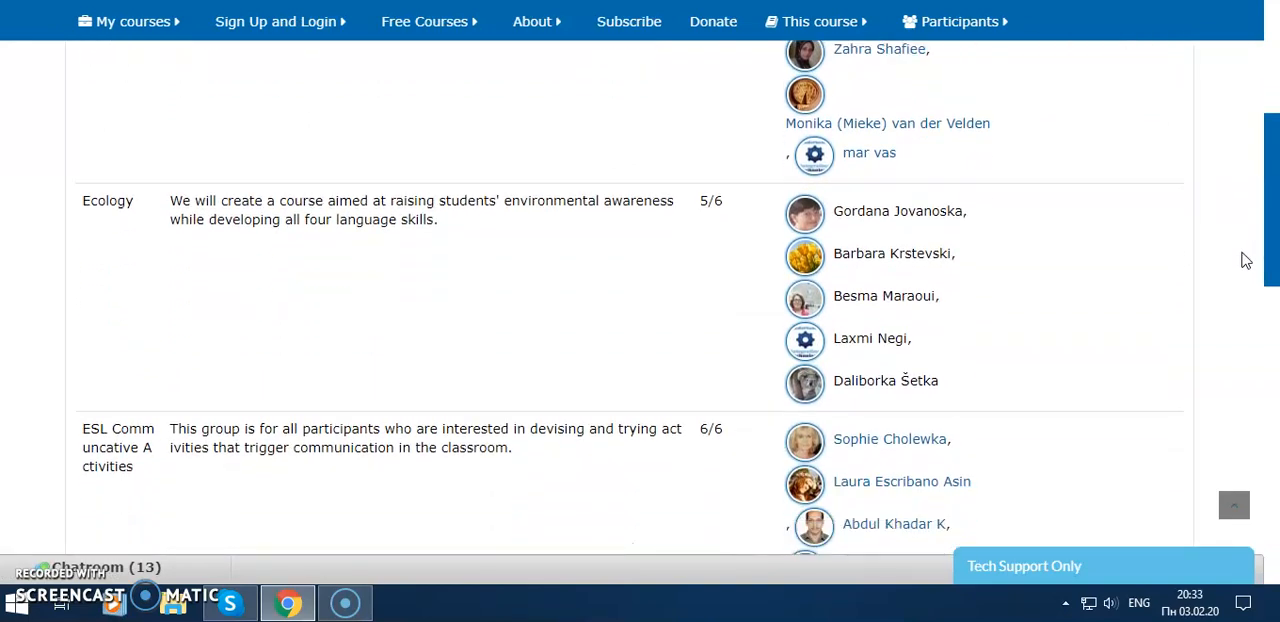
scroll(up, 3)
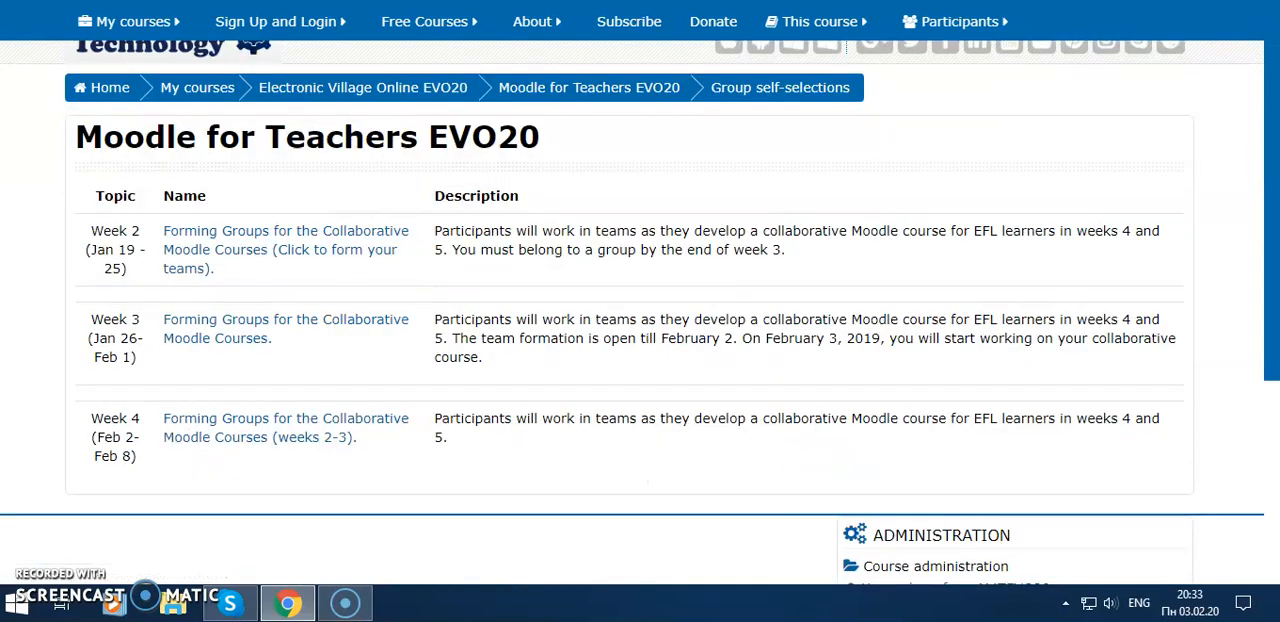
scroll(up, 3)
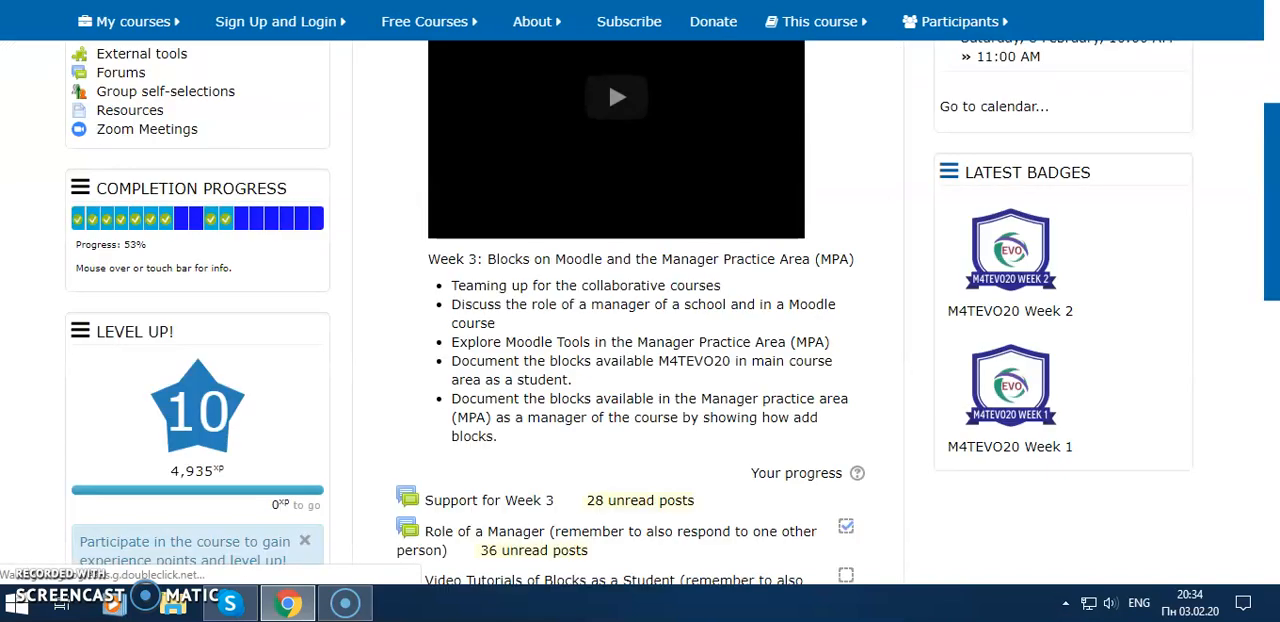
Step: Scroll the course page to the Online Users and Activities blocks
scroll(down, 3)
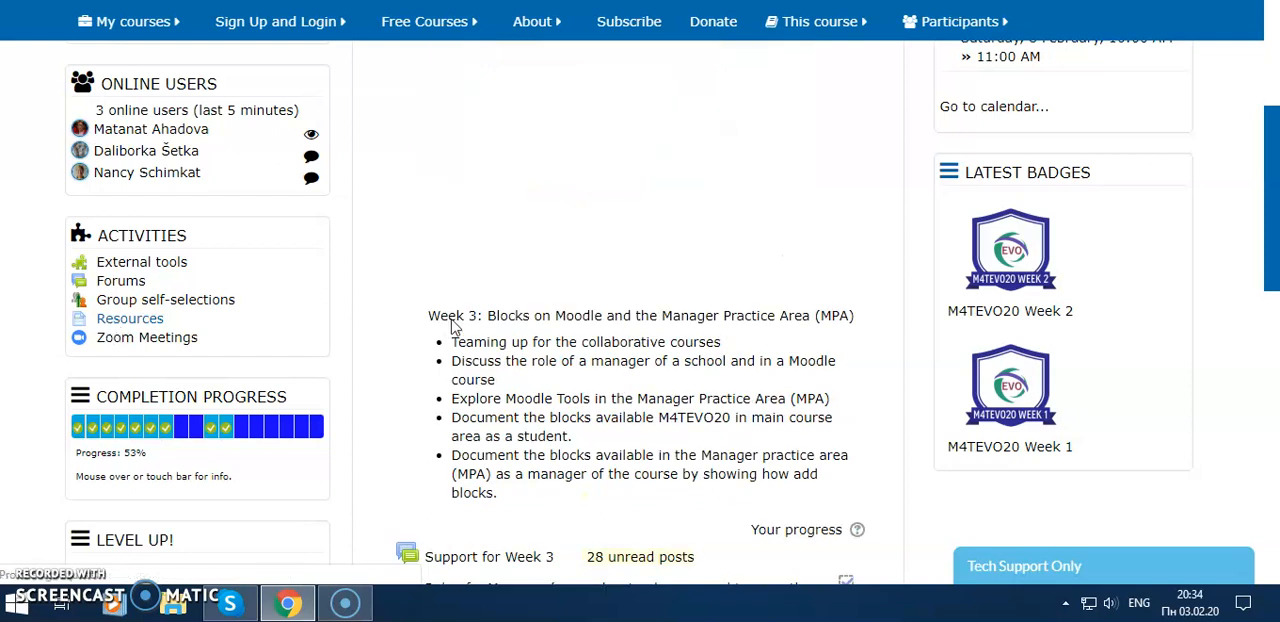
click(128, 318)
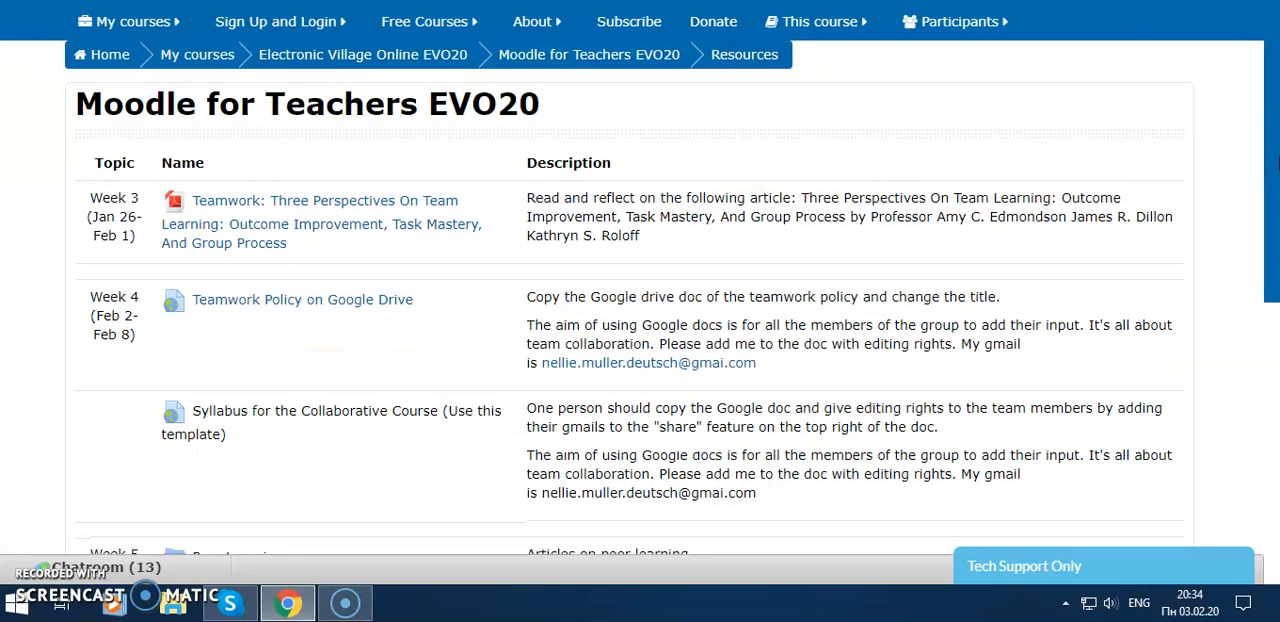
mouse_move(256, 220)
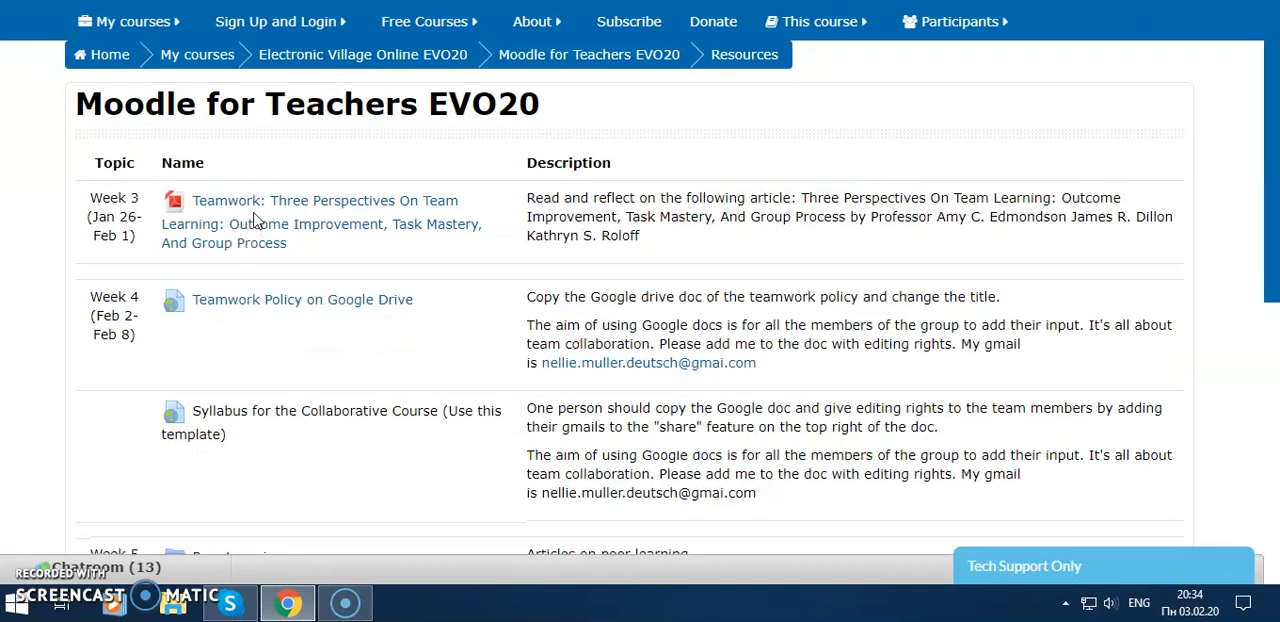
mouse_move(436, 240)
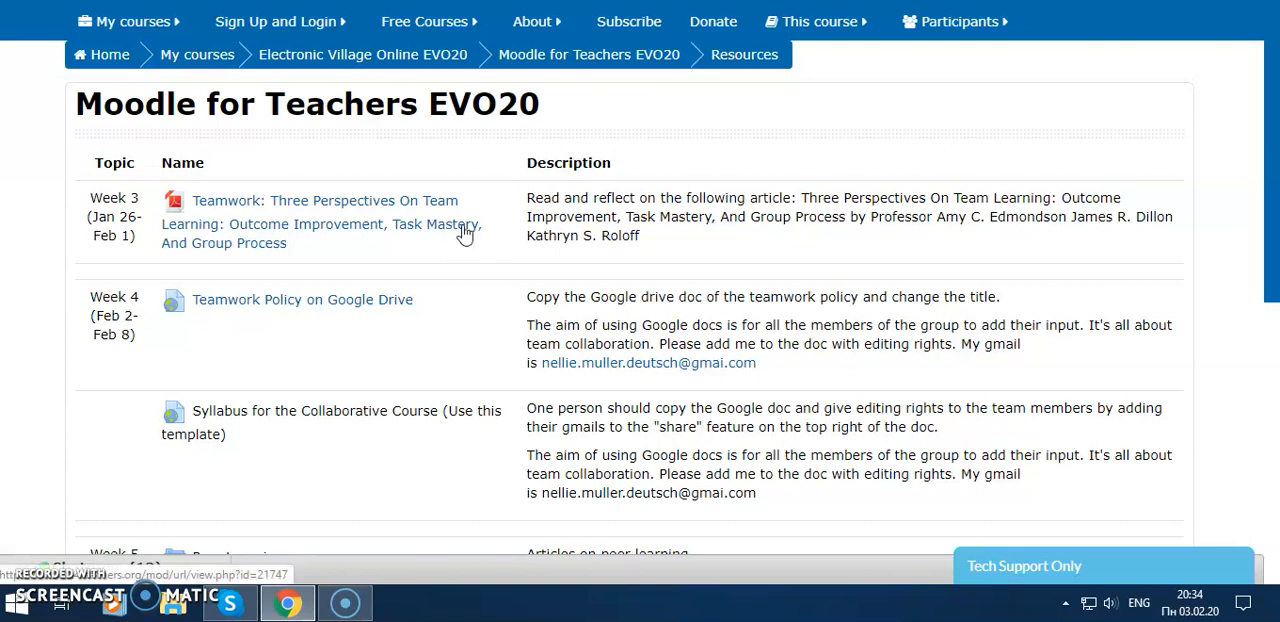
mouse_move(492, 246)
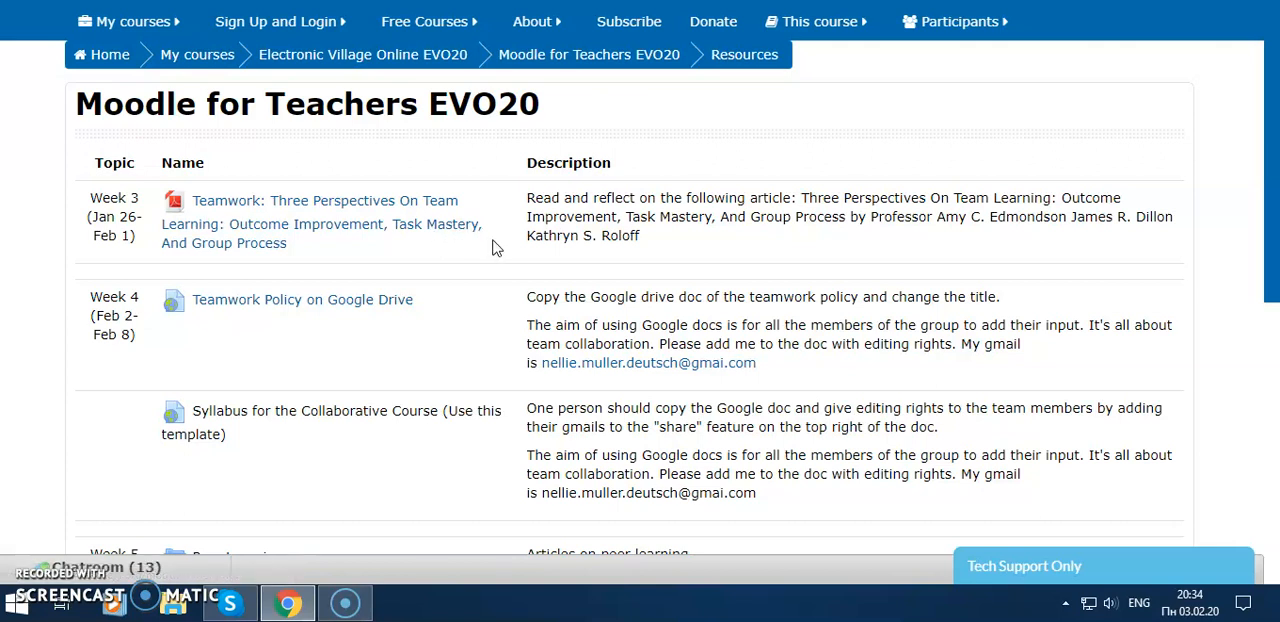
mouse_move(584, 244)
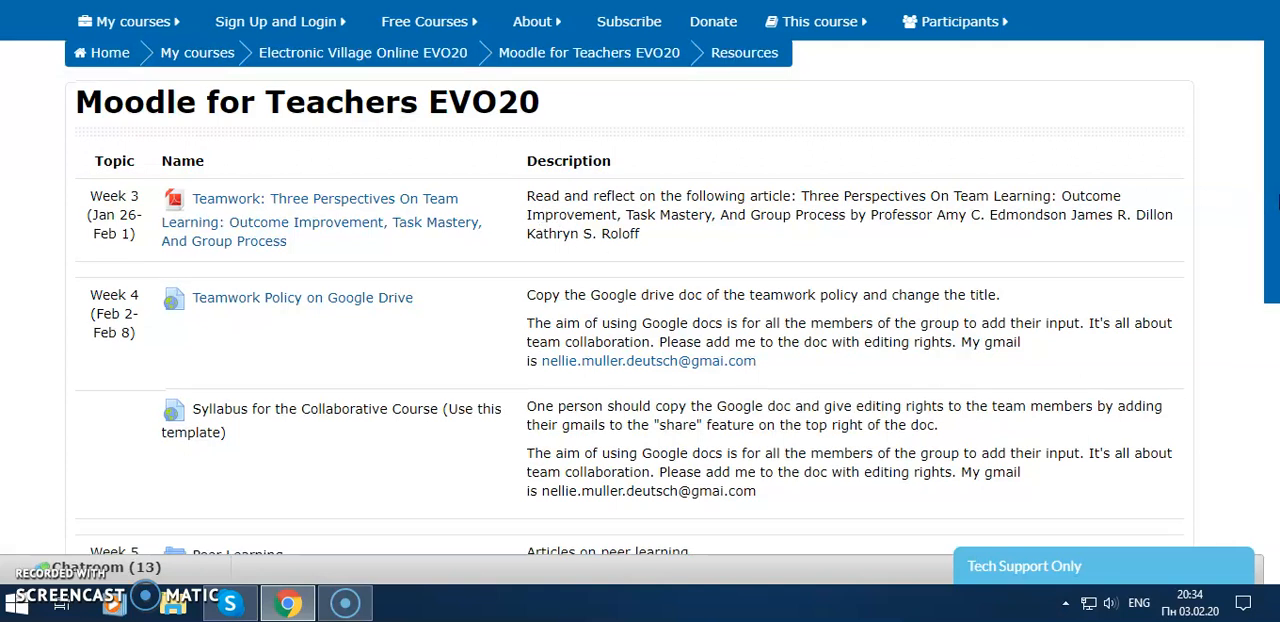
scroll(down, 3)
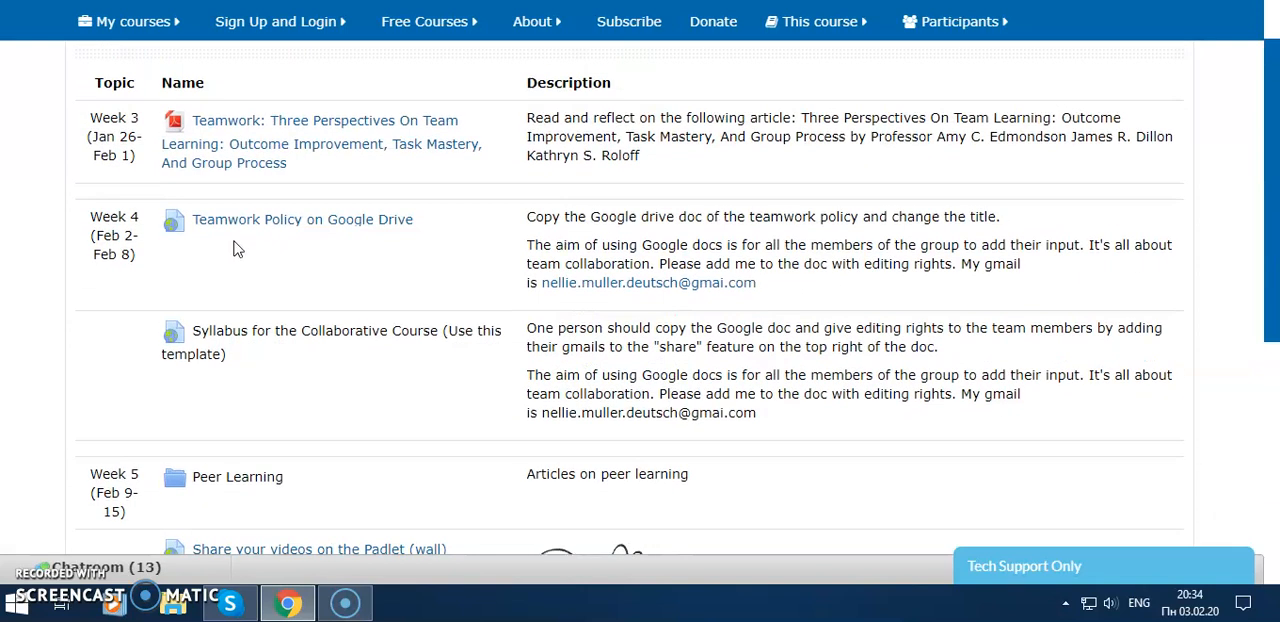
mouse_move(356, 232)
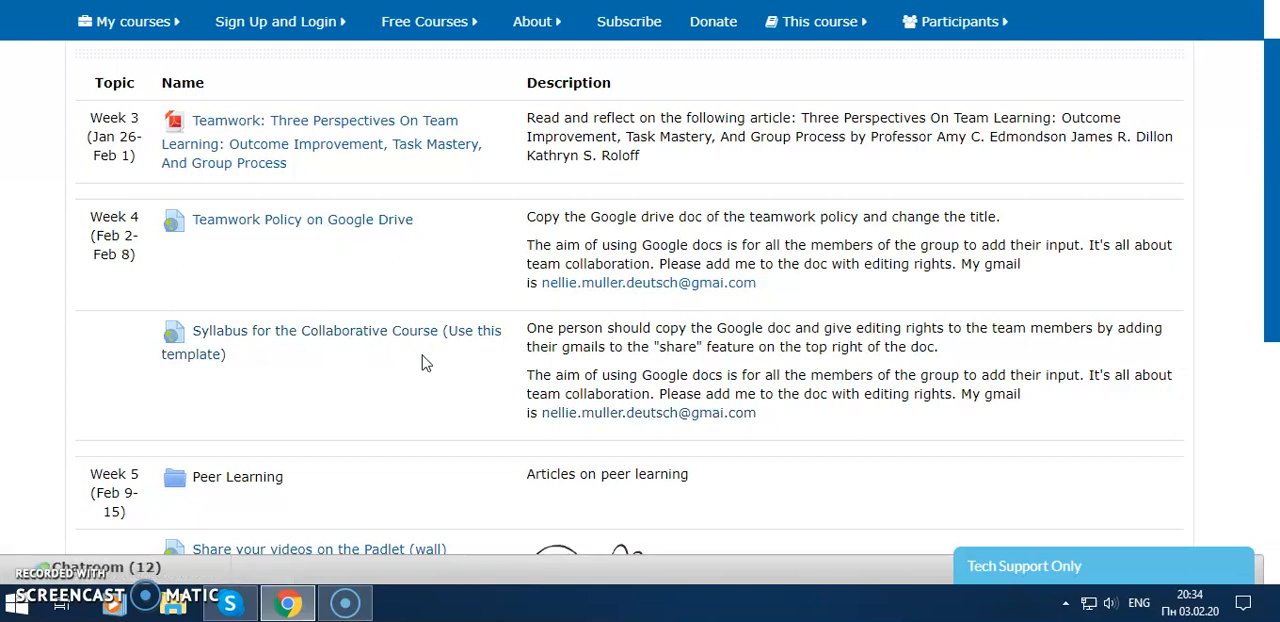
mouse_move(236, 476)
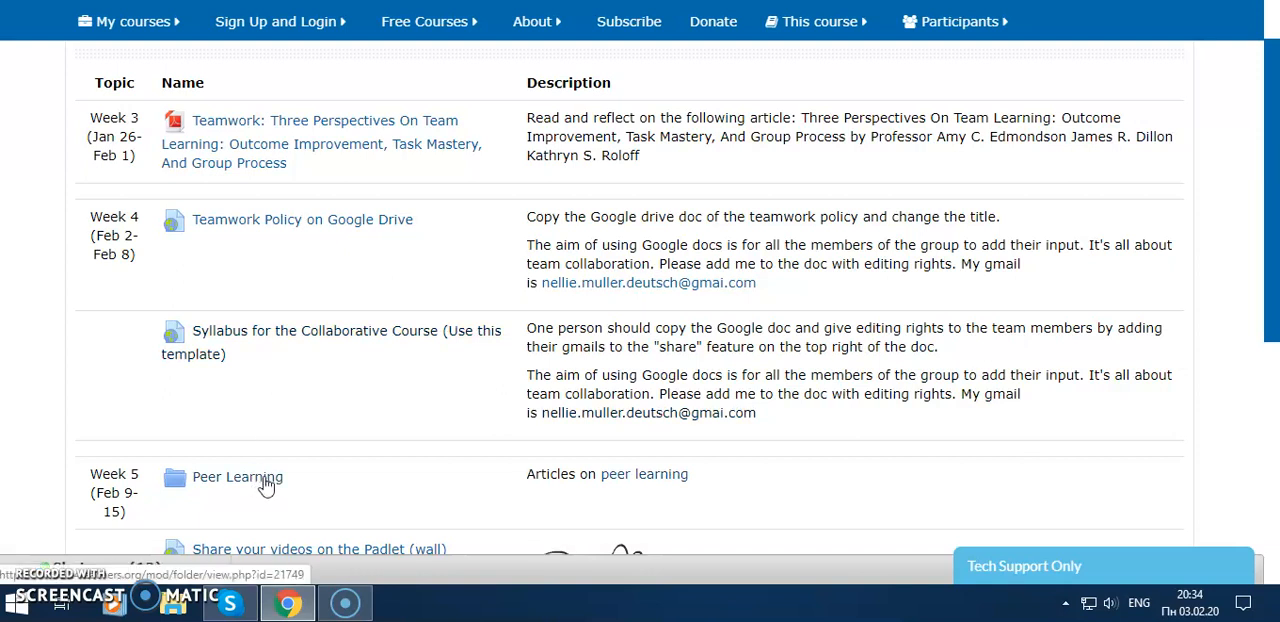
scroll(down, 3)
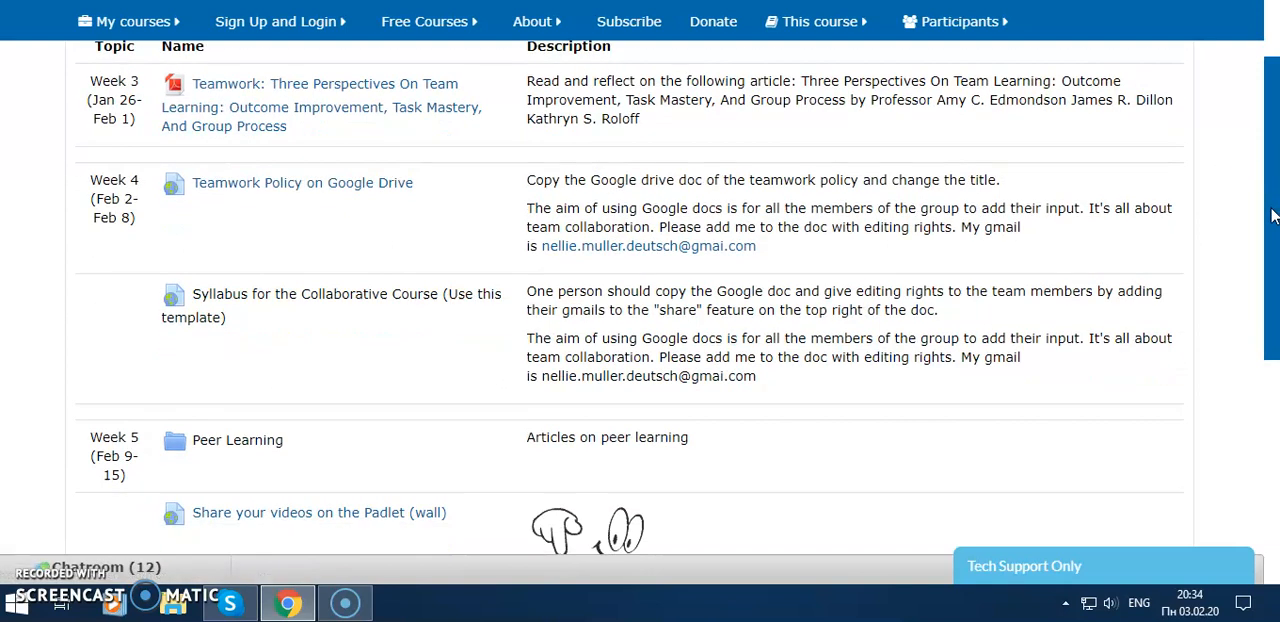
scroll(down, 3)
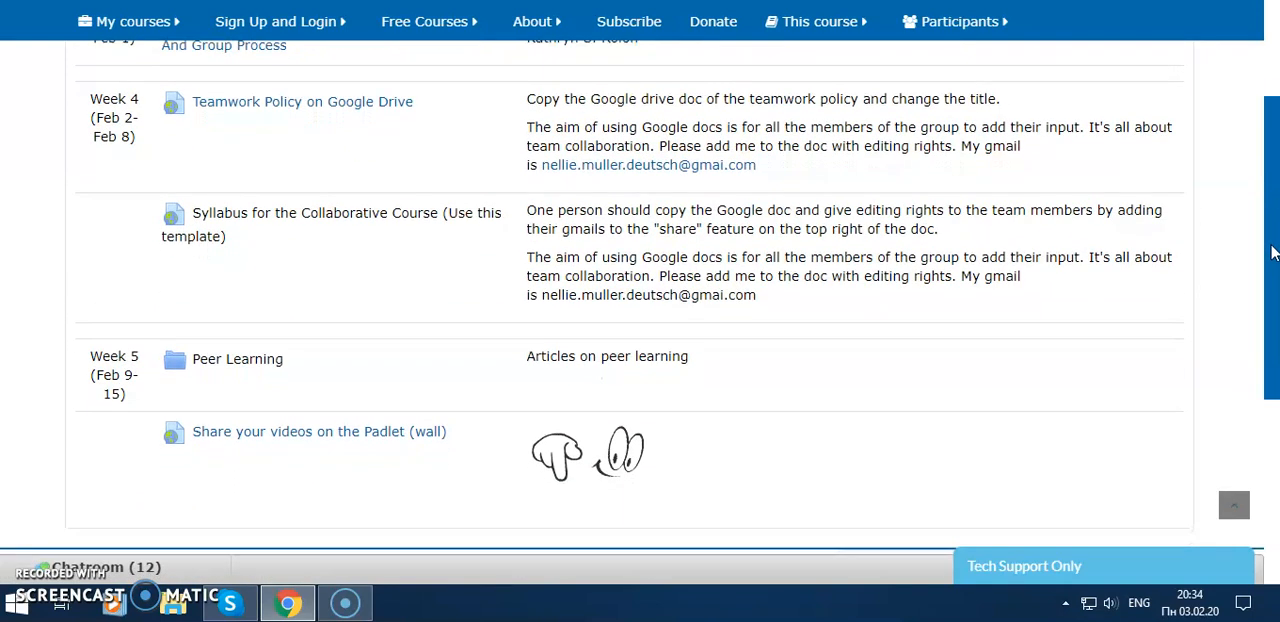
scroll(down, 3)
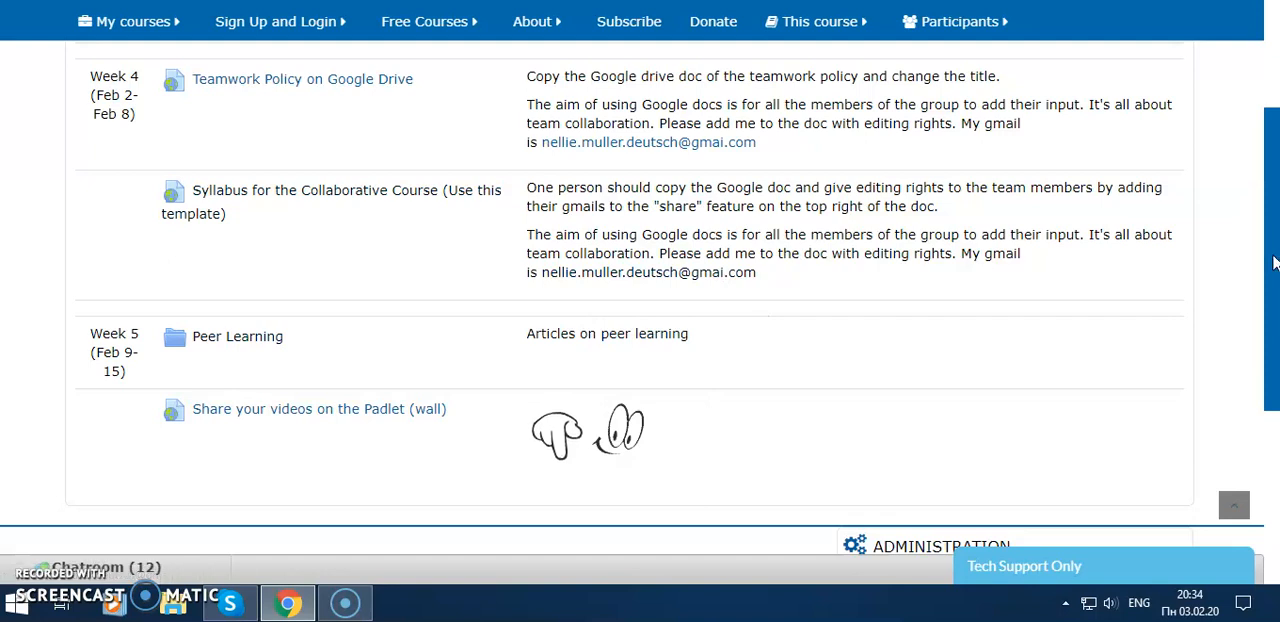
scroll(up, 3)
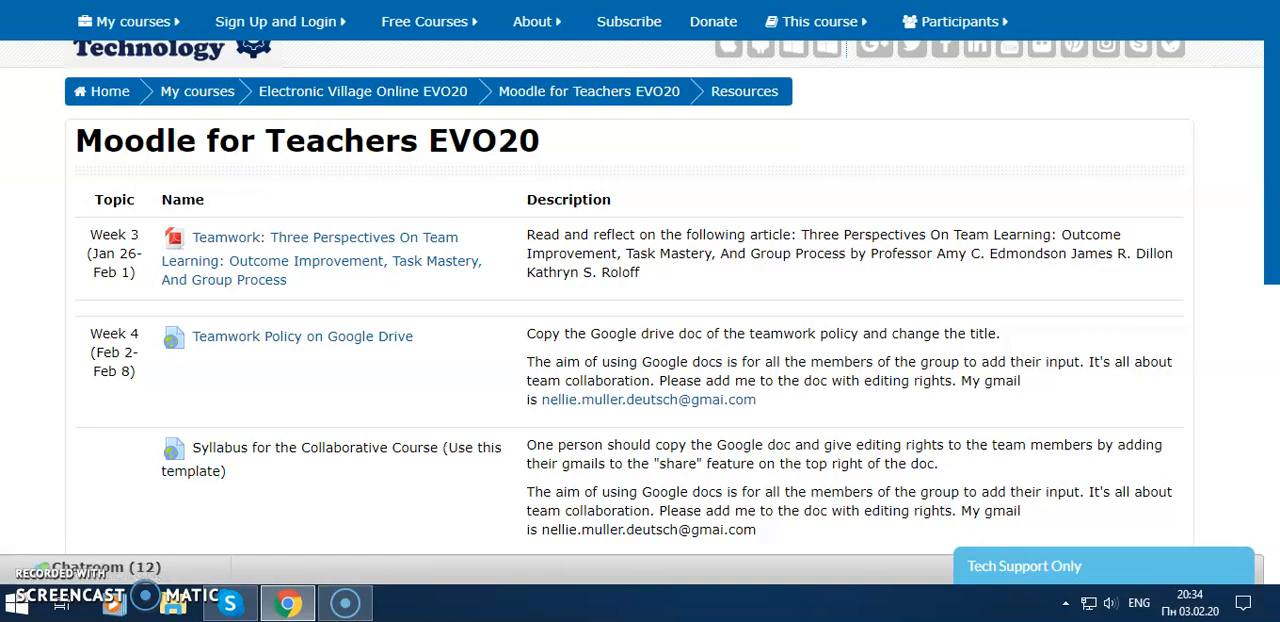
Step: Go back to the Week 3 course page showing the Online Users and Activities blocks
click(588, 92)
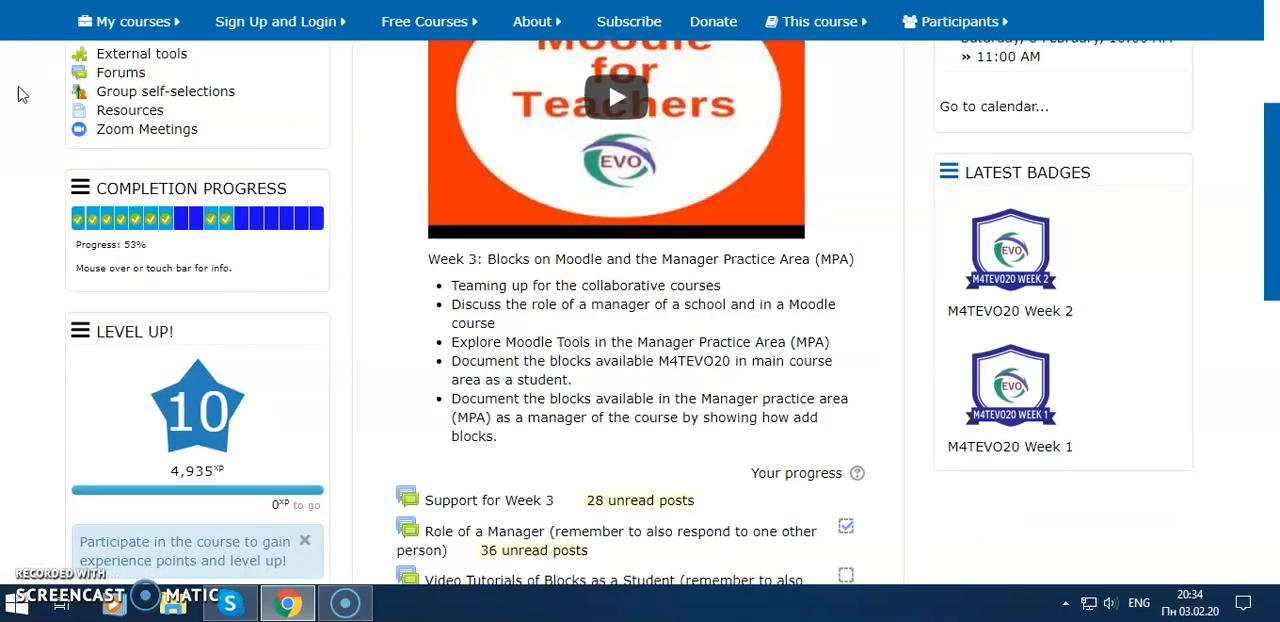
scroll(up, 3)
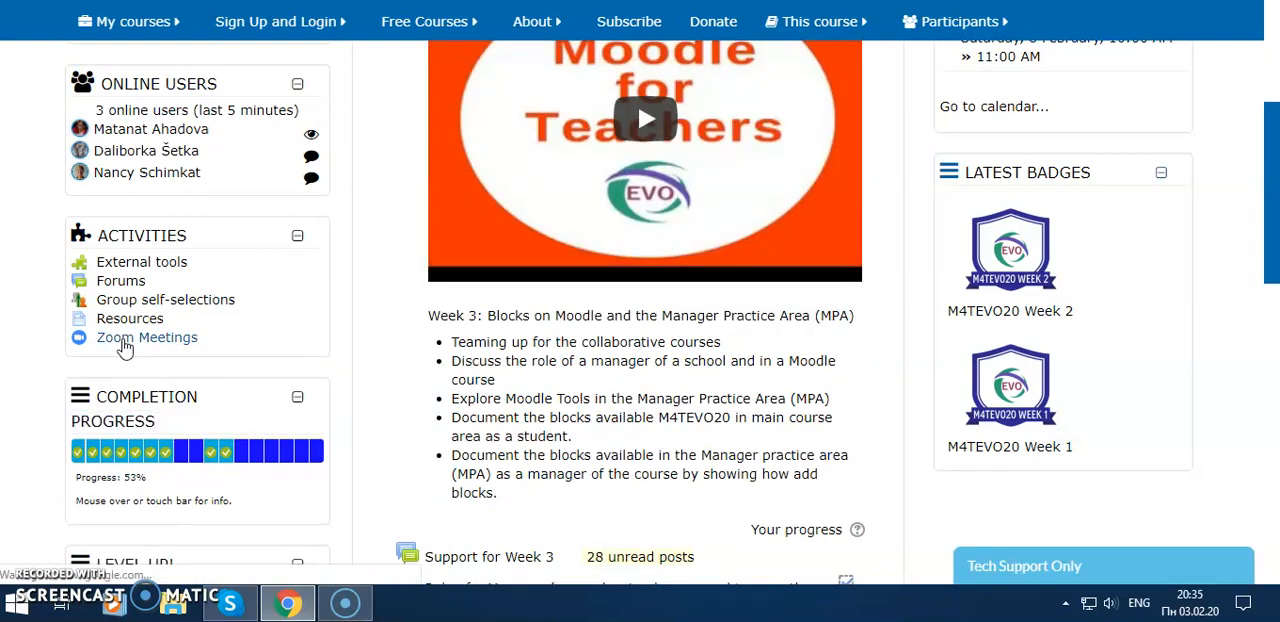
click(146, 336)
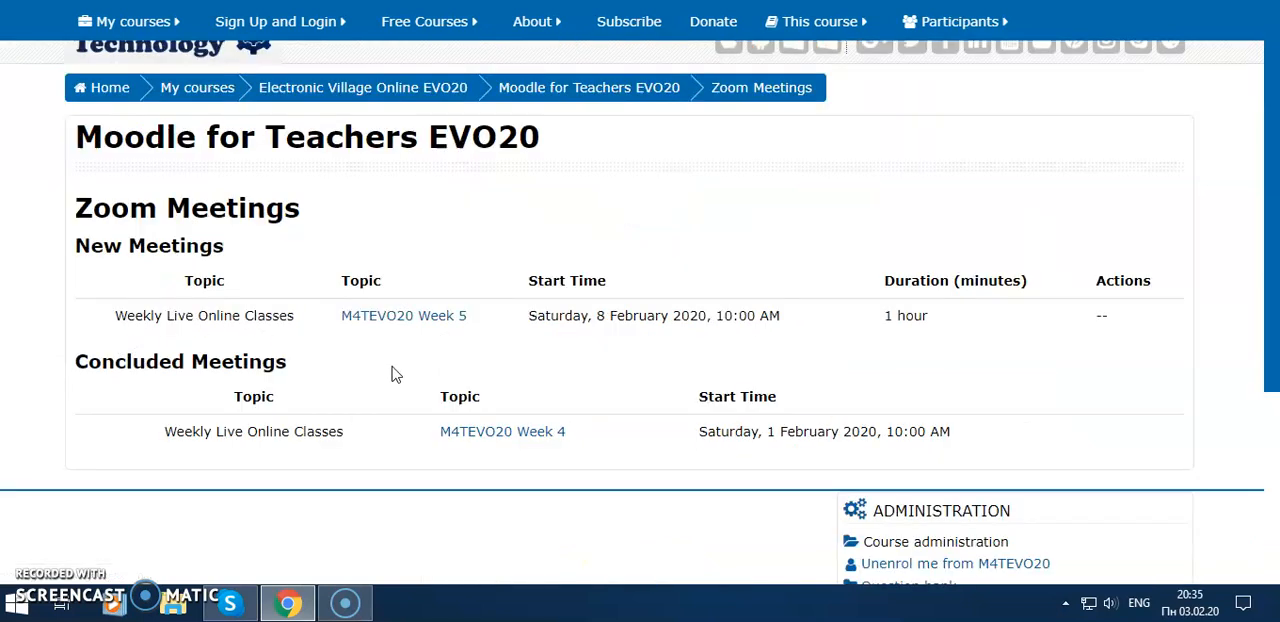
scroll(up, 3)
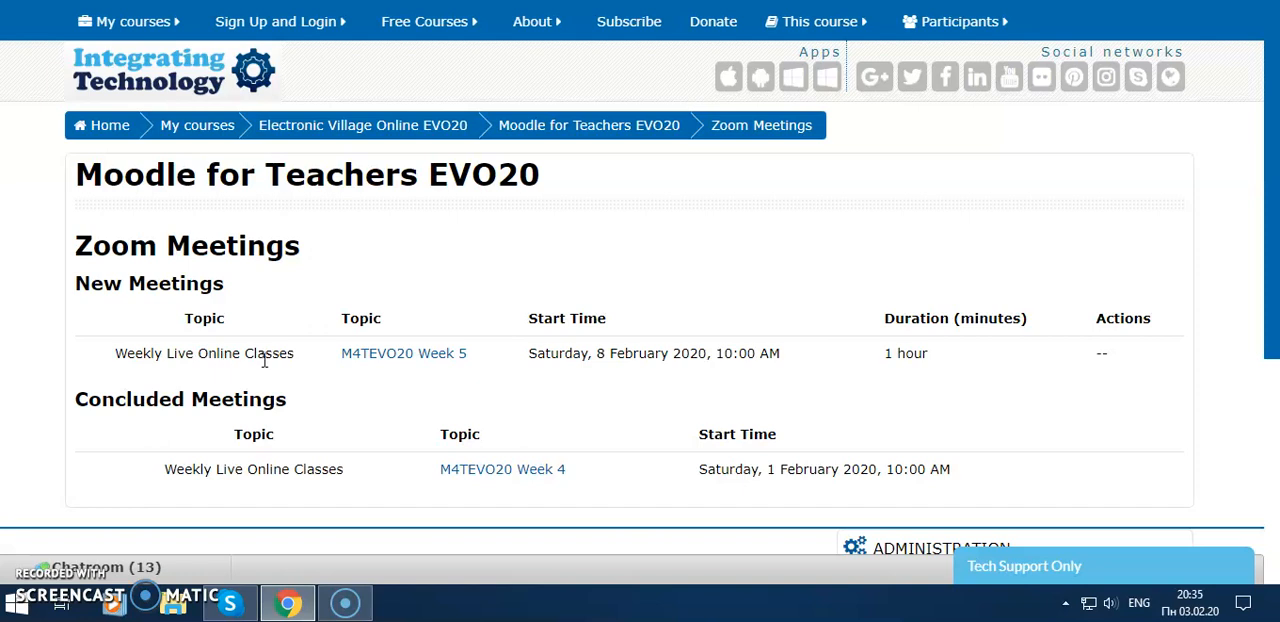
mouse_move(564, 360)
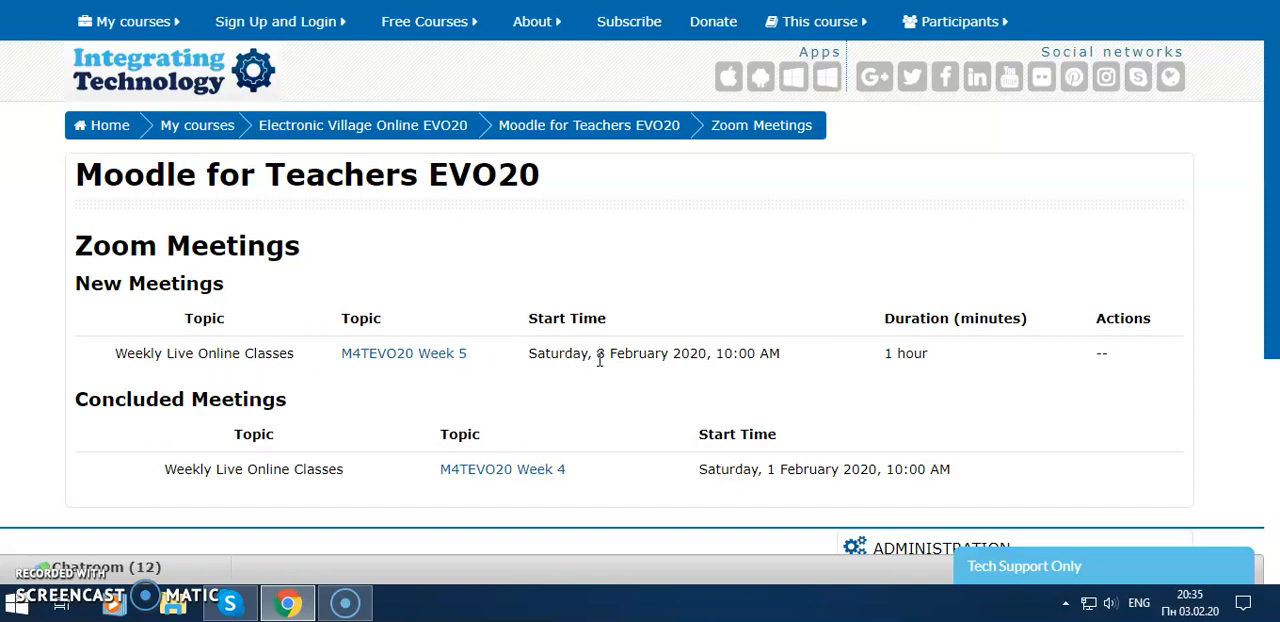
mouse_move(630, 376)
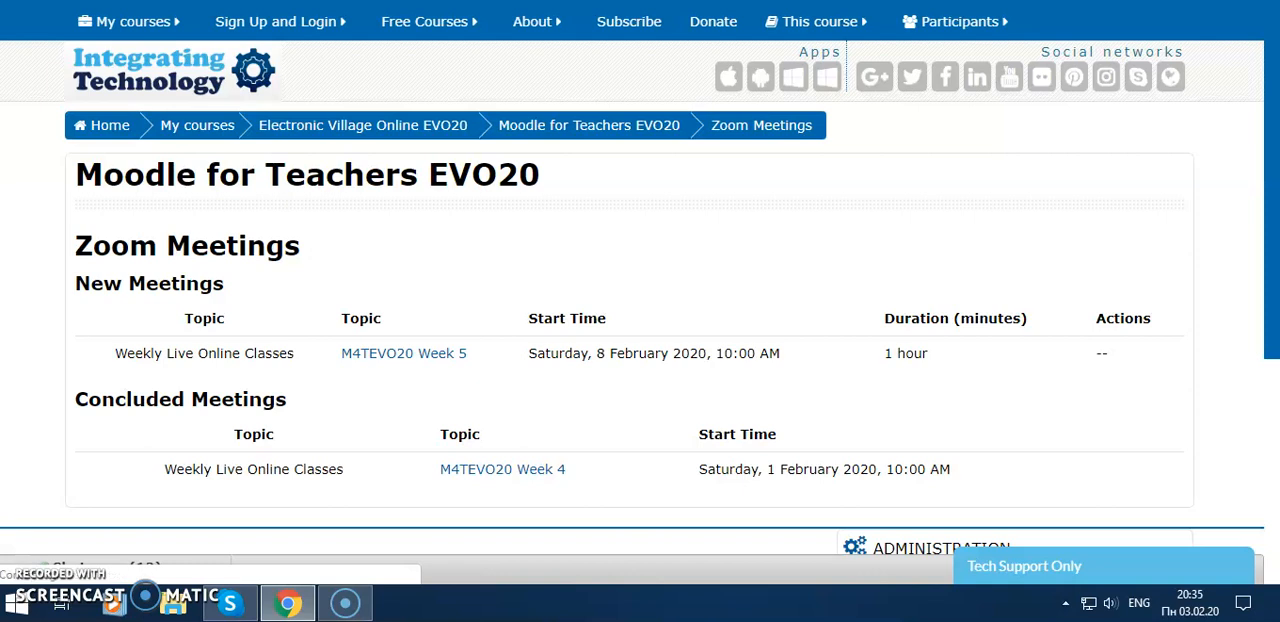
mouse_move(1092, 12)
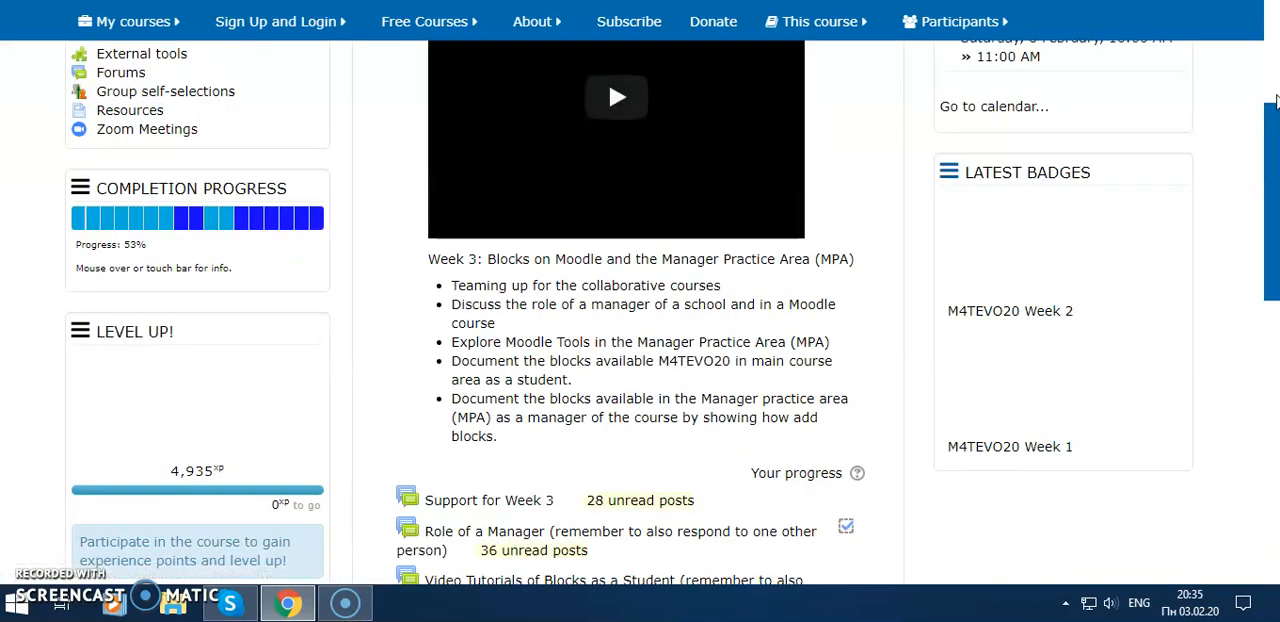
scroll(up, 3)
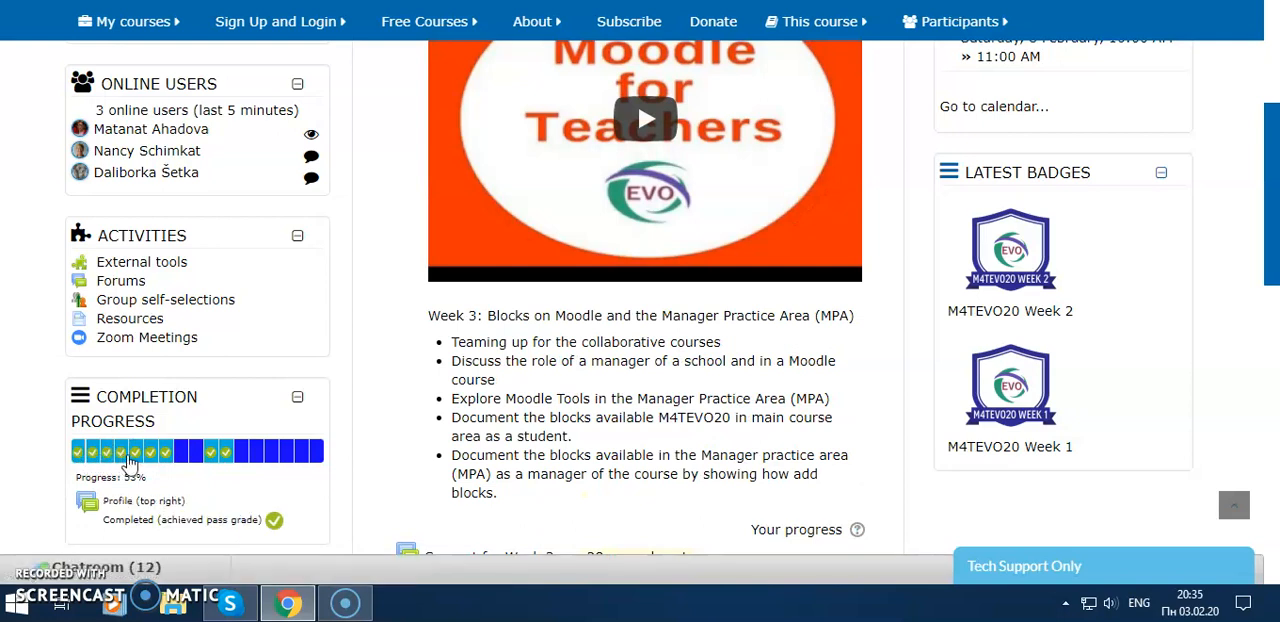
mouse_move(164, 452)
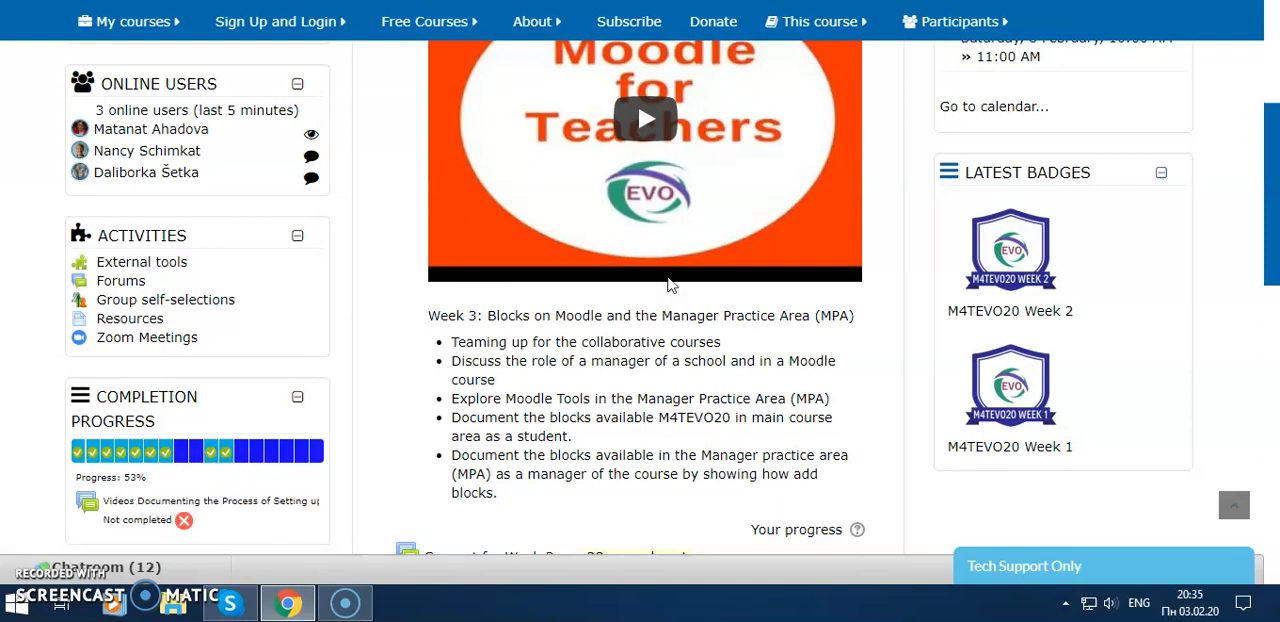
scroll(down, 3)
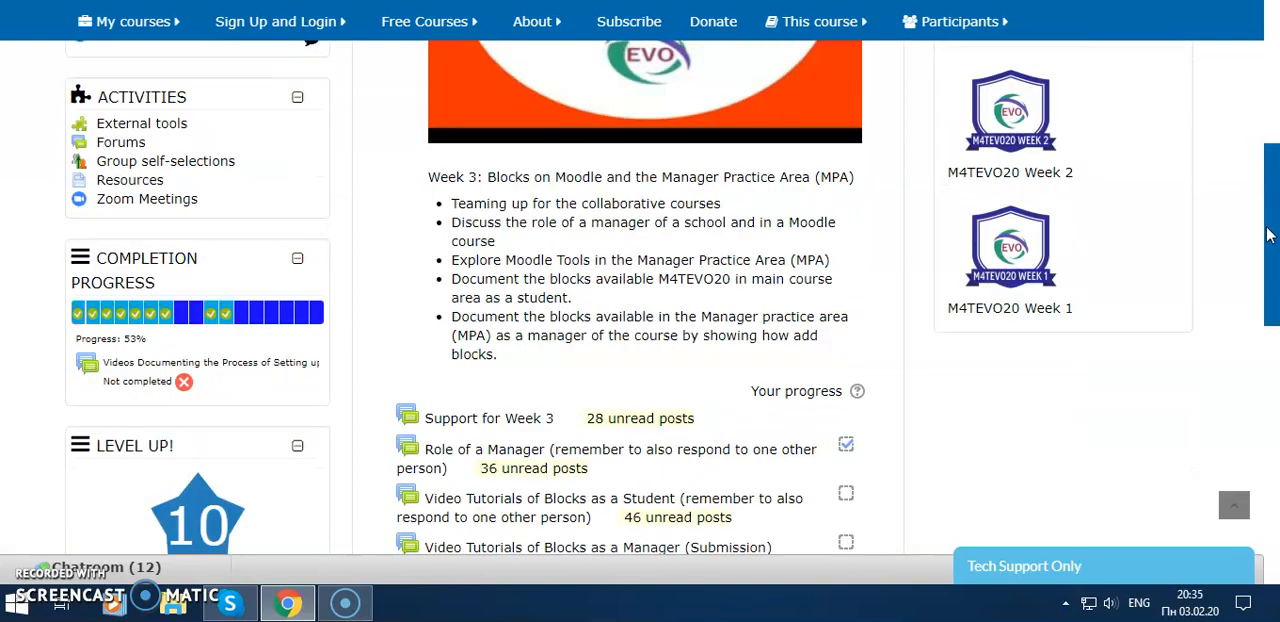
scroll(down, 3)
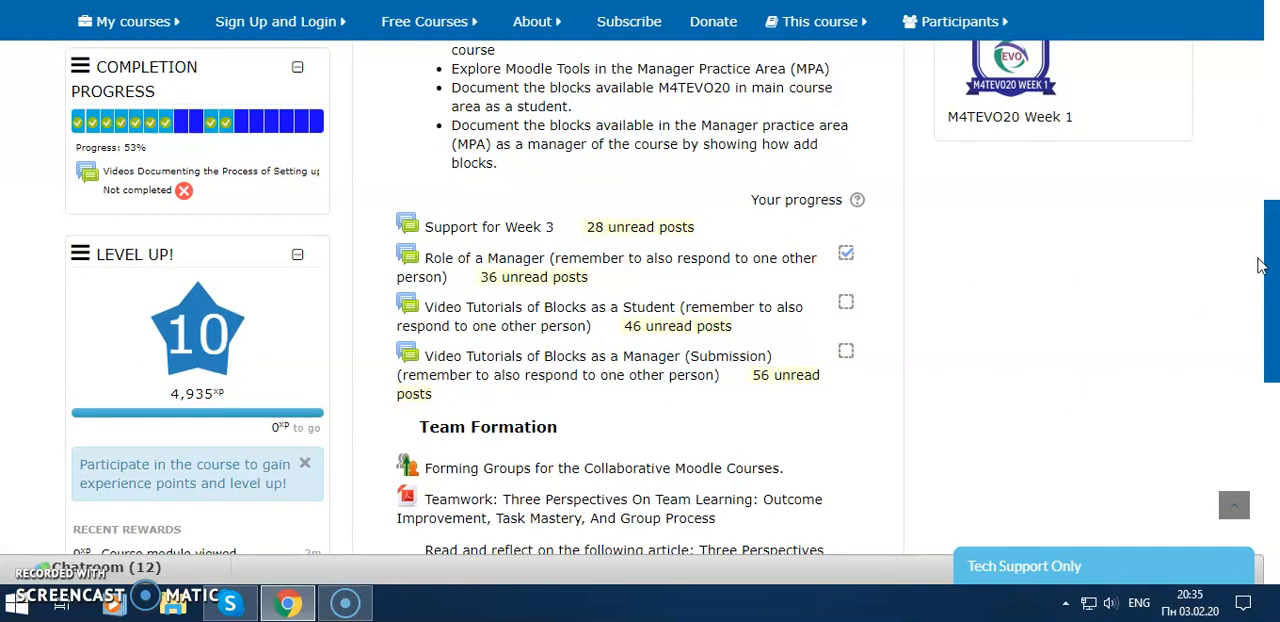
scroll(down, 3)
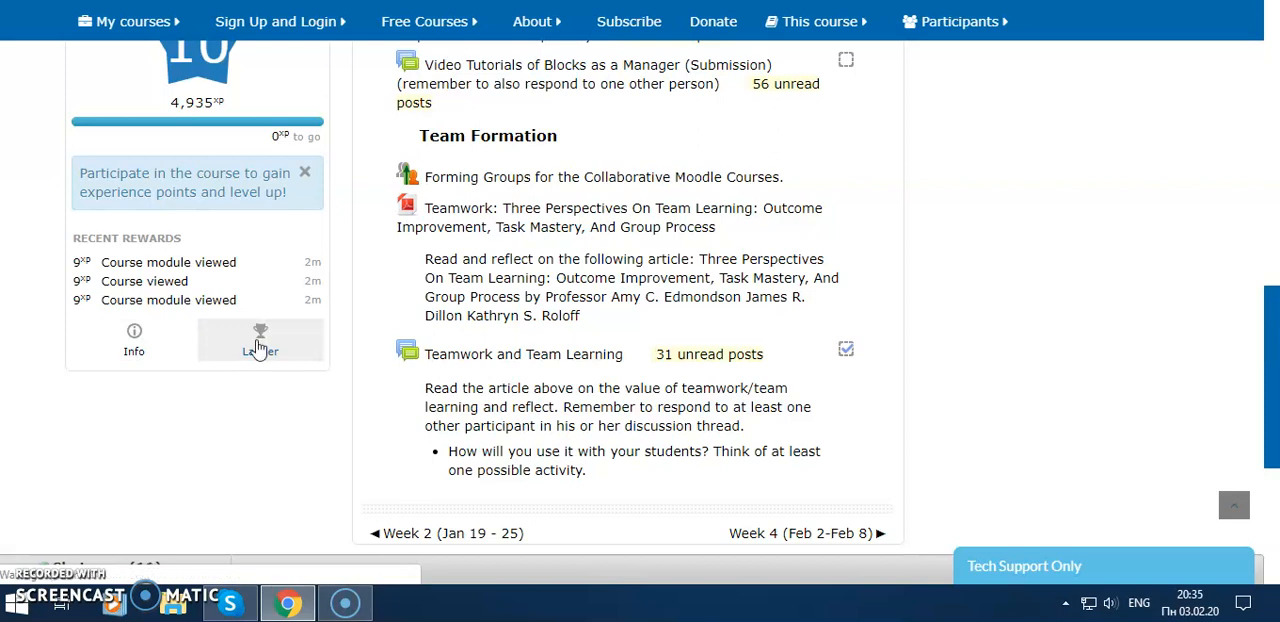
click(260, 340)
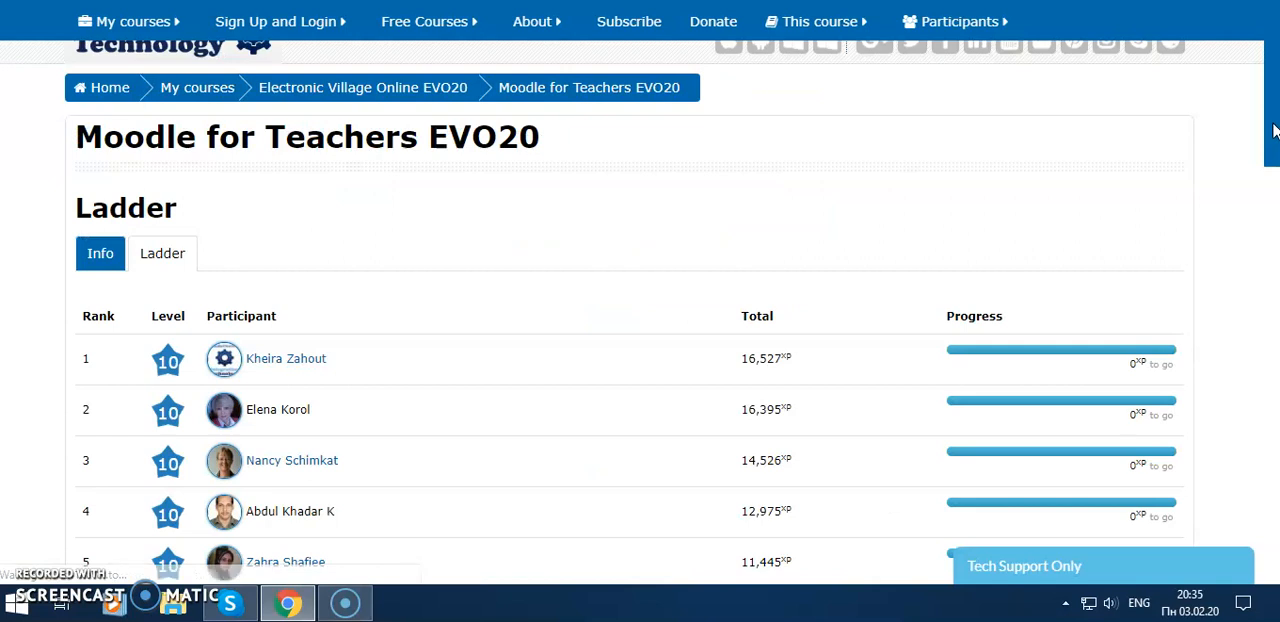
scroll(down, 3)
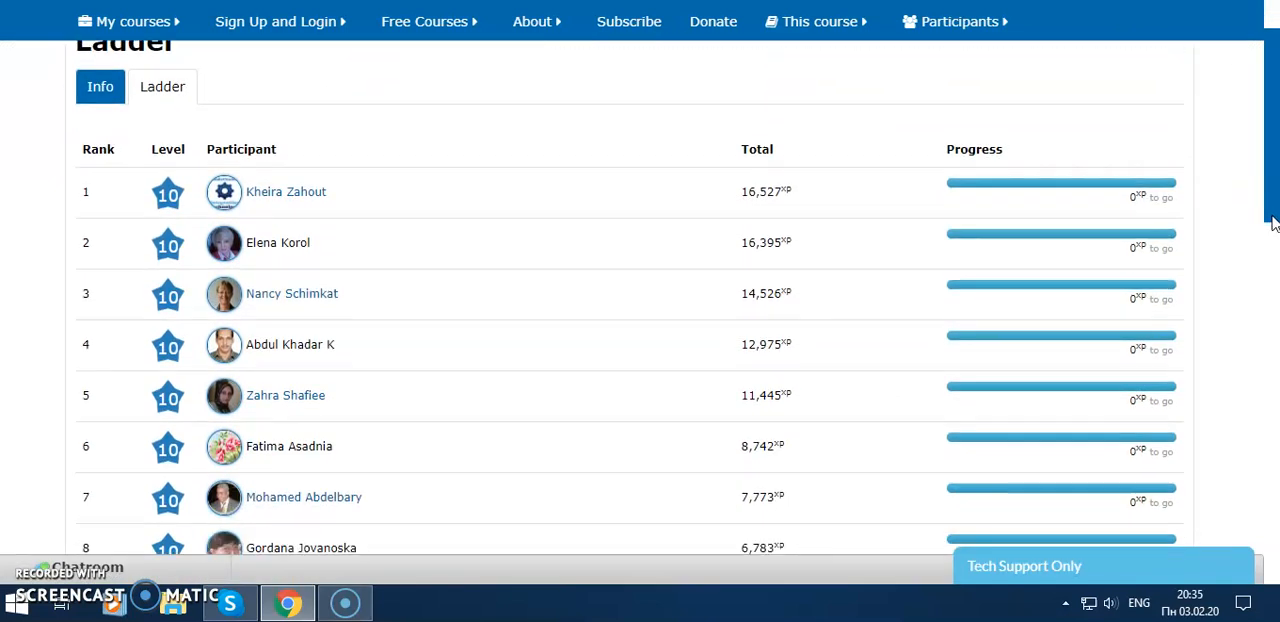
scroll(down, 3)
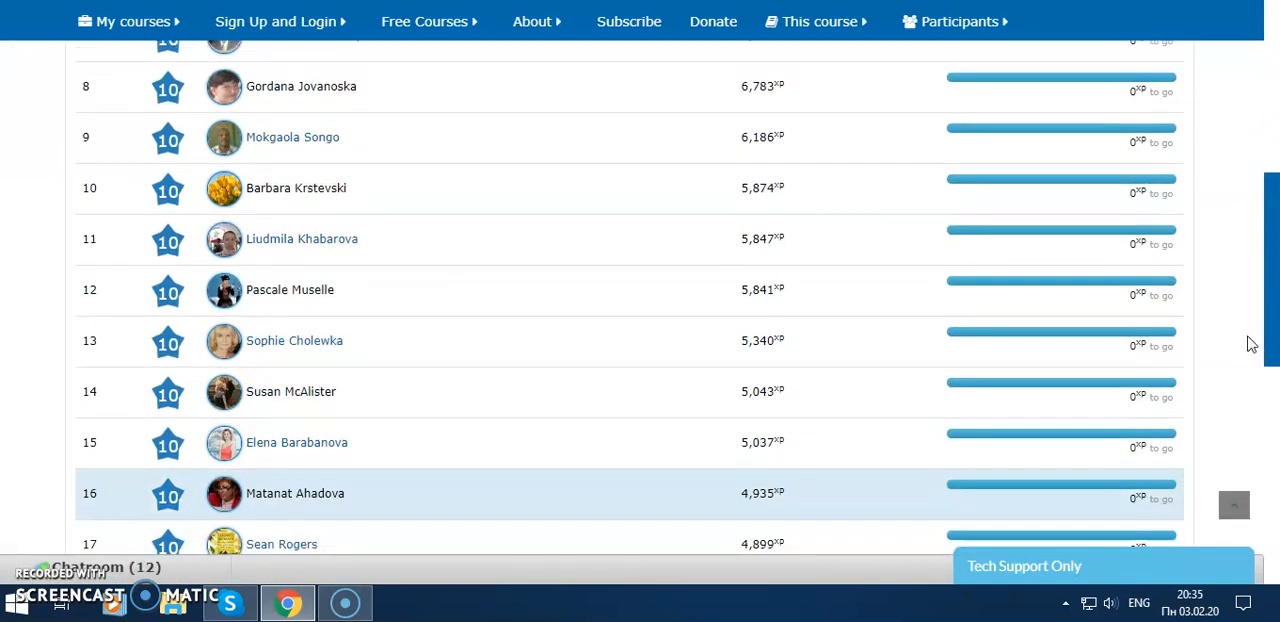
scroll(down, 3)
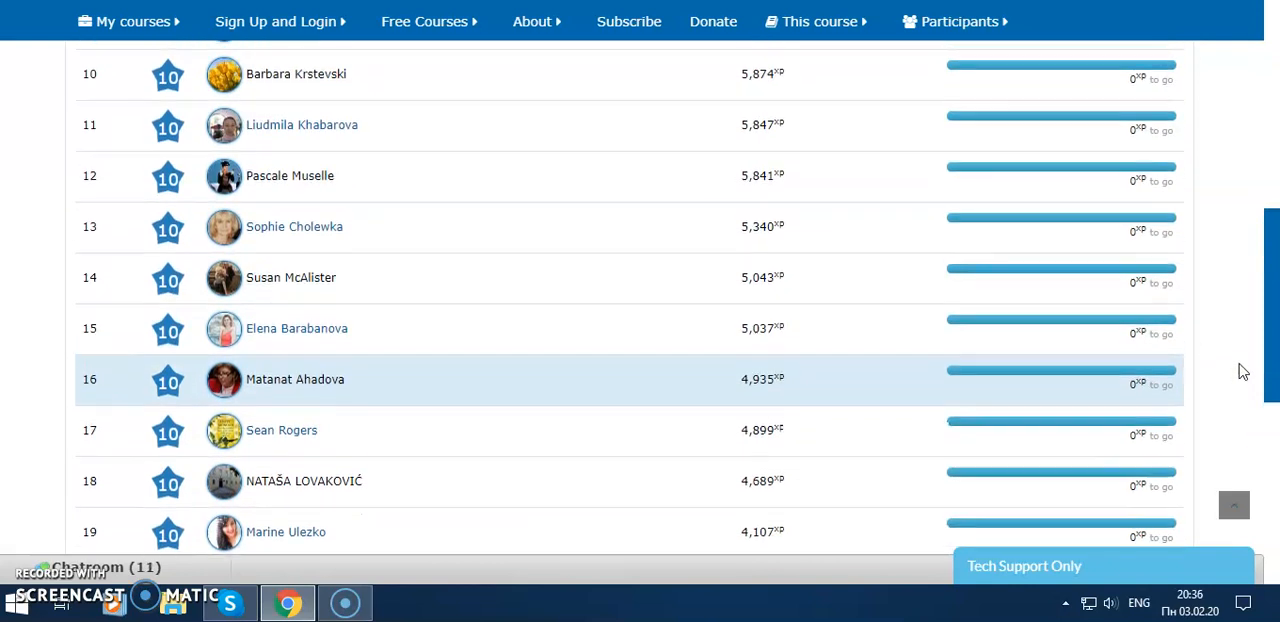
scroll(up, 3)
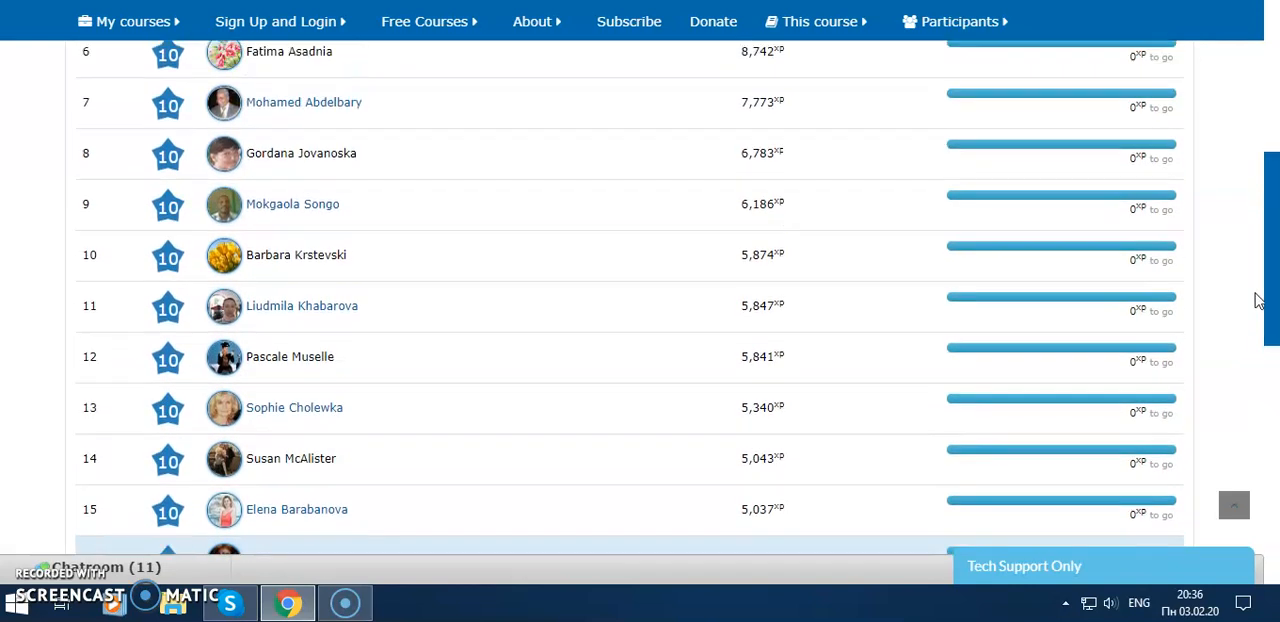
scroll(up, 3)
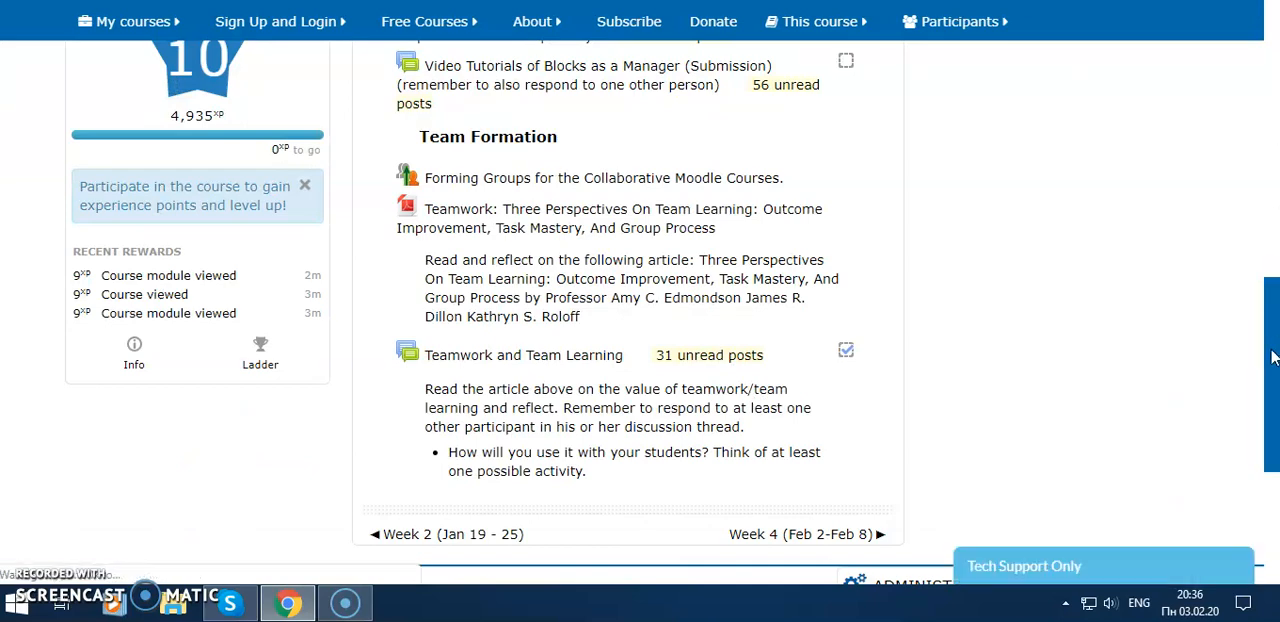
scroll(up, 3)
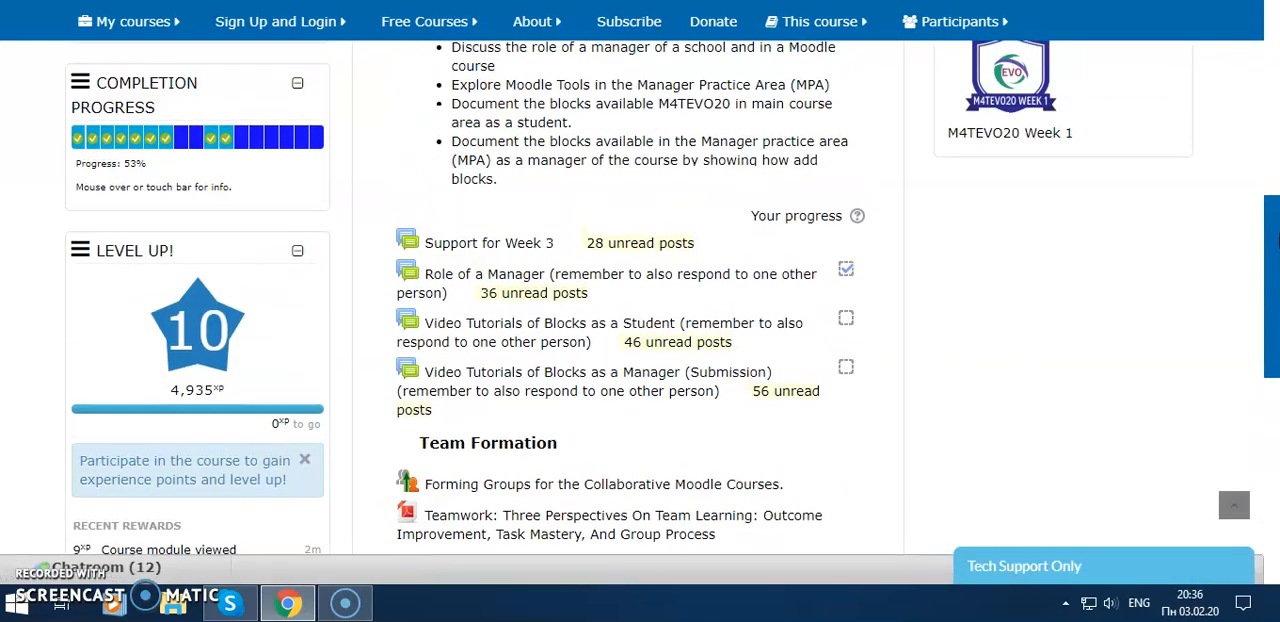
scroll(up, 3)
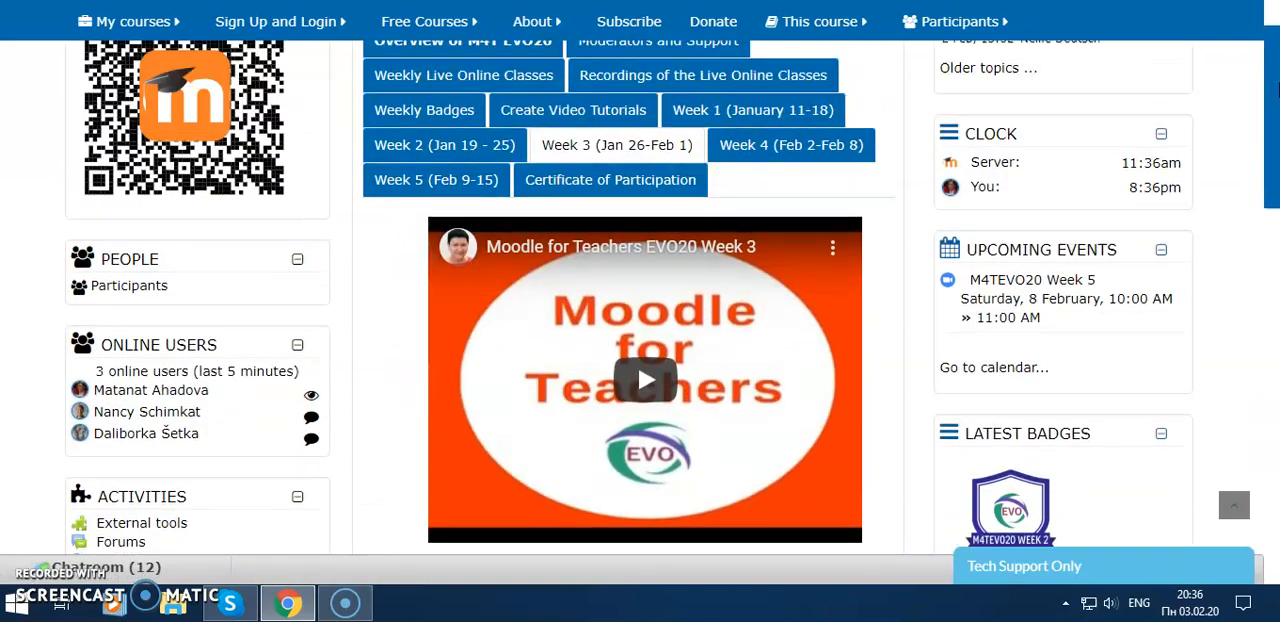
scroll(up, 3)
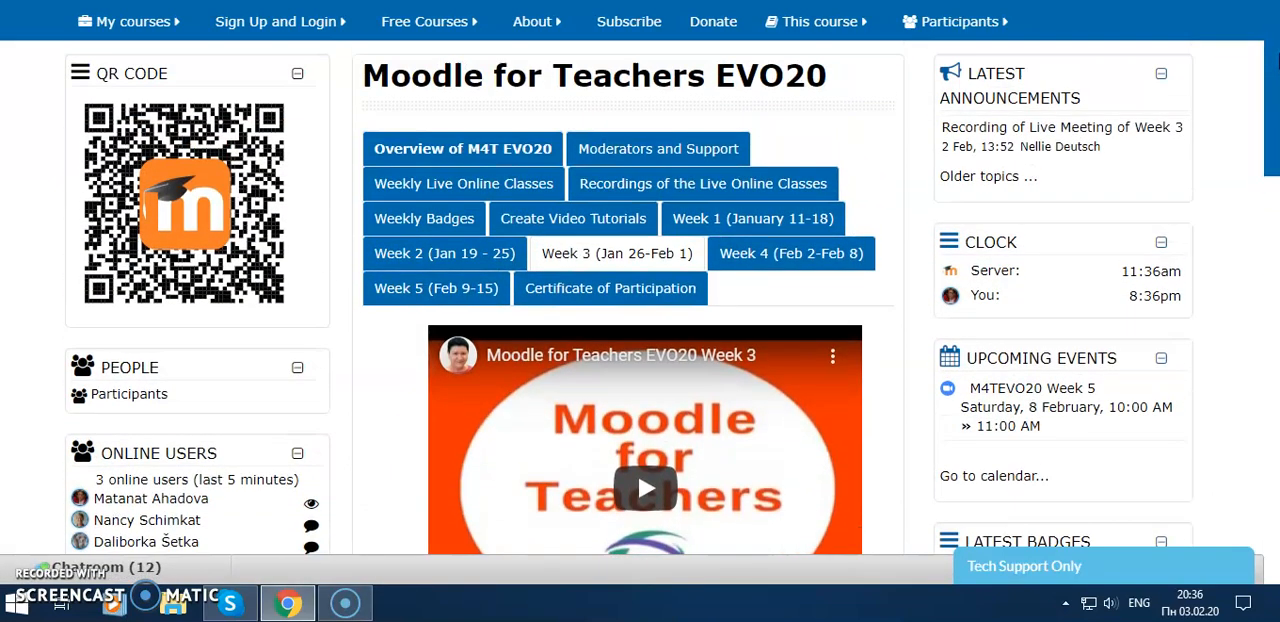
scroll(up, 3)
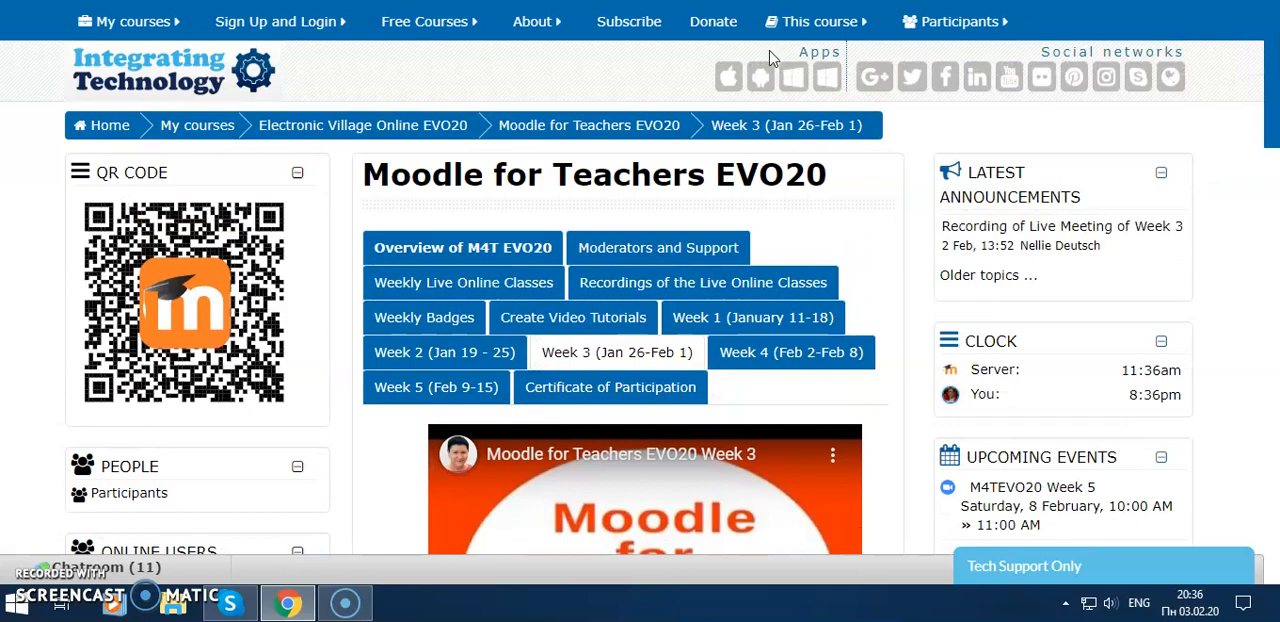